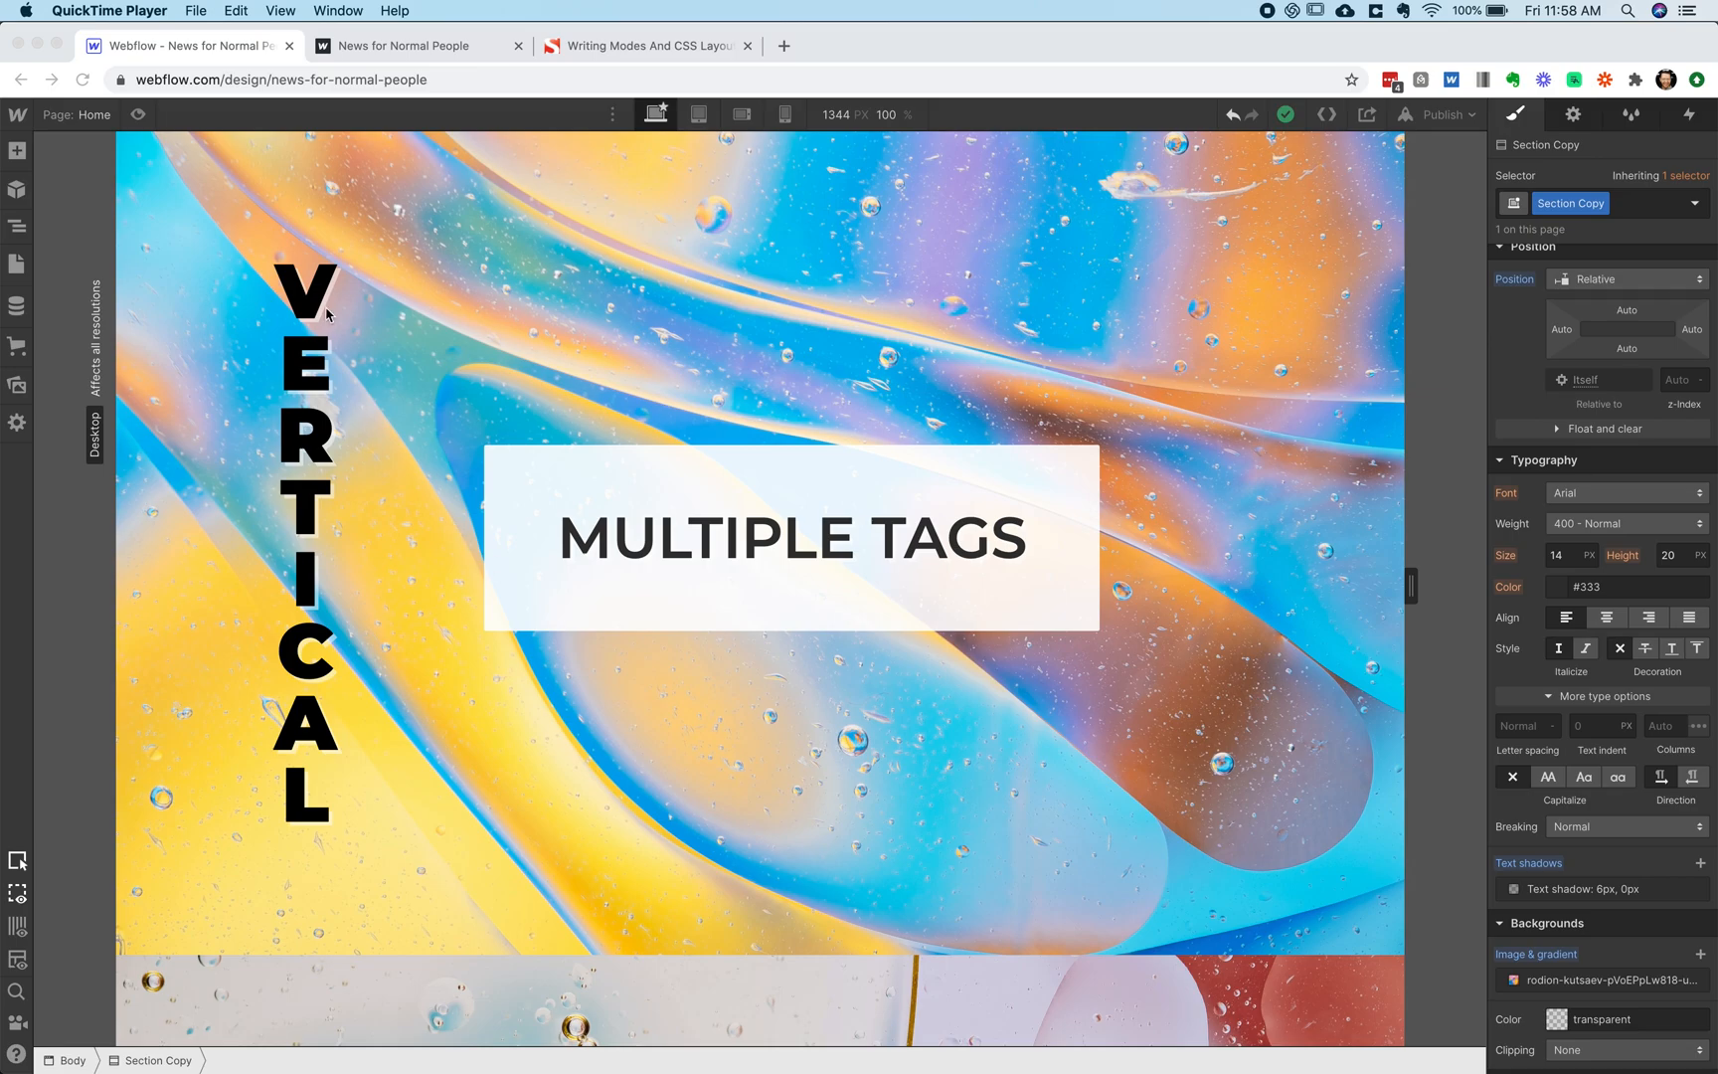
{"action": "mouse_move", "coordinate": [357, 613]}
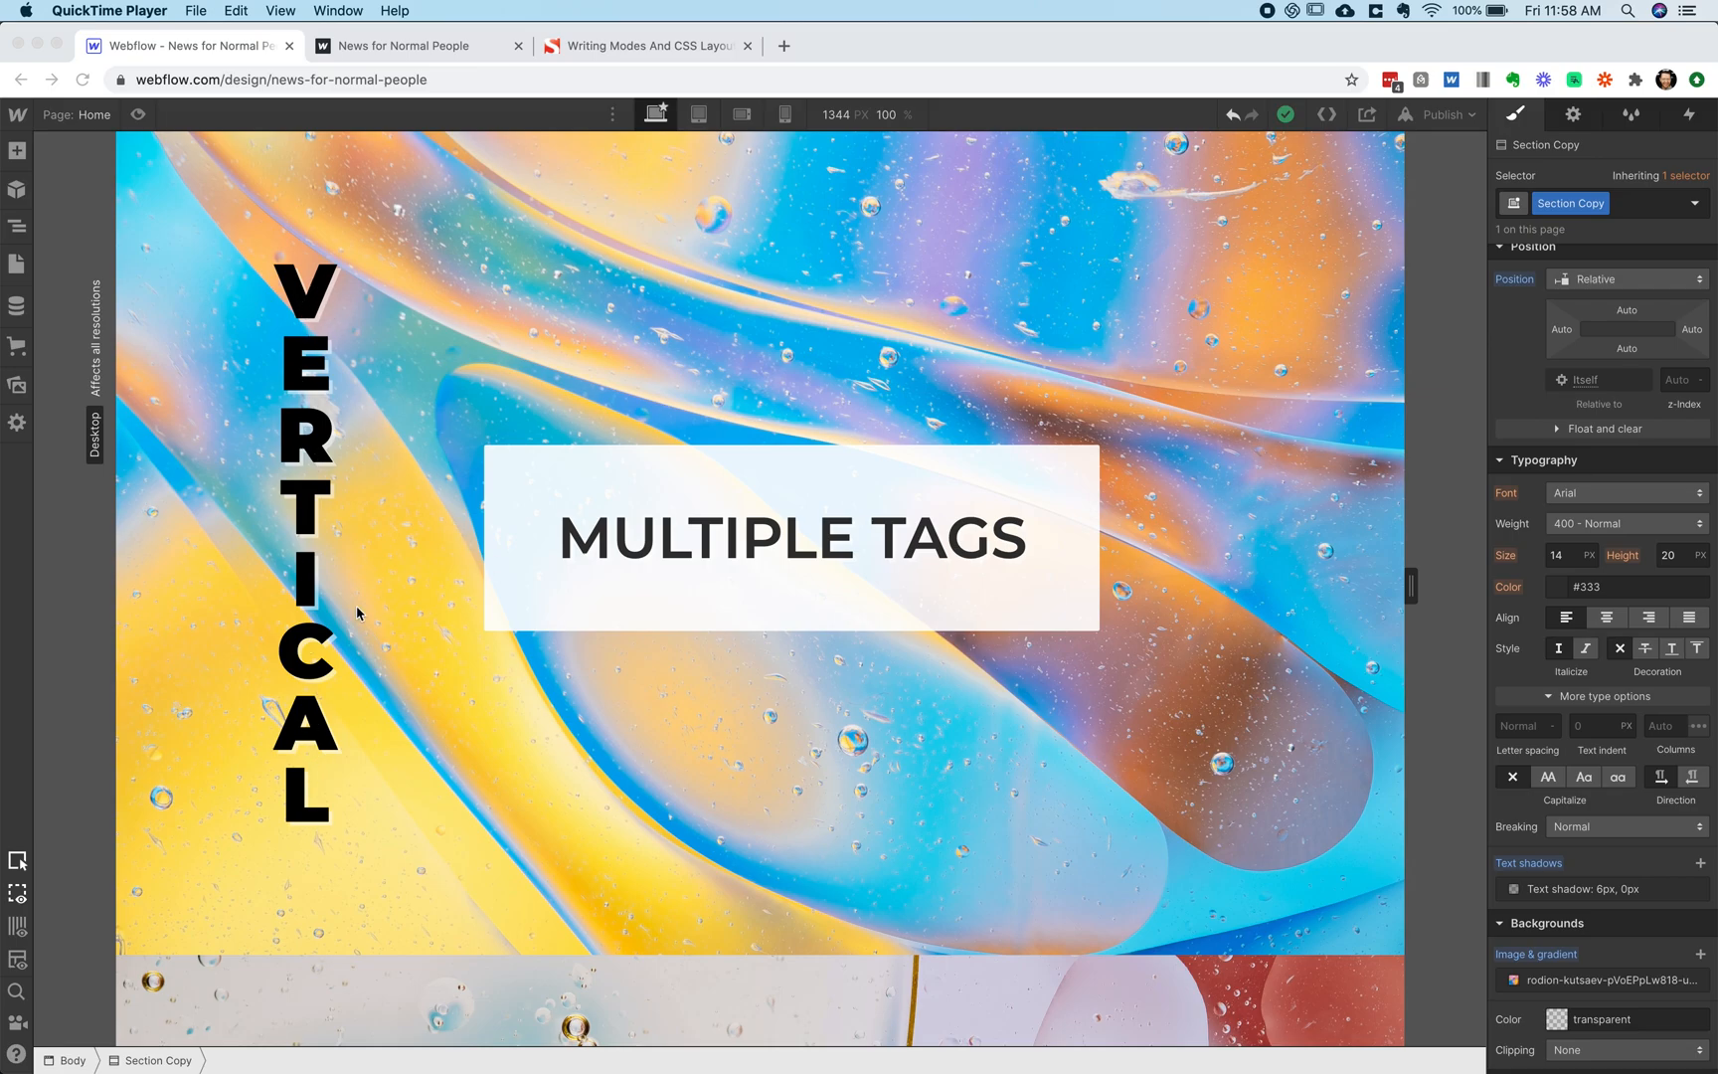
{"action": "mouse_move", "coordinate": [1308, 849]}
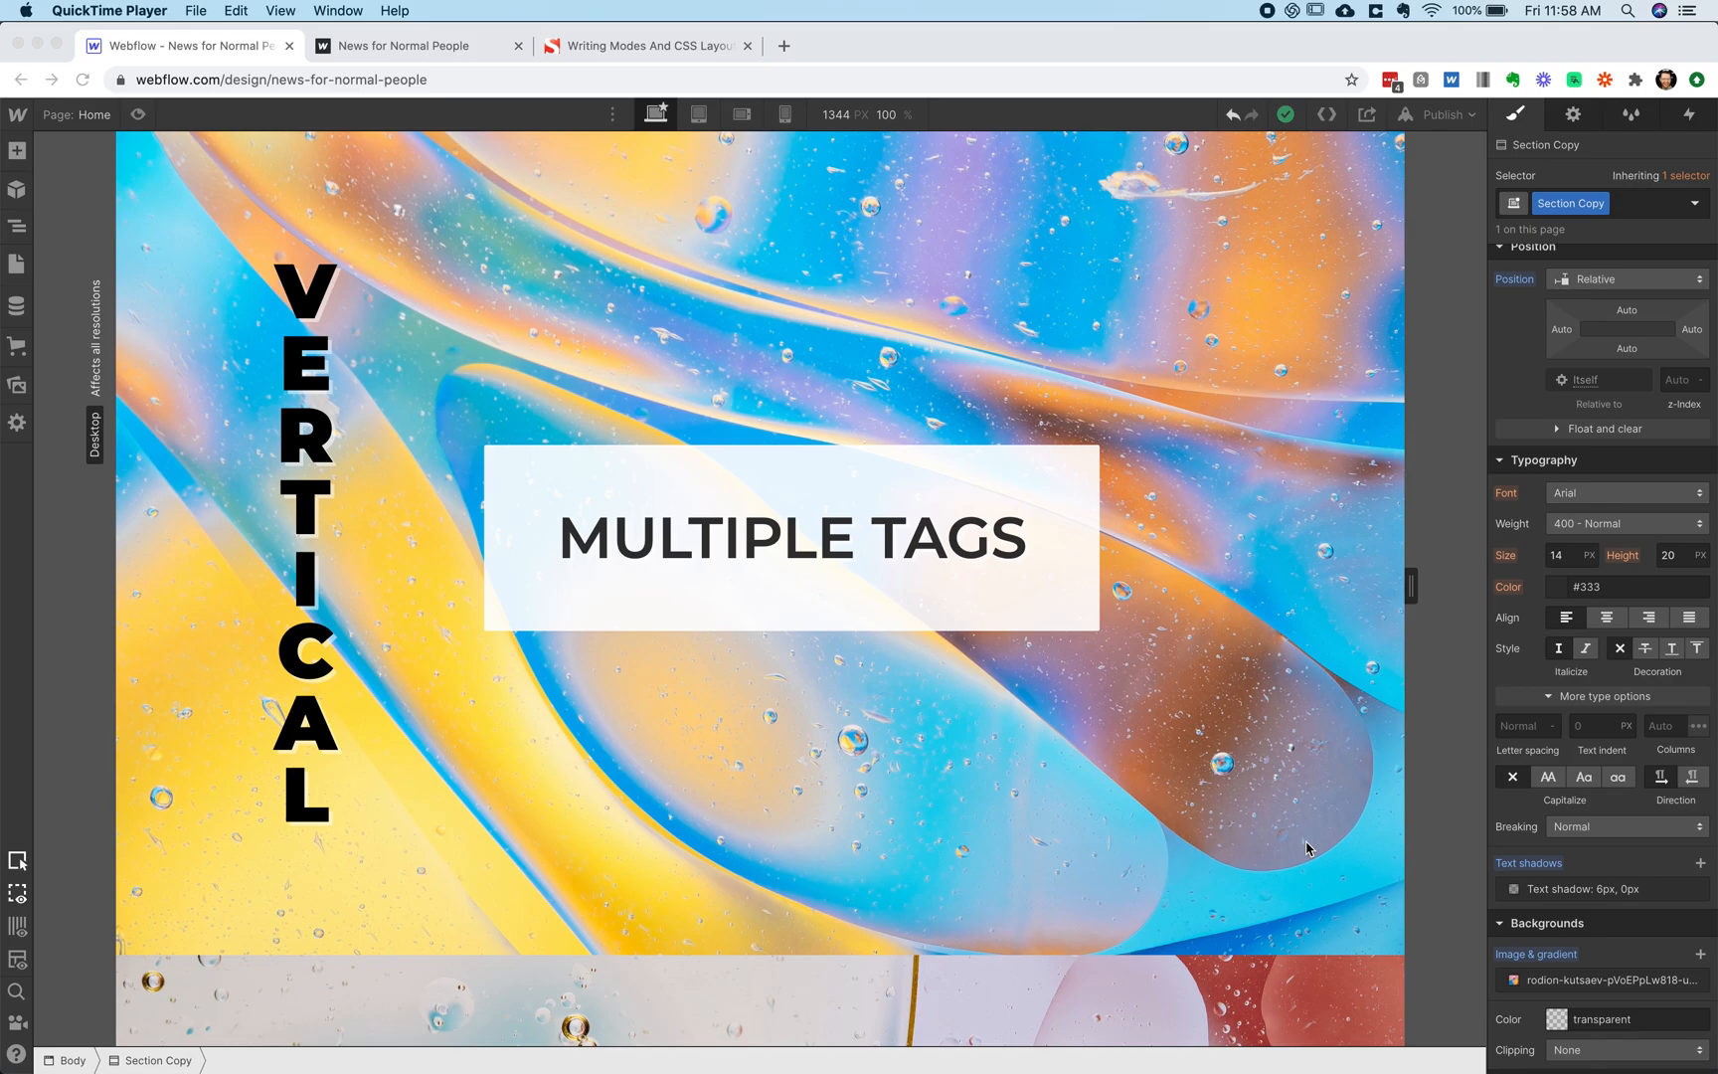
{"action": "mouse_move", "coordinate": [783, 500]}
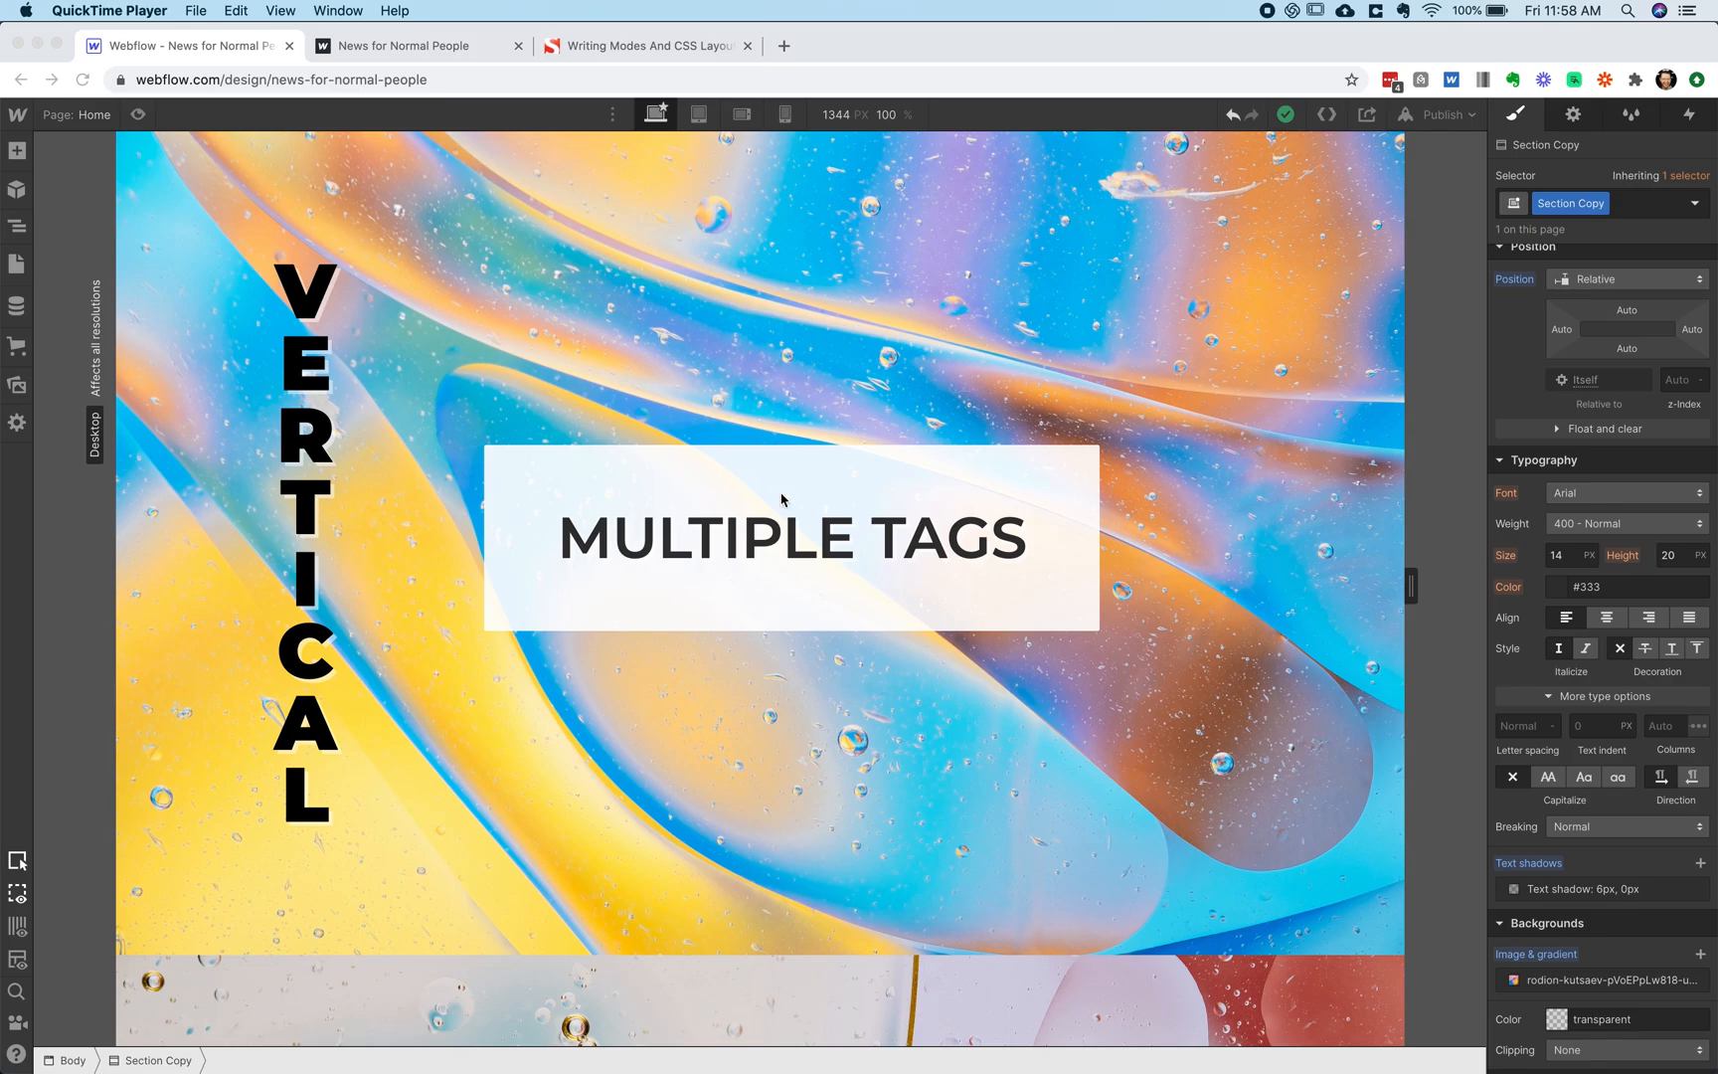
{"action": "mouse_move", "coordinate": [343, 669]}
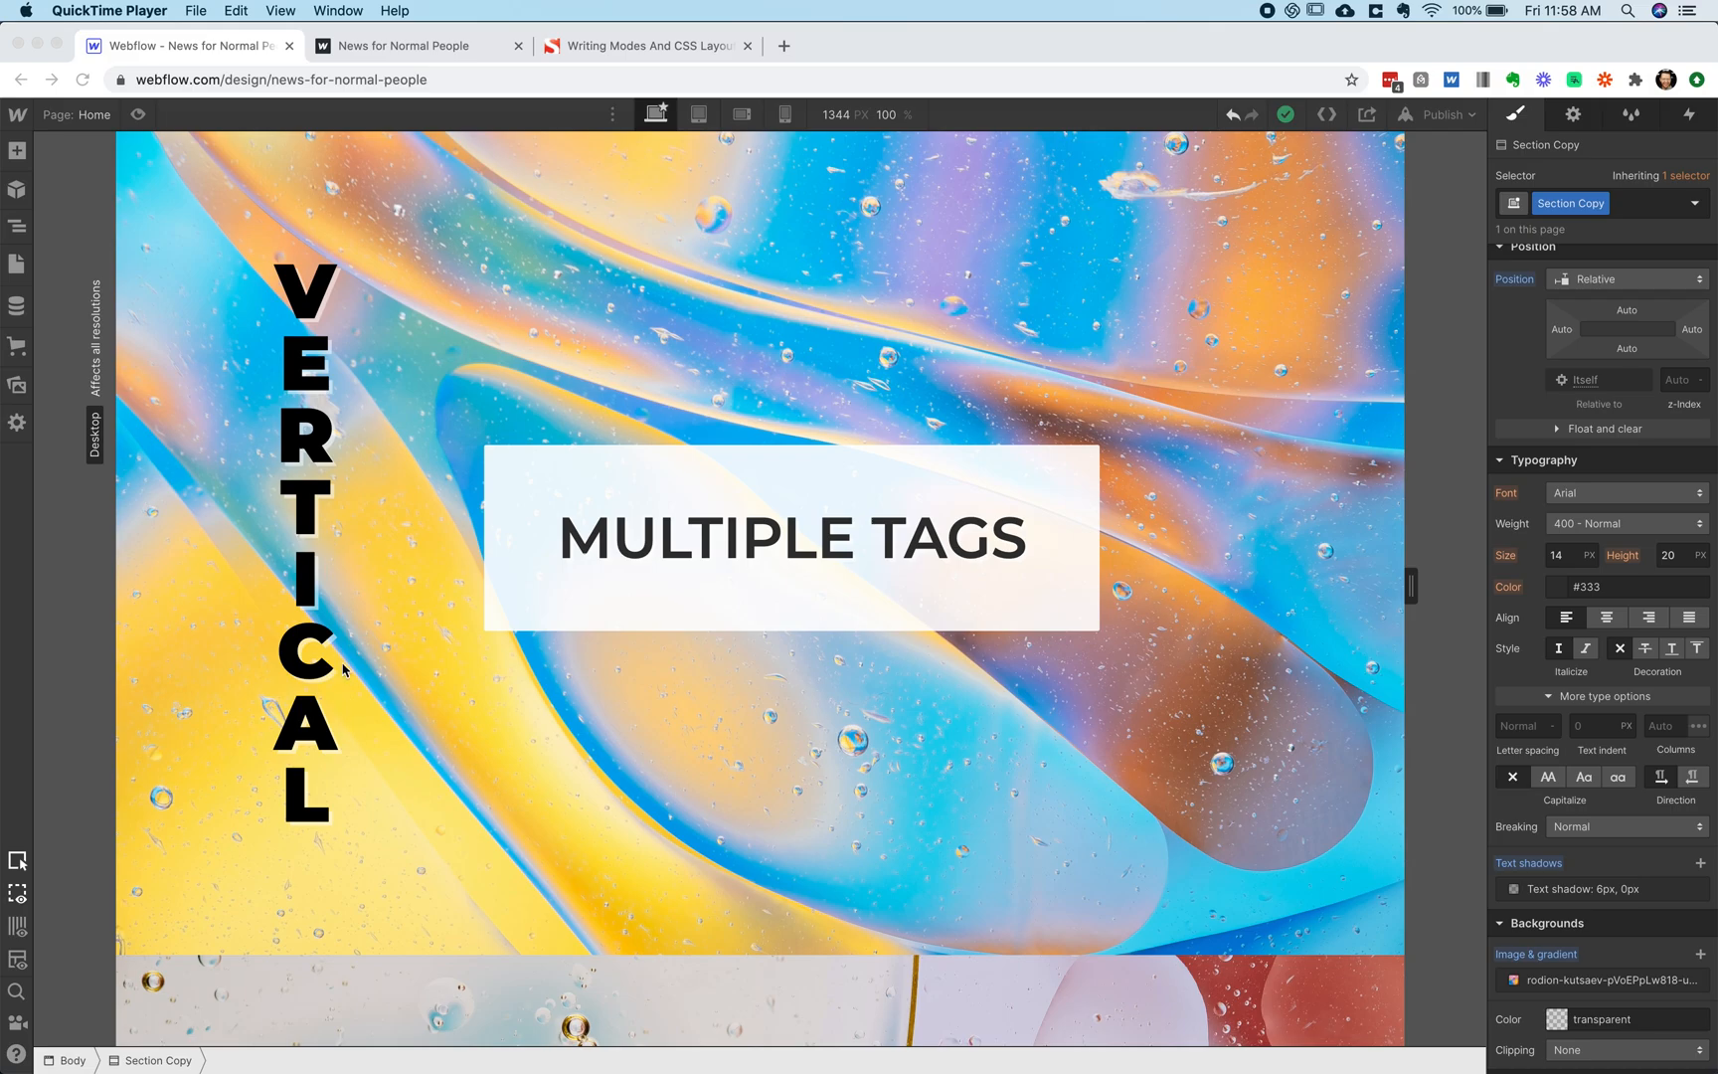
{"action": "mouse_move", "coordinate": [432, 476]}
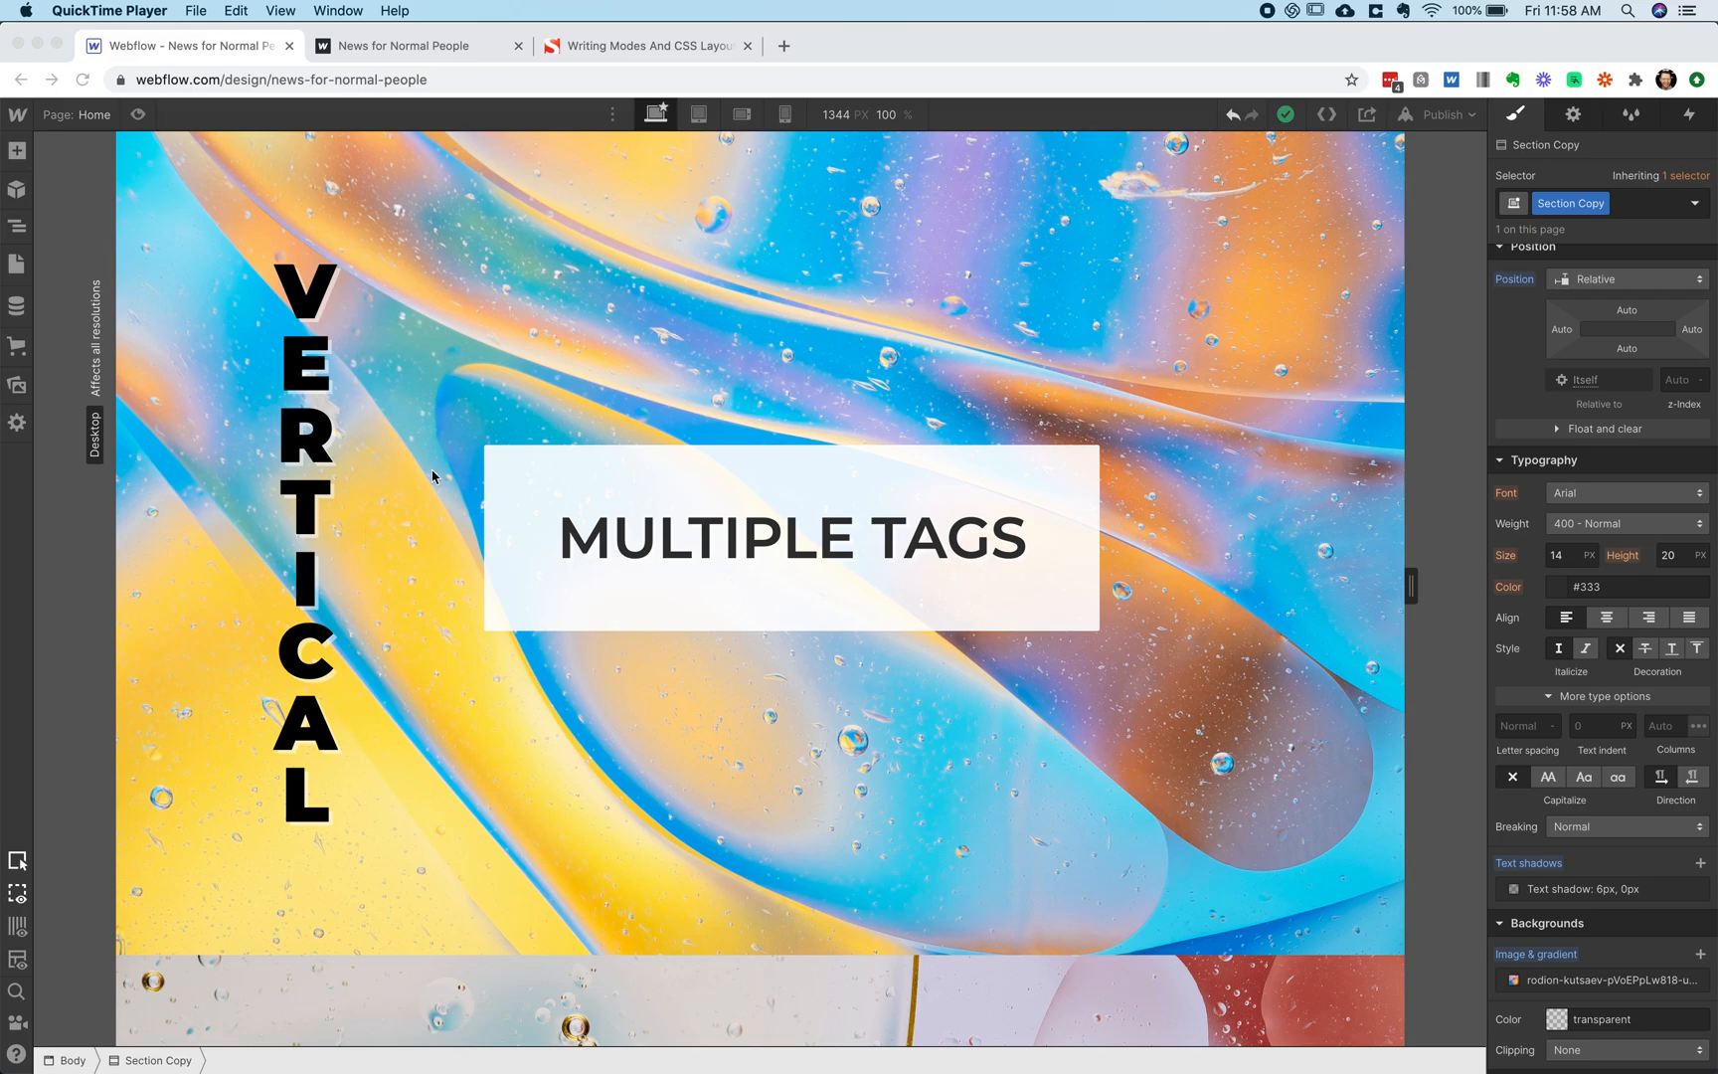
{"action": "mouse_move", "coordinate": [523, 790]}
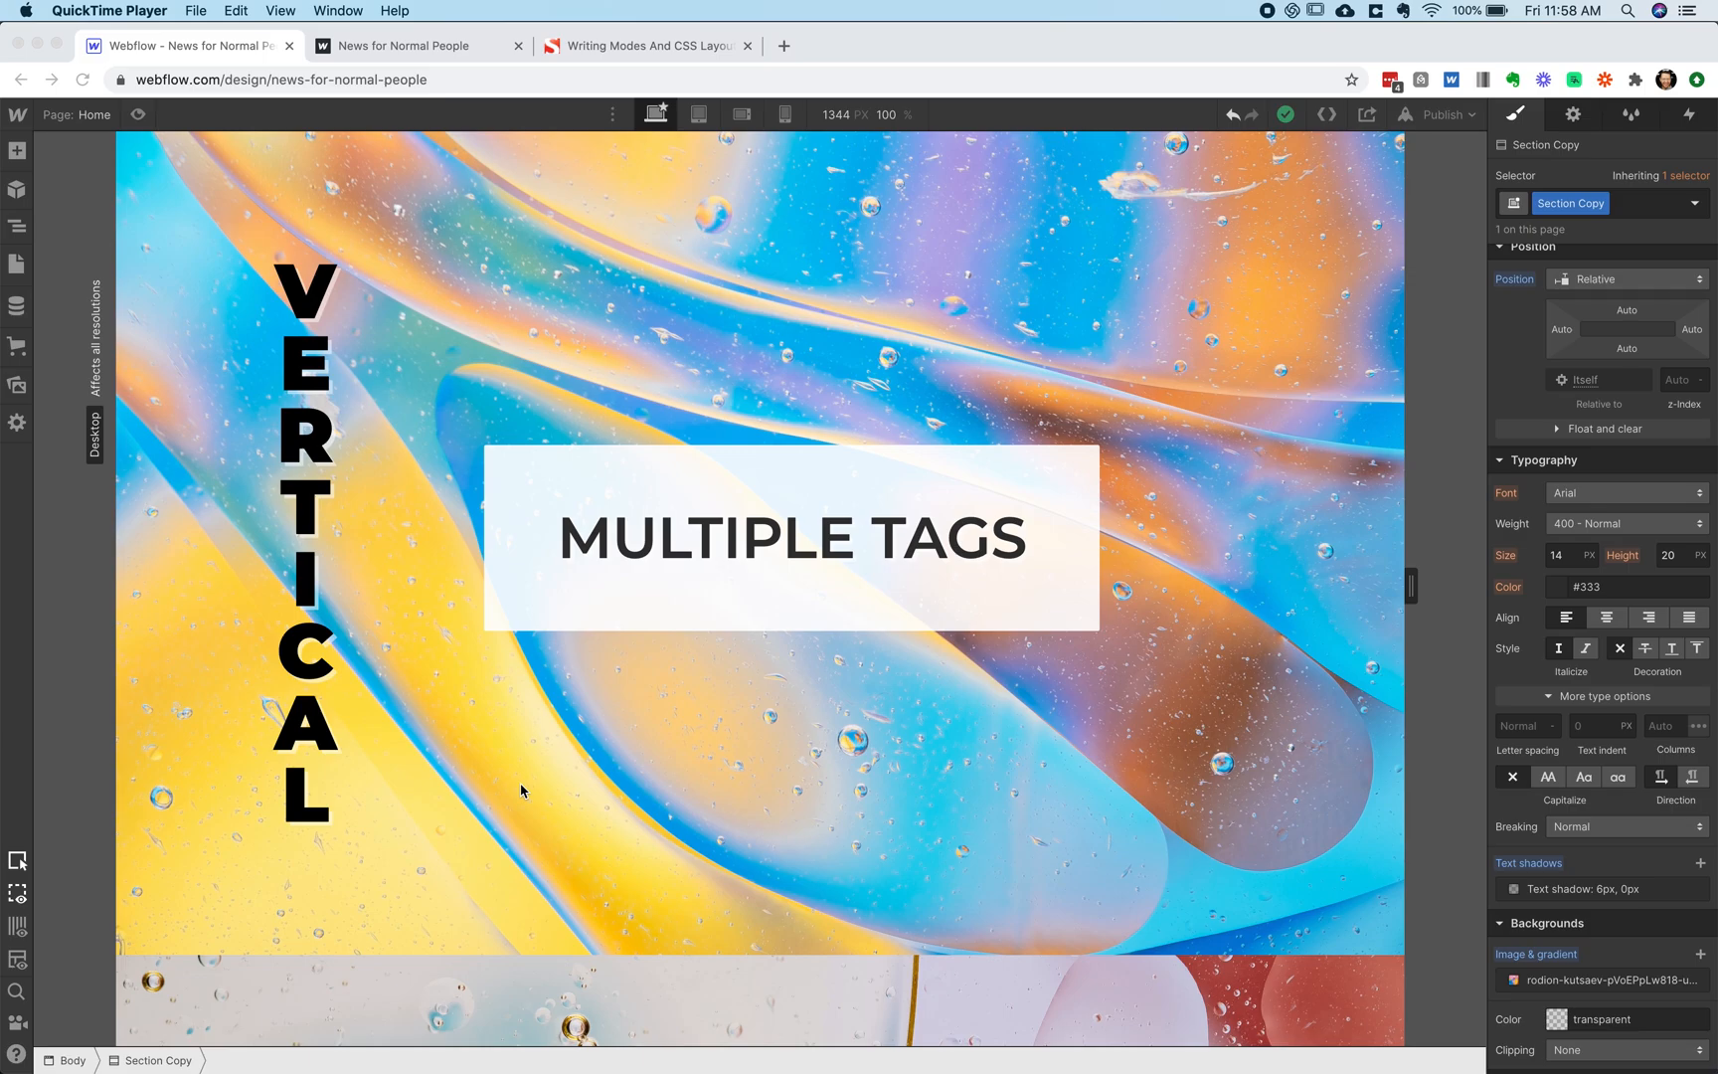
{"action": "mouse_move", "coordinate": [282, 846]}
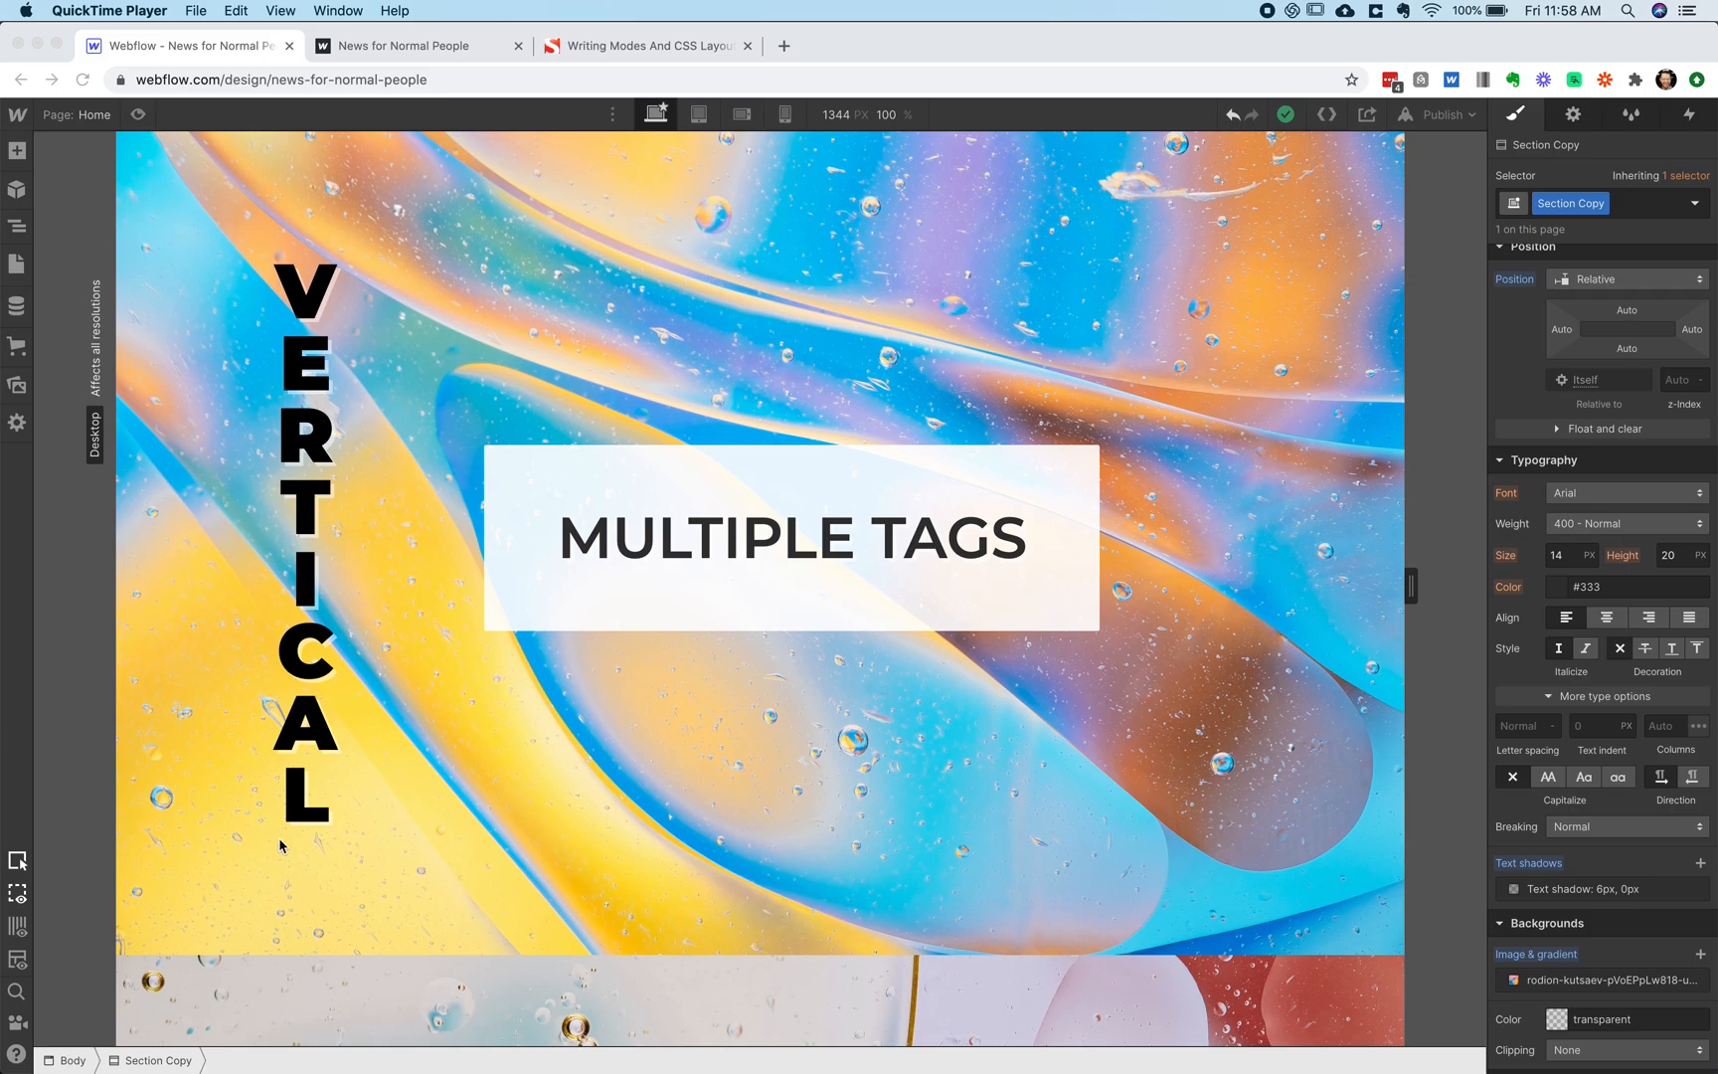
{"action": "mouse_move", "coordinate": [744, 727]}
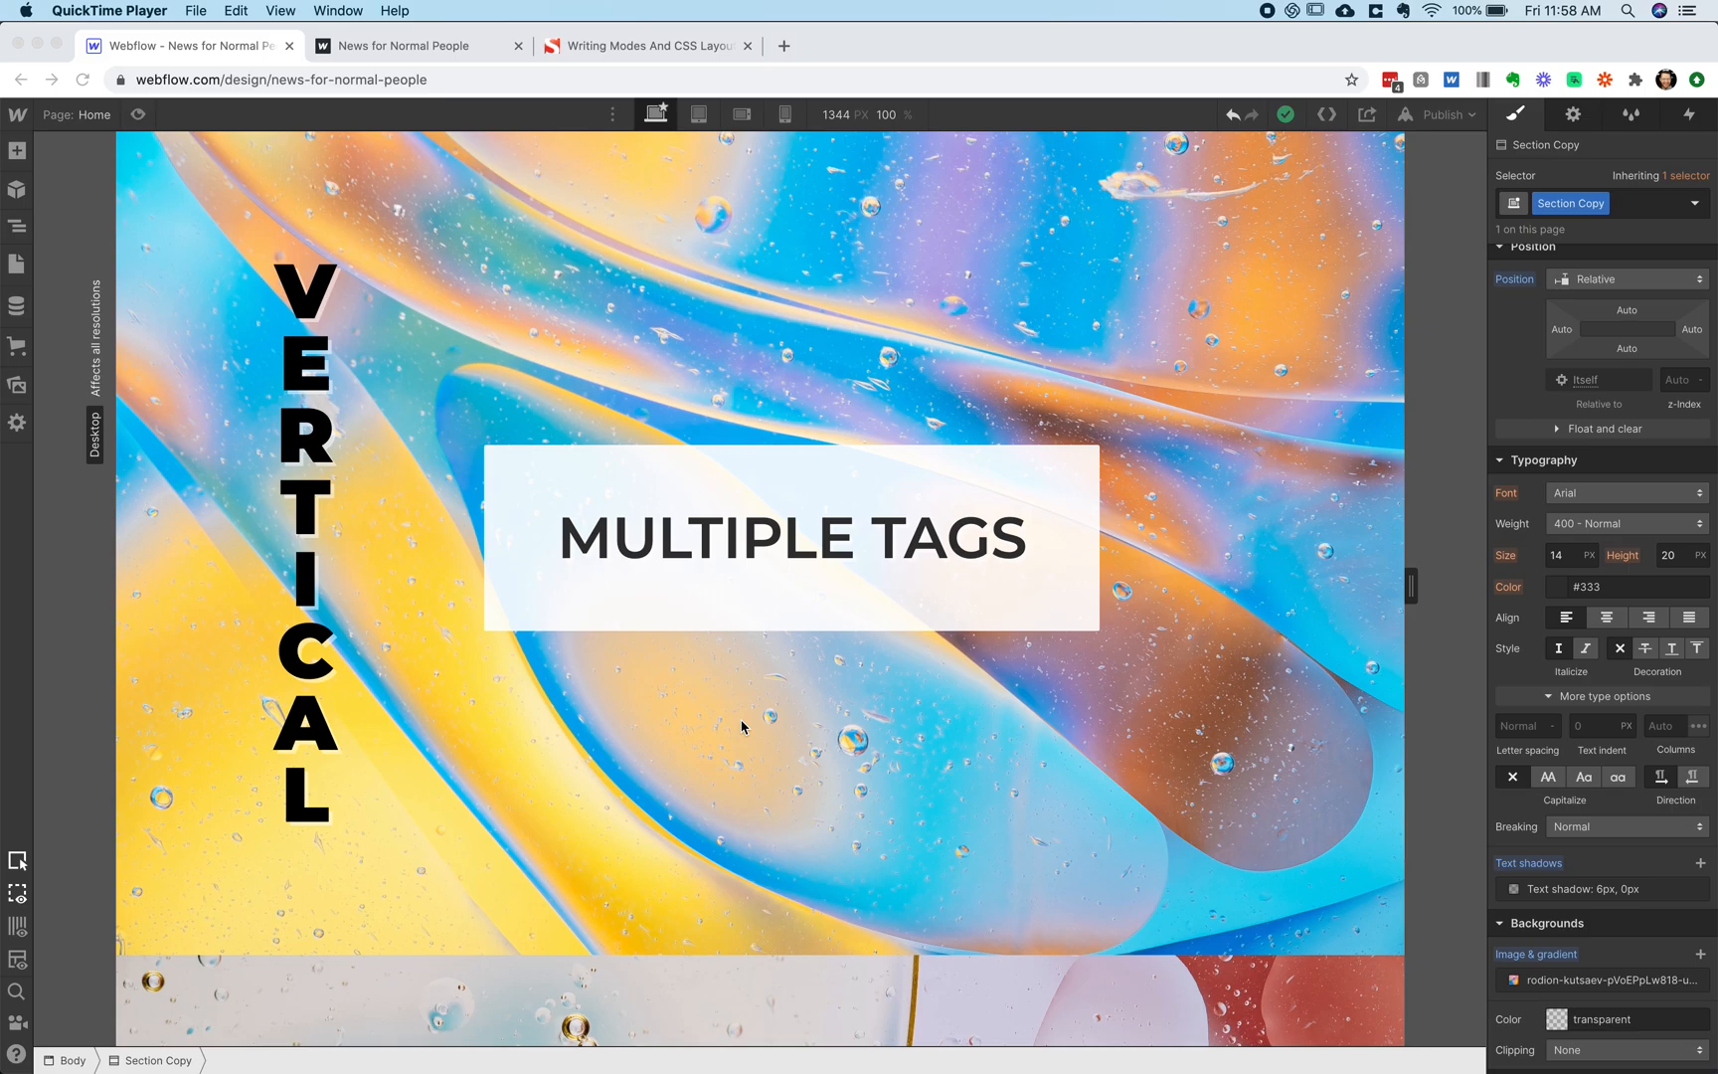
{"action": "mouse_move", "coordinate": [627, 622]}
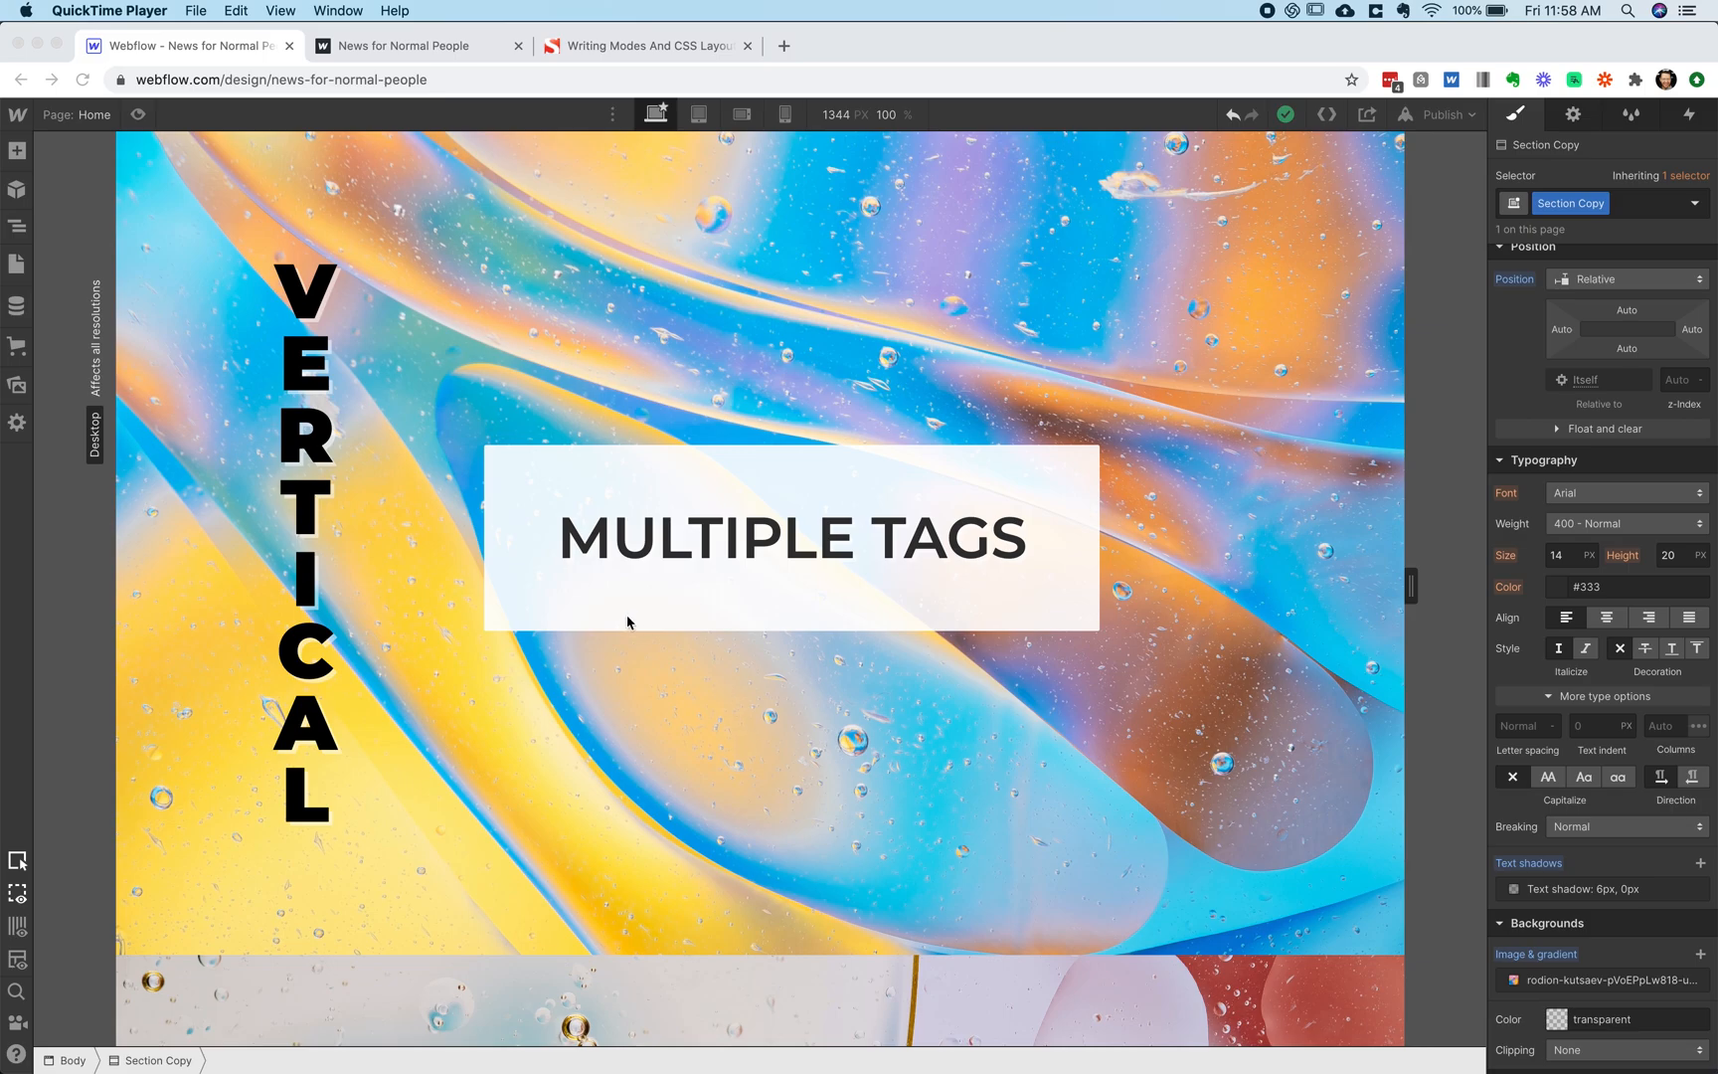
{"action": "mouse_move", "coordinate": [557, 501]}
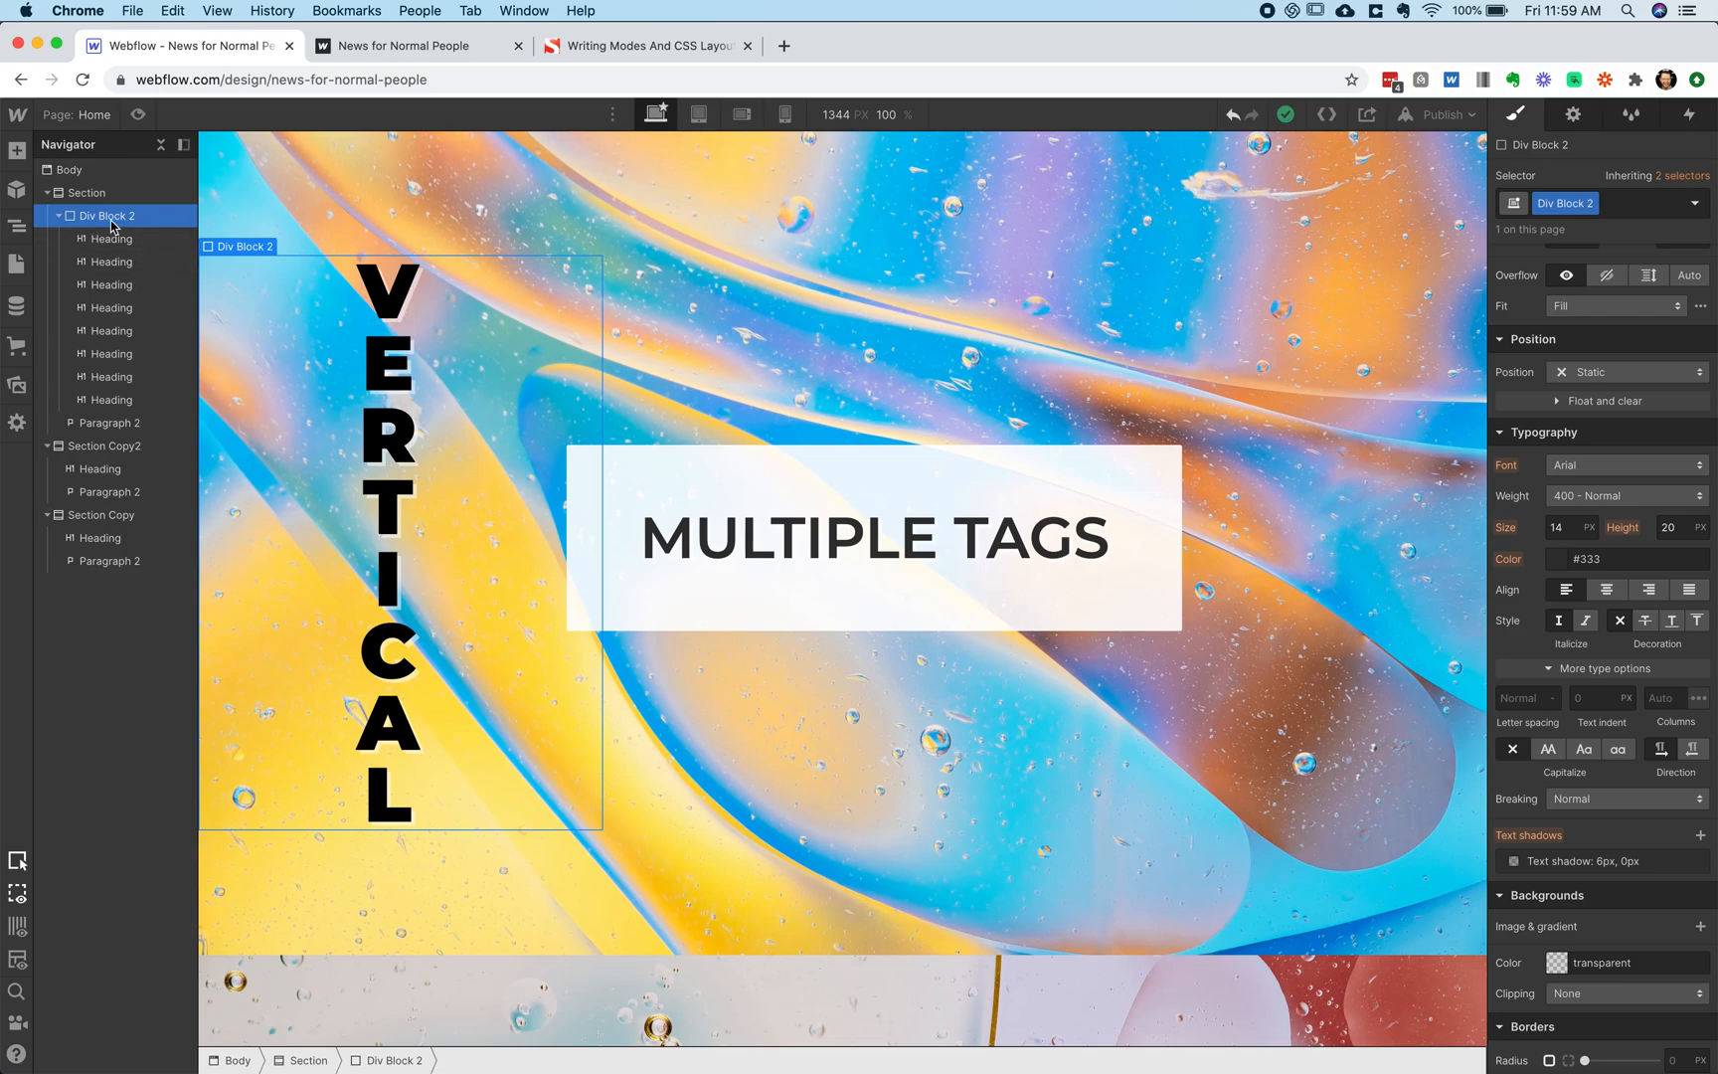
{"action": "mouse_move", "coordinate": [107, 330]}
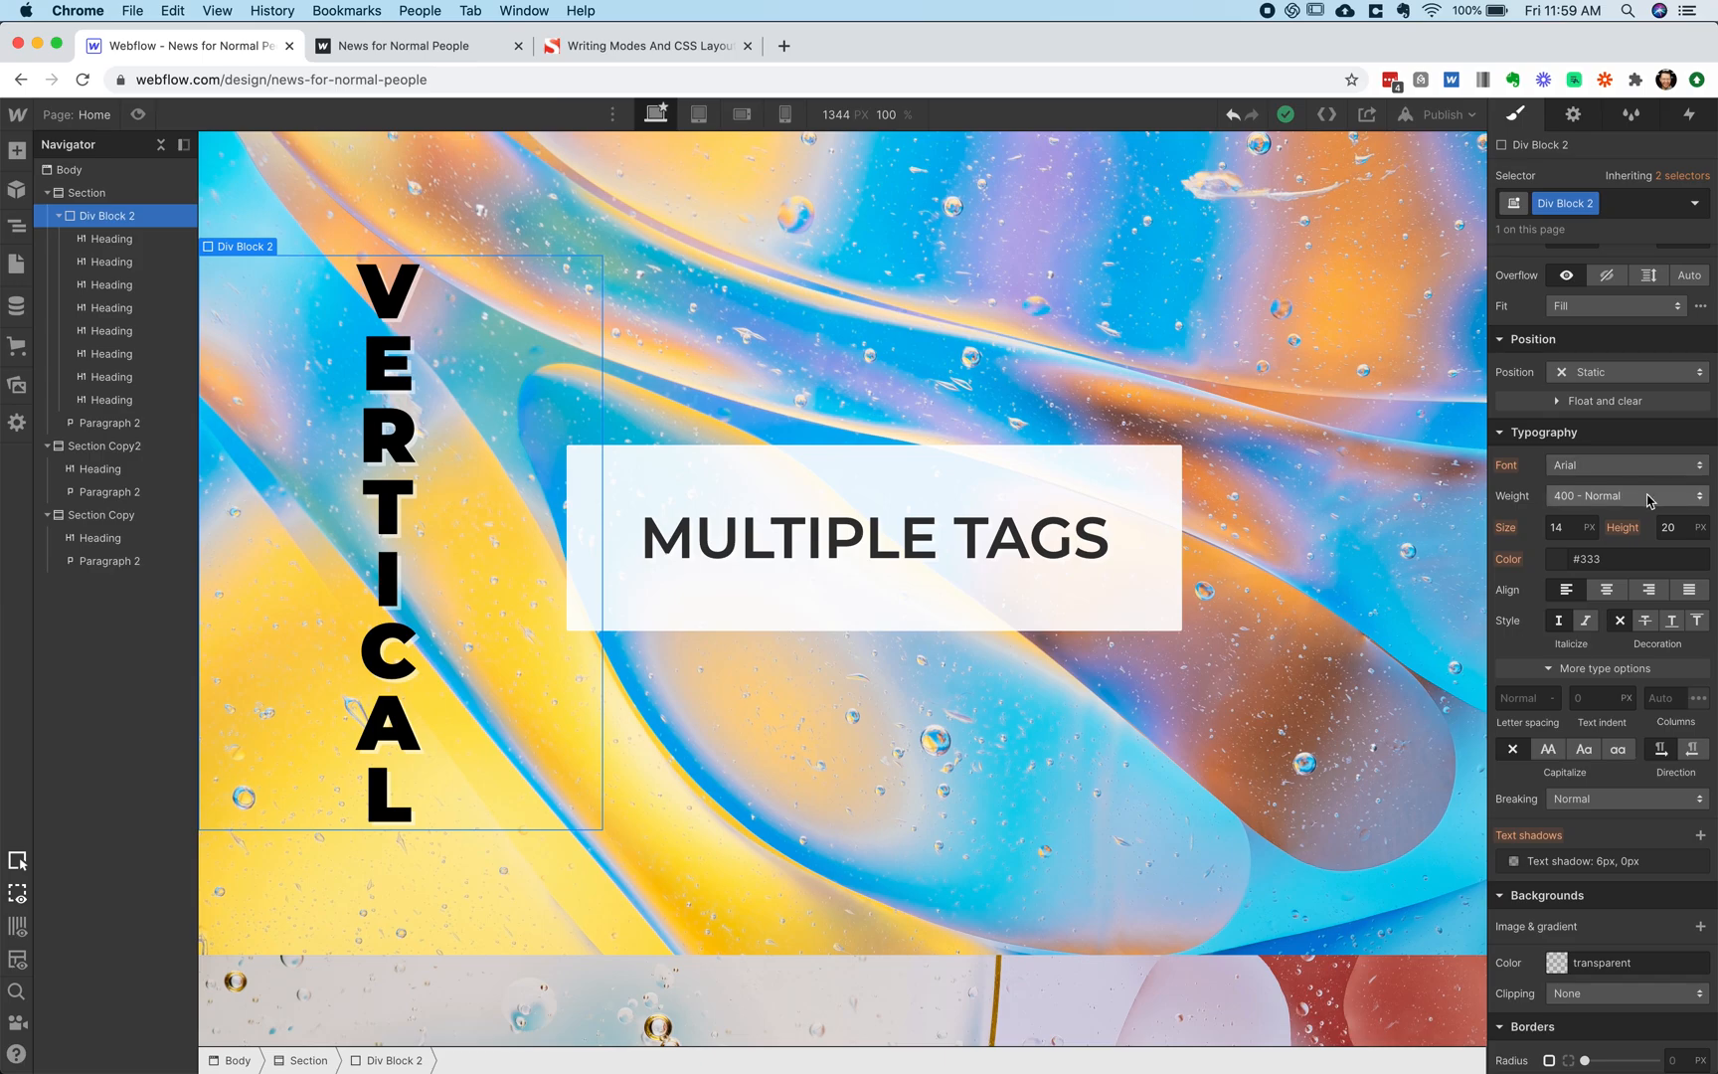
Select the first one-letter Heading in Div Block 2 to view its 1 CH width
{"action": "left_click", "coordinate": [1585, 383]}
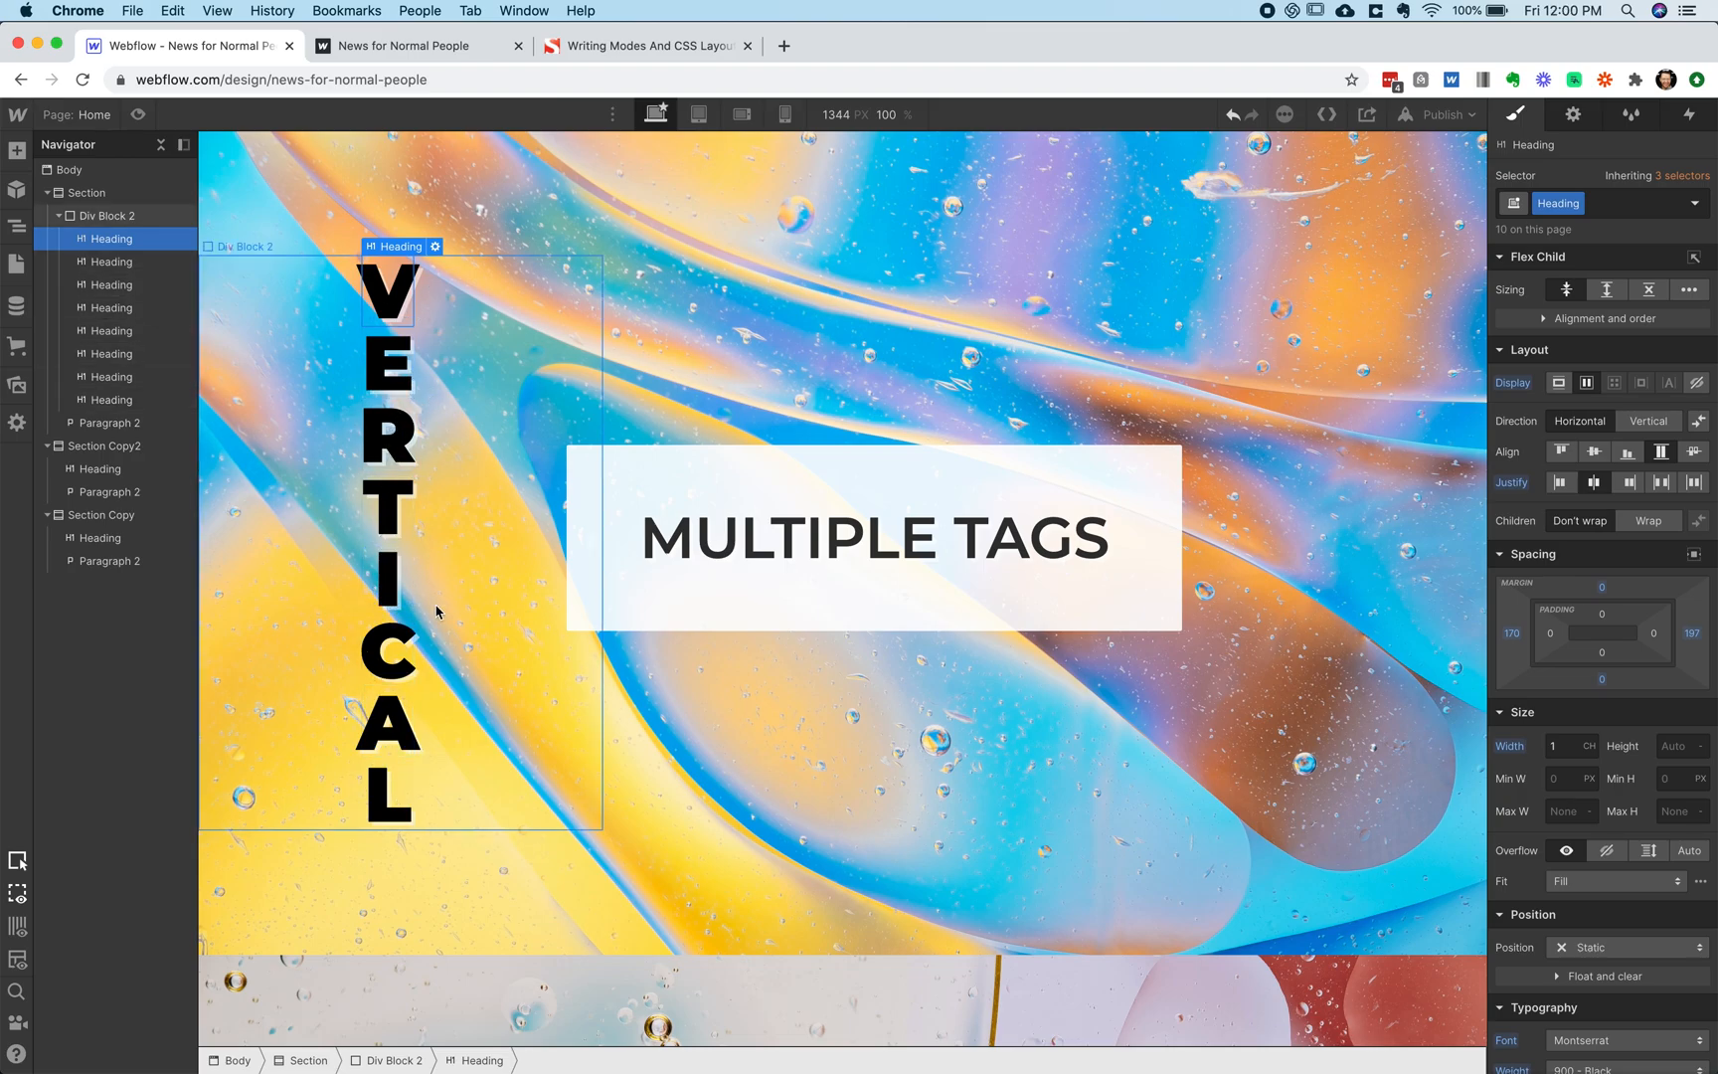
{"action": "mouse_move", "coordinate": [214, 279]}
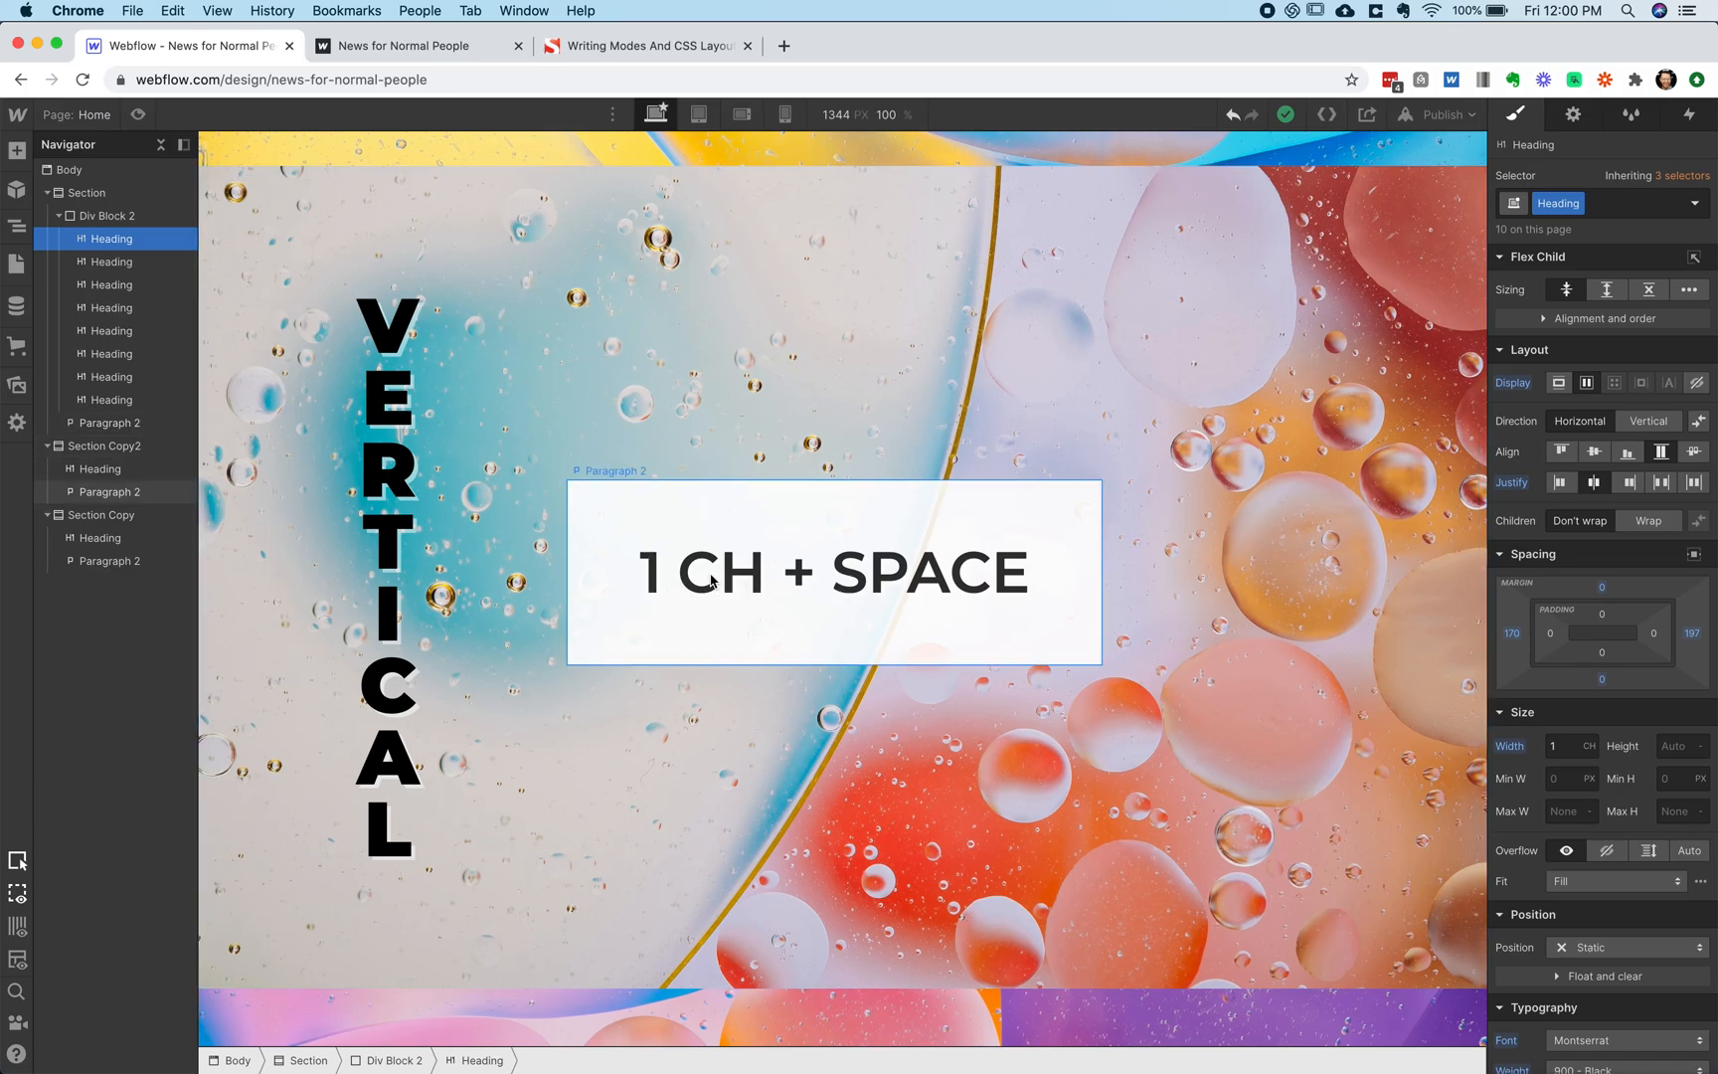
{"action": "mouse_move", "coordinate": [743, 630]}
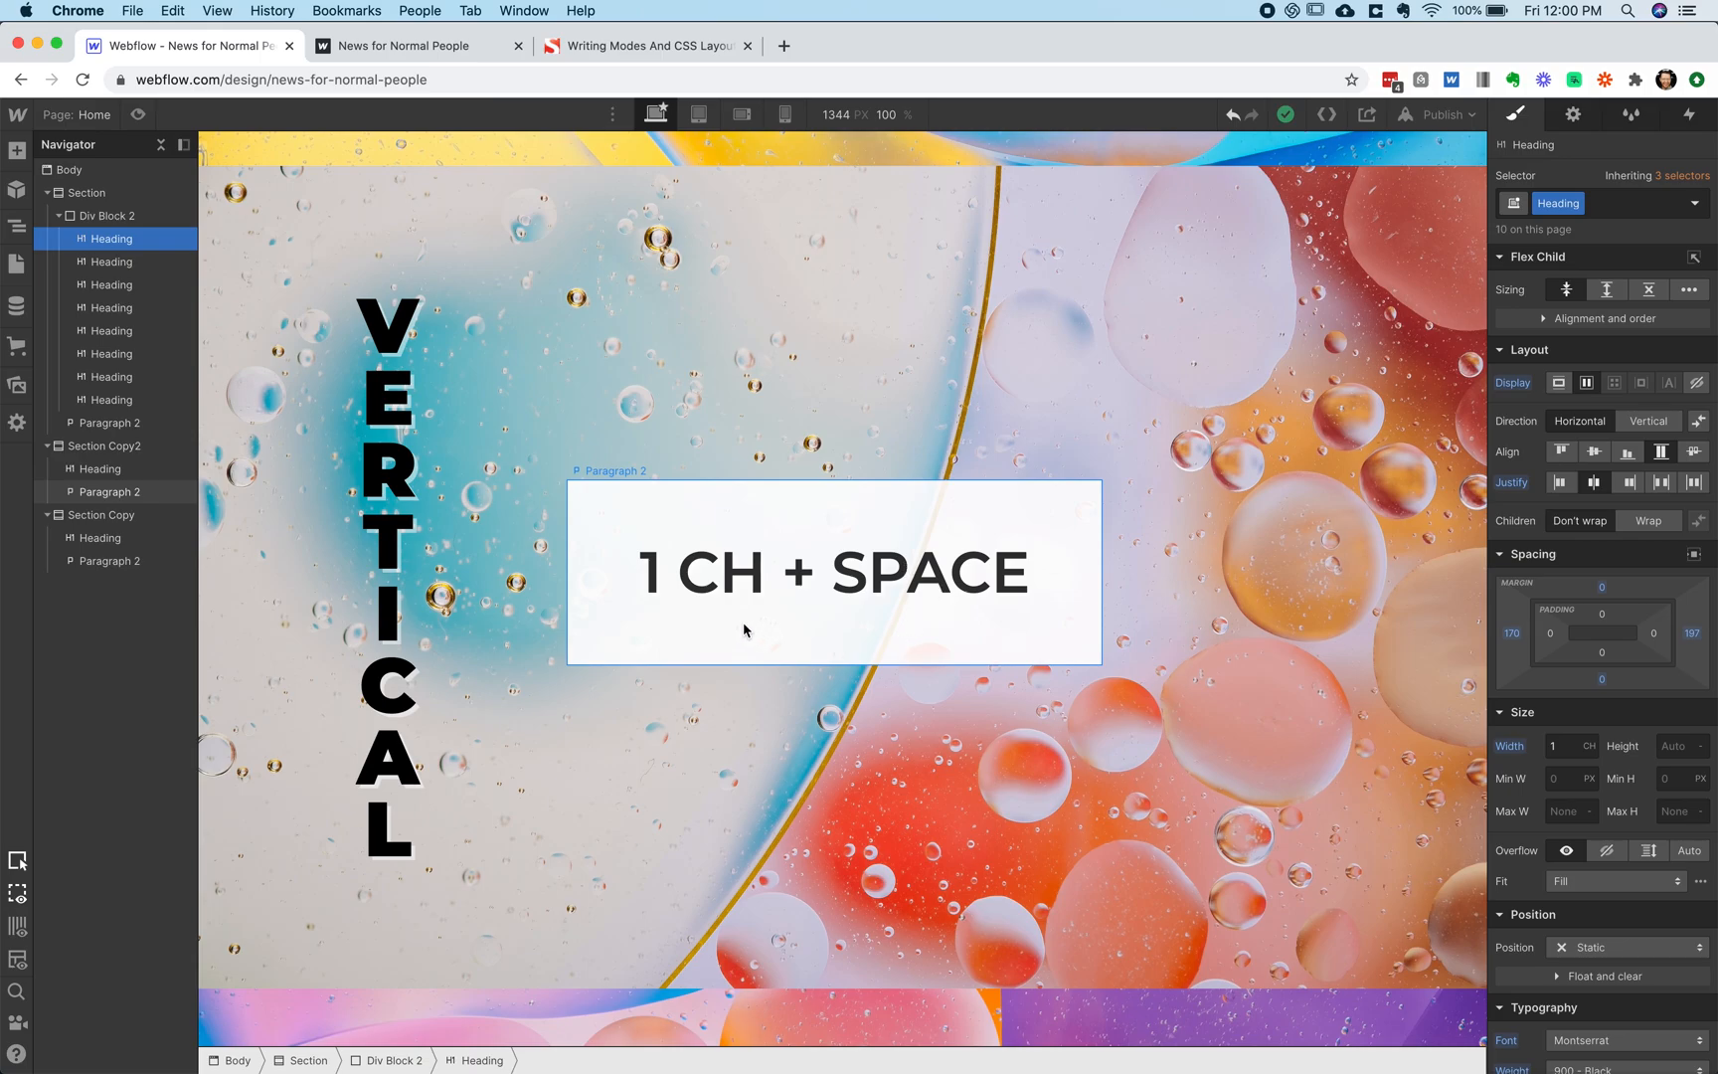
Select the Section Copy2 VERTICAL heading and view its Montserrat Black 80px typography
{"action": "left_click", "coordinate": [100, 469]}
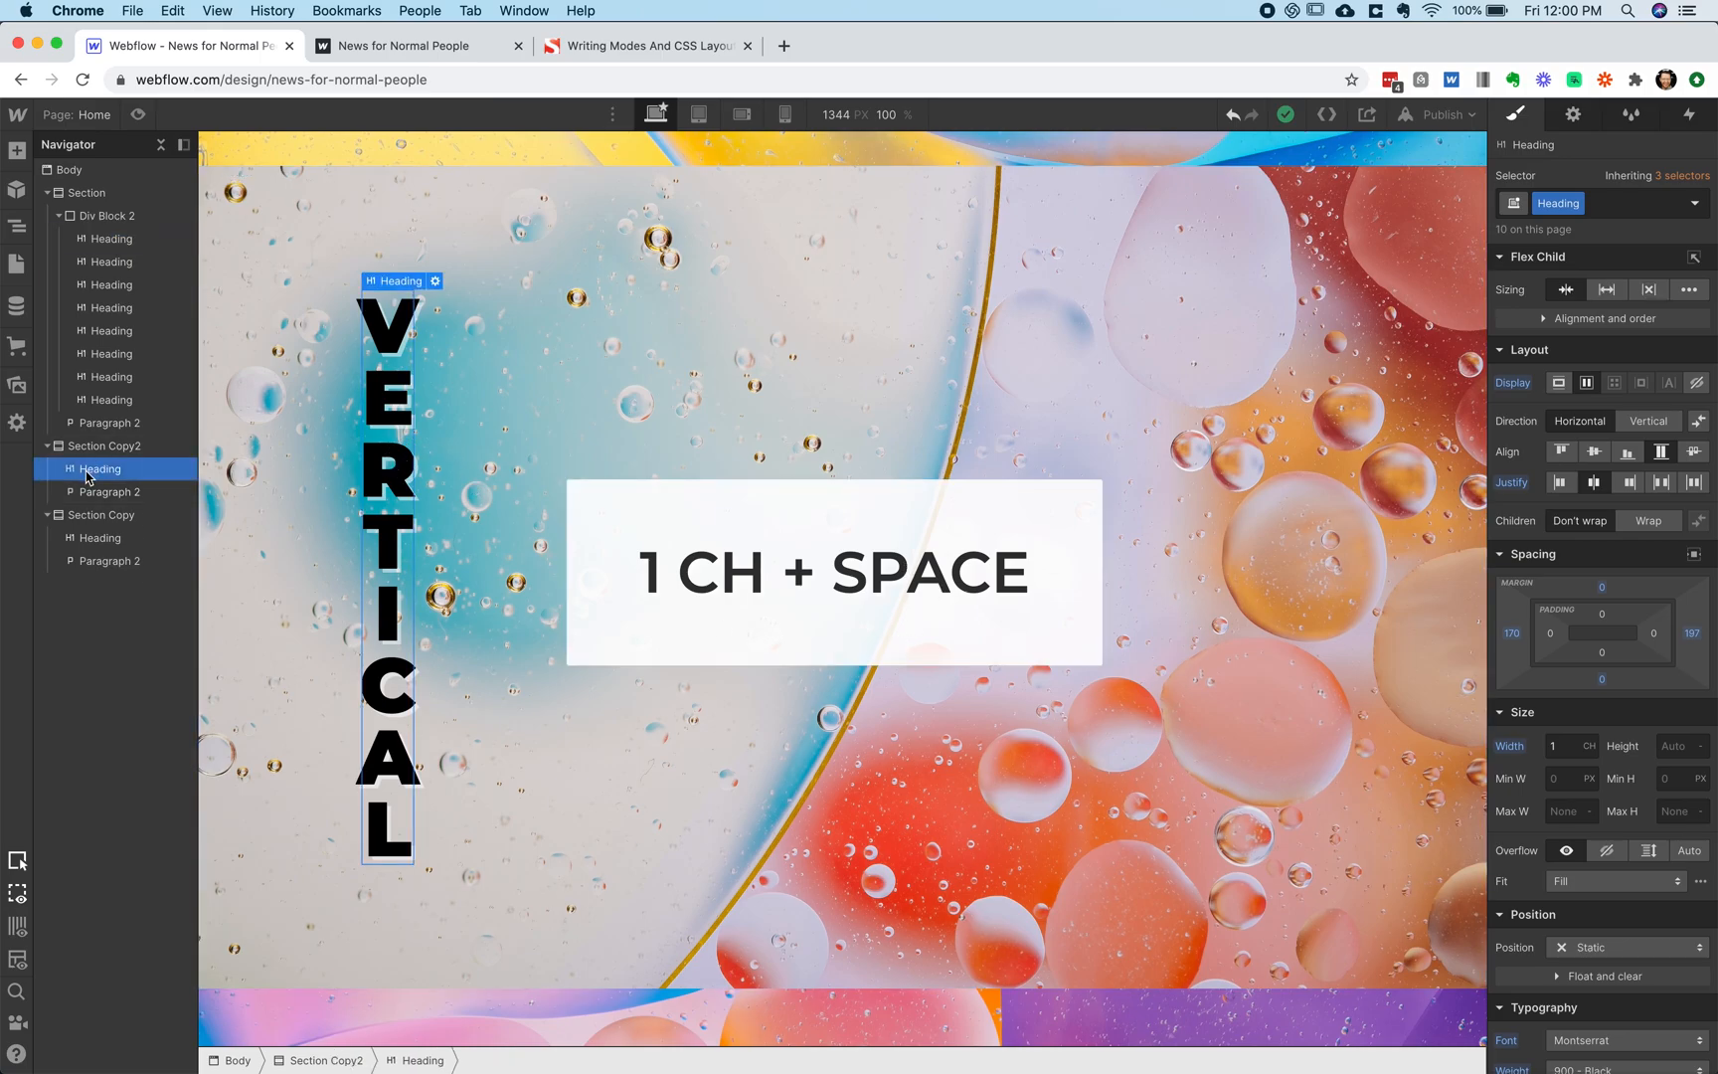
{"action": "mouse_move", "coordinate": [104, 476]}
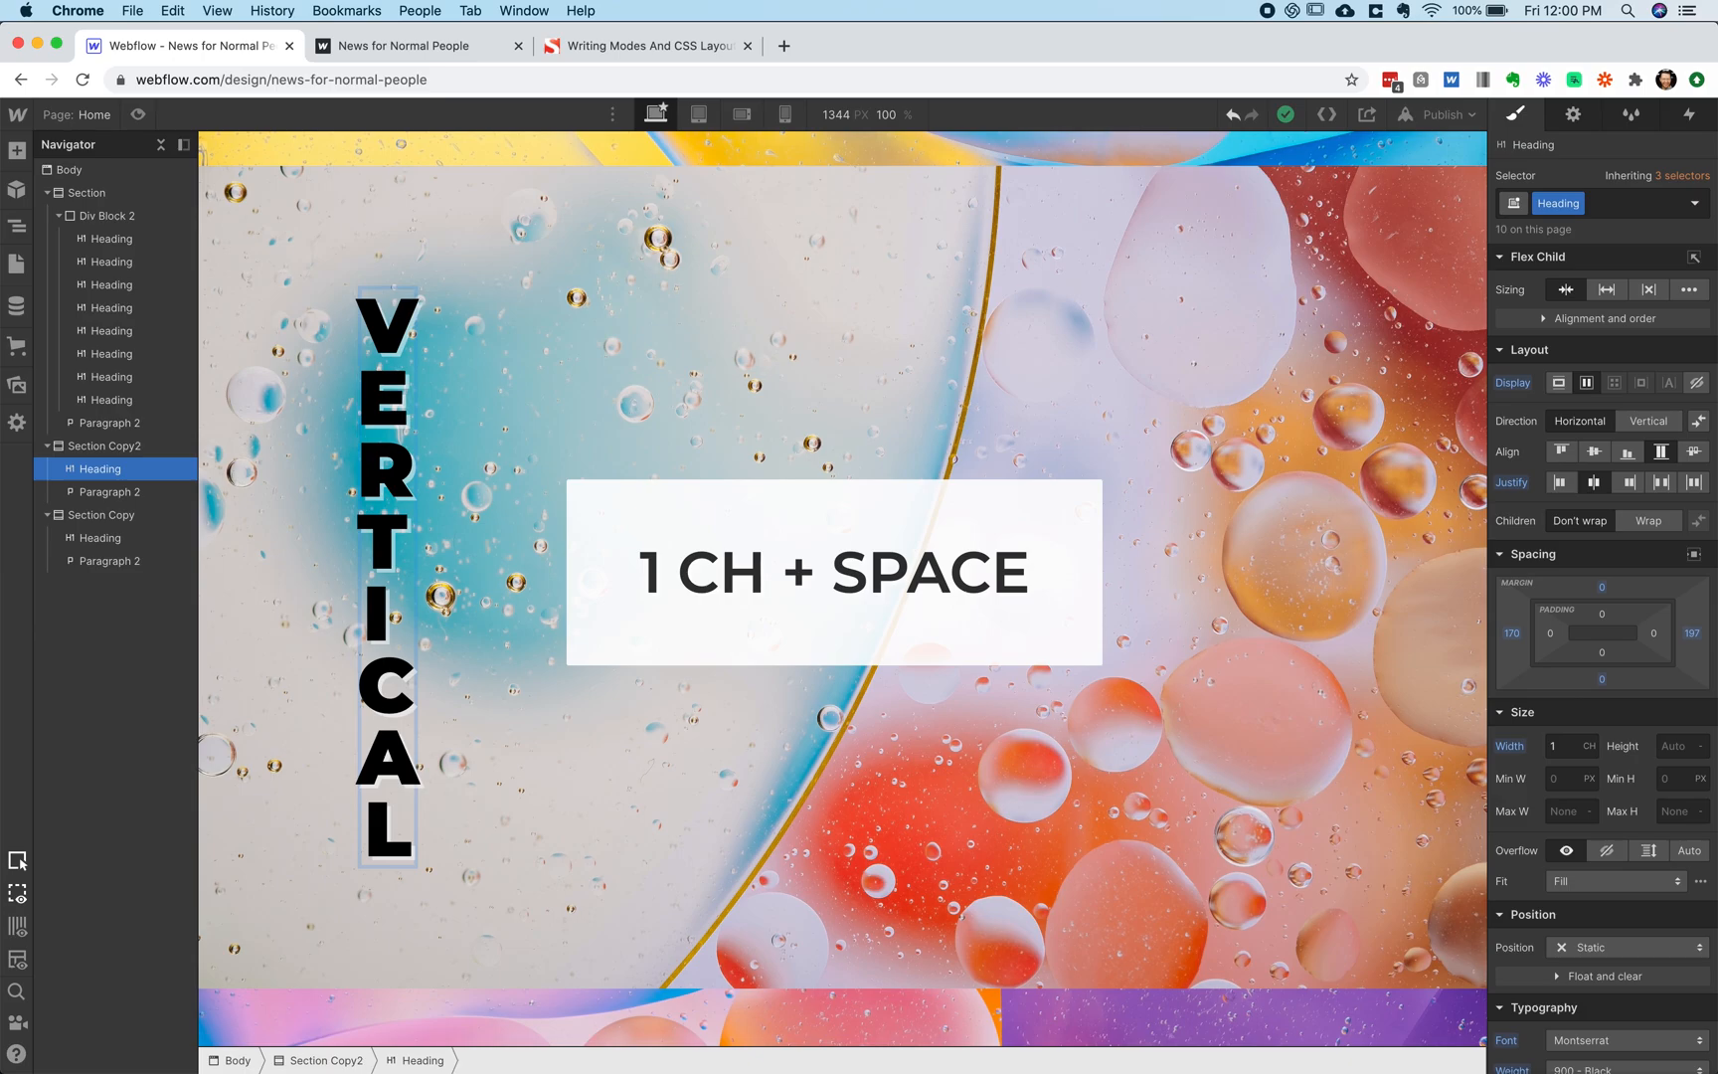
{"action": "mouse_move", "coordinate": [1600, 564]}
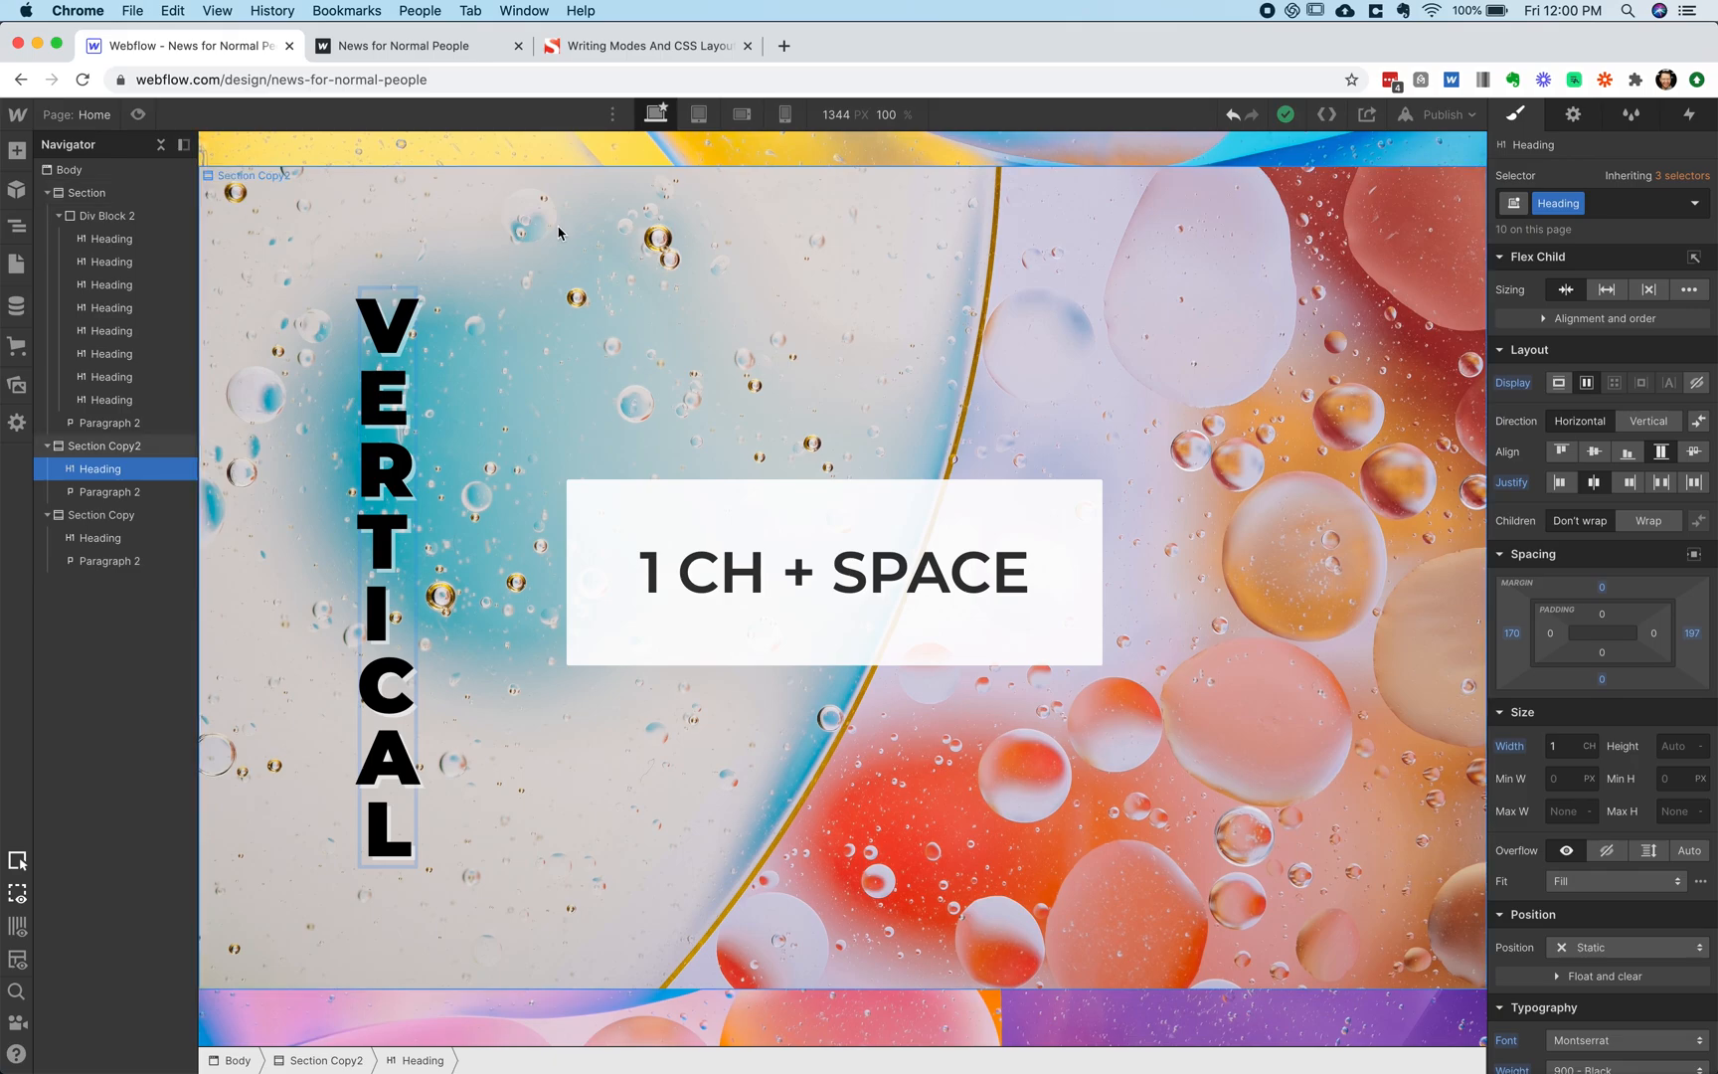
{"action": "mouse_move", "coordinate": [224, 406]}
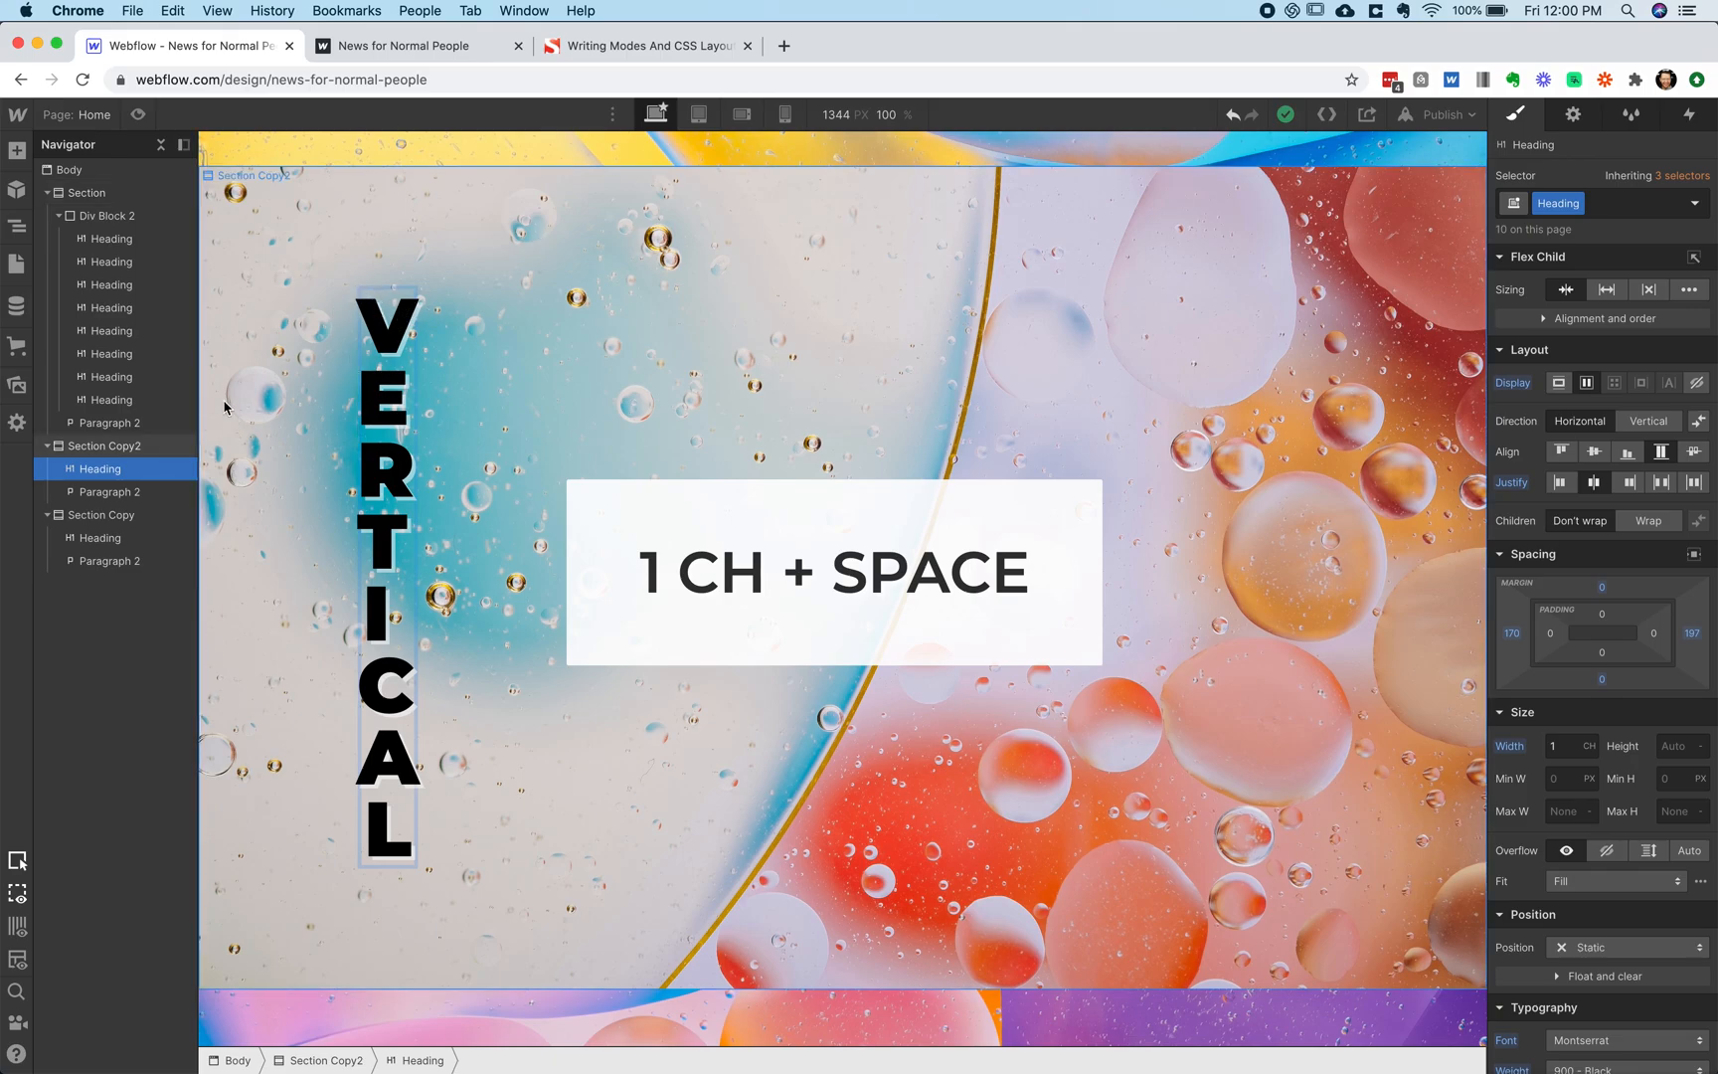
{"action": "mouse_move", "coordinate": [399, 356]}
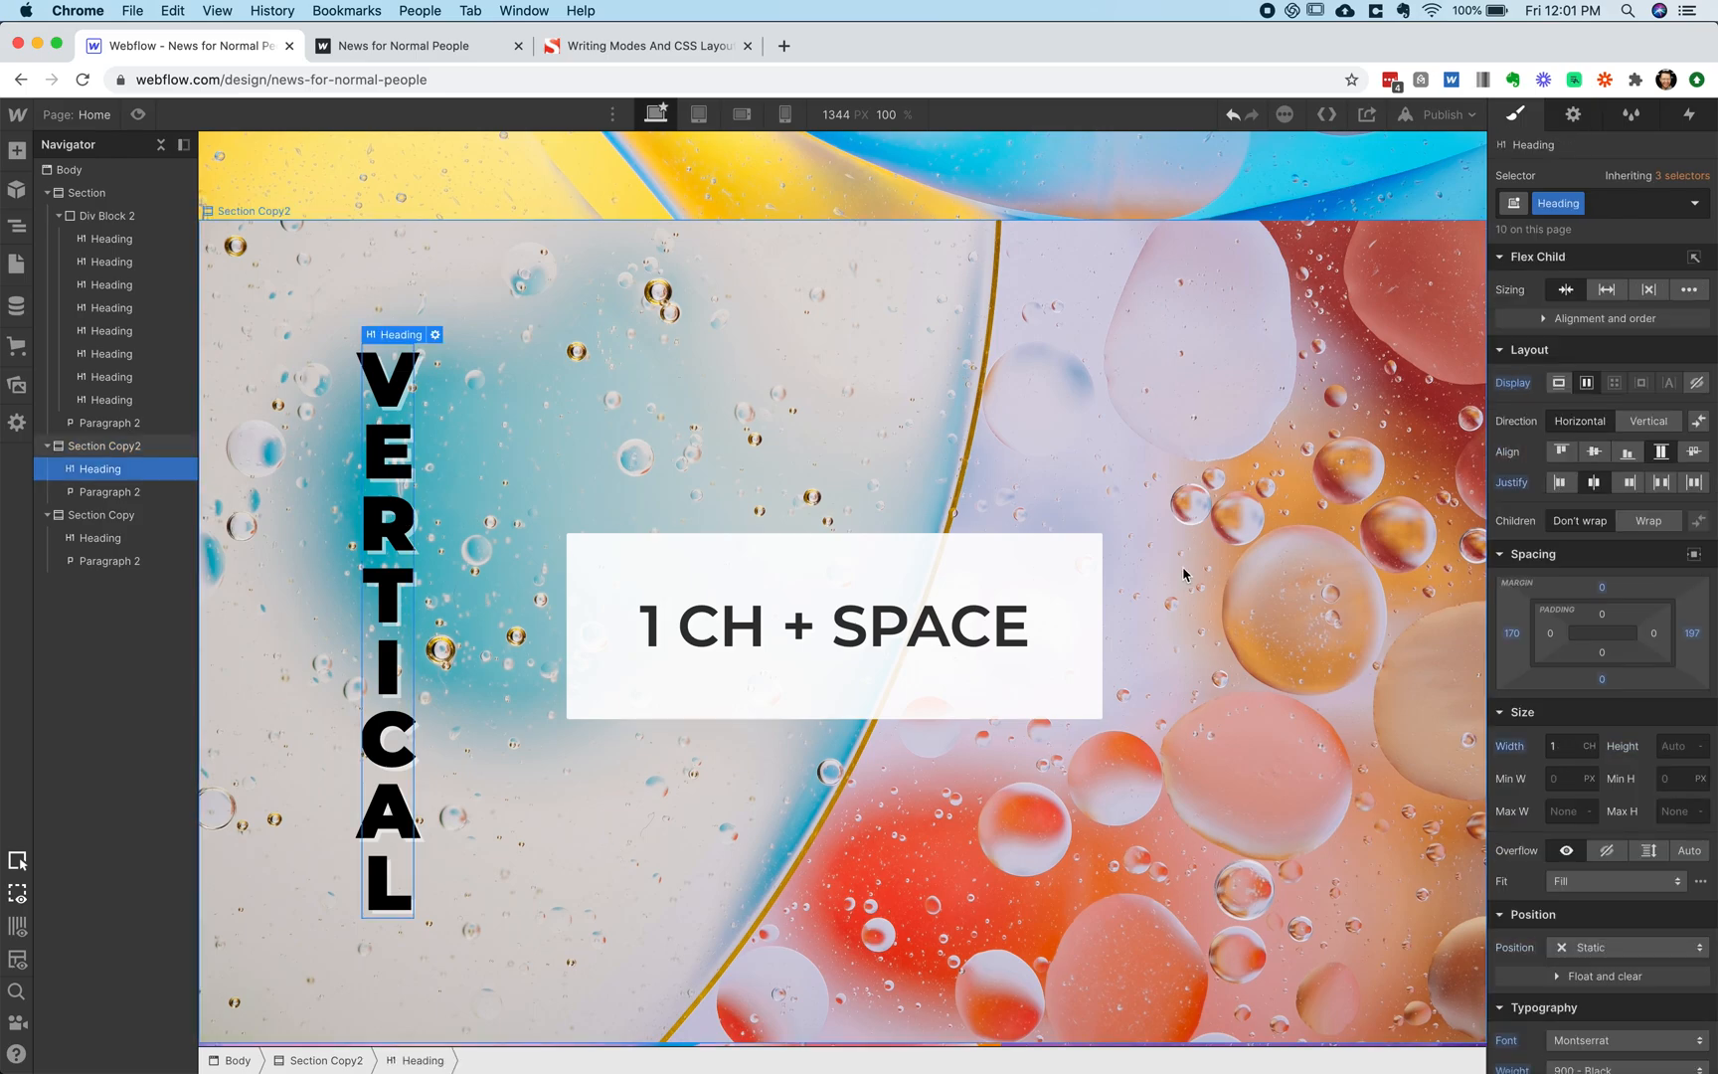
{"action": "scroll", "scroll_direction": "down", "scroll_amount": 3}
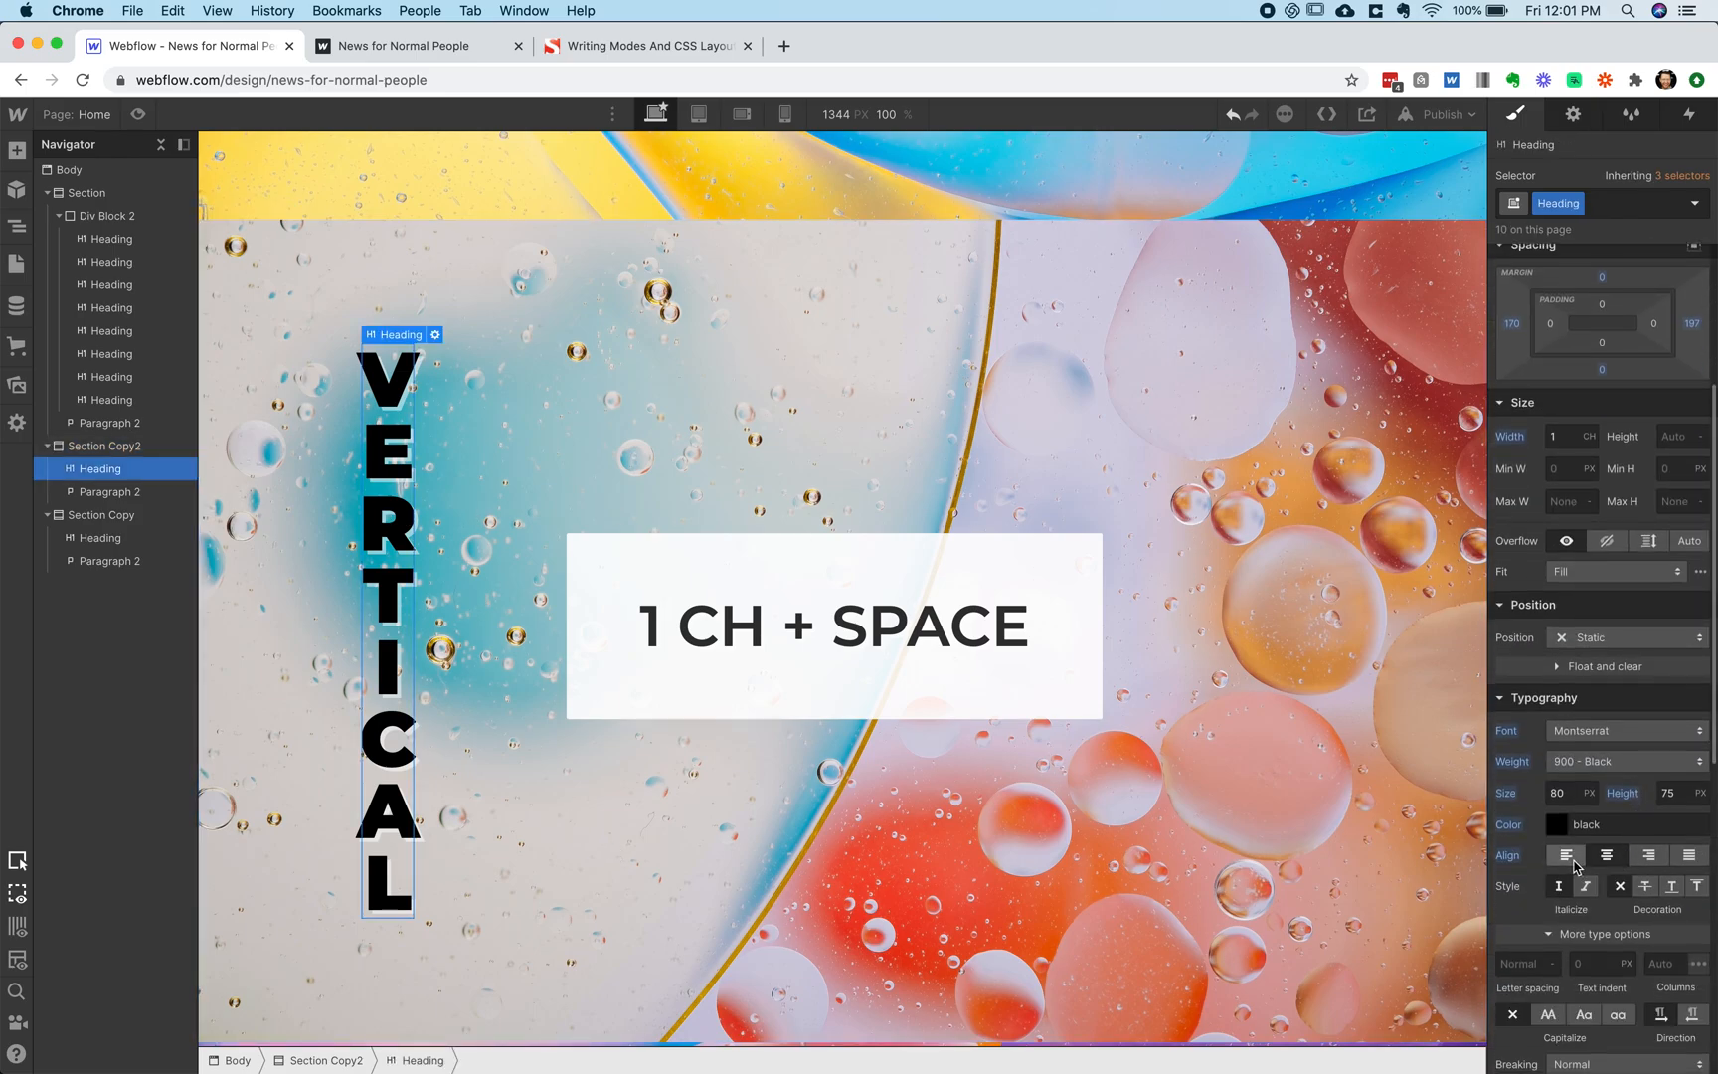
{"action": "left_click", "coordinate": [1605, 855]}
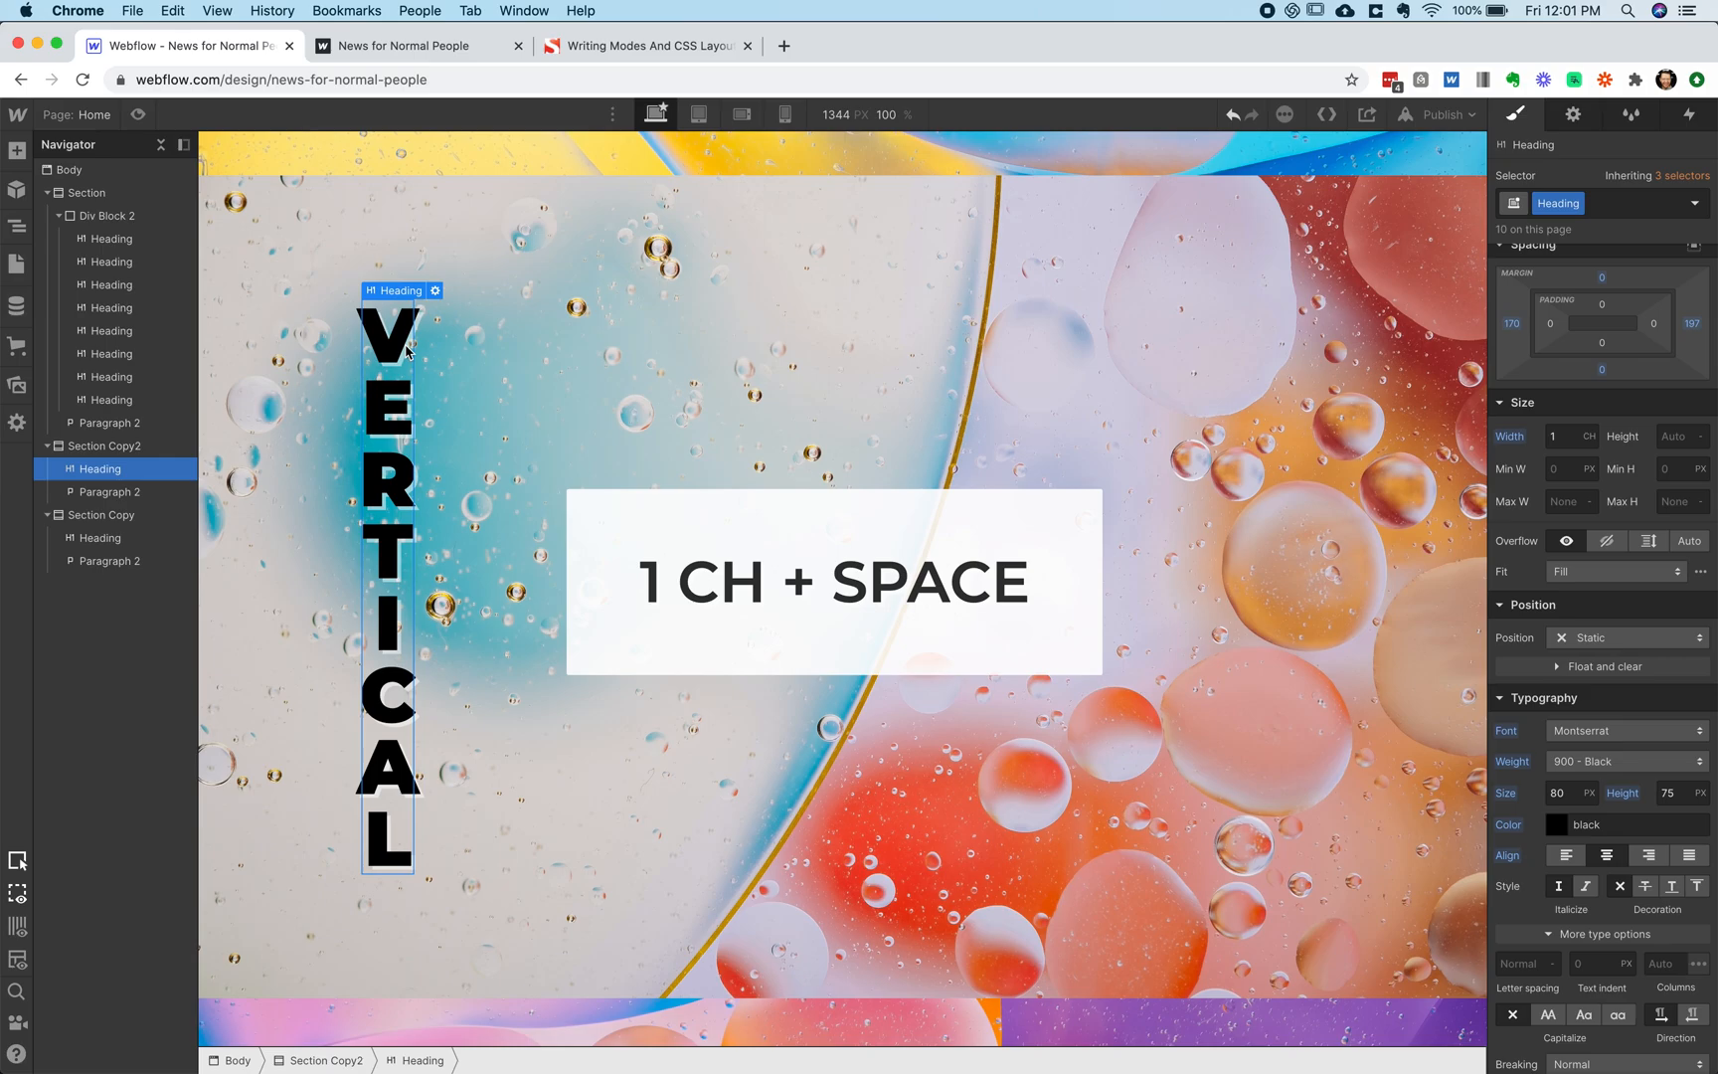
{"action": "mouse_move", "coordinate": [400, 534]}
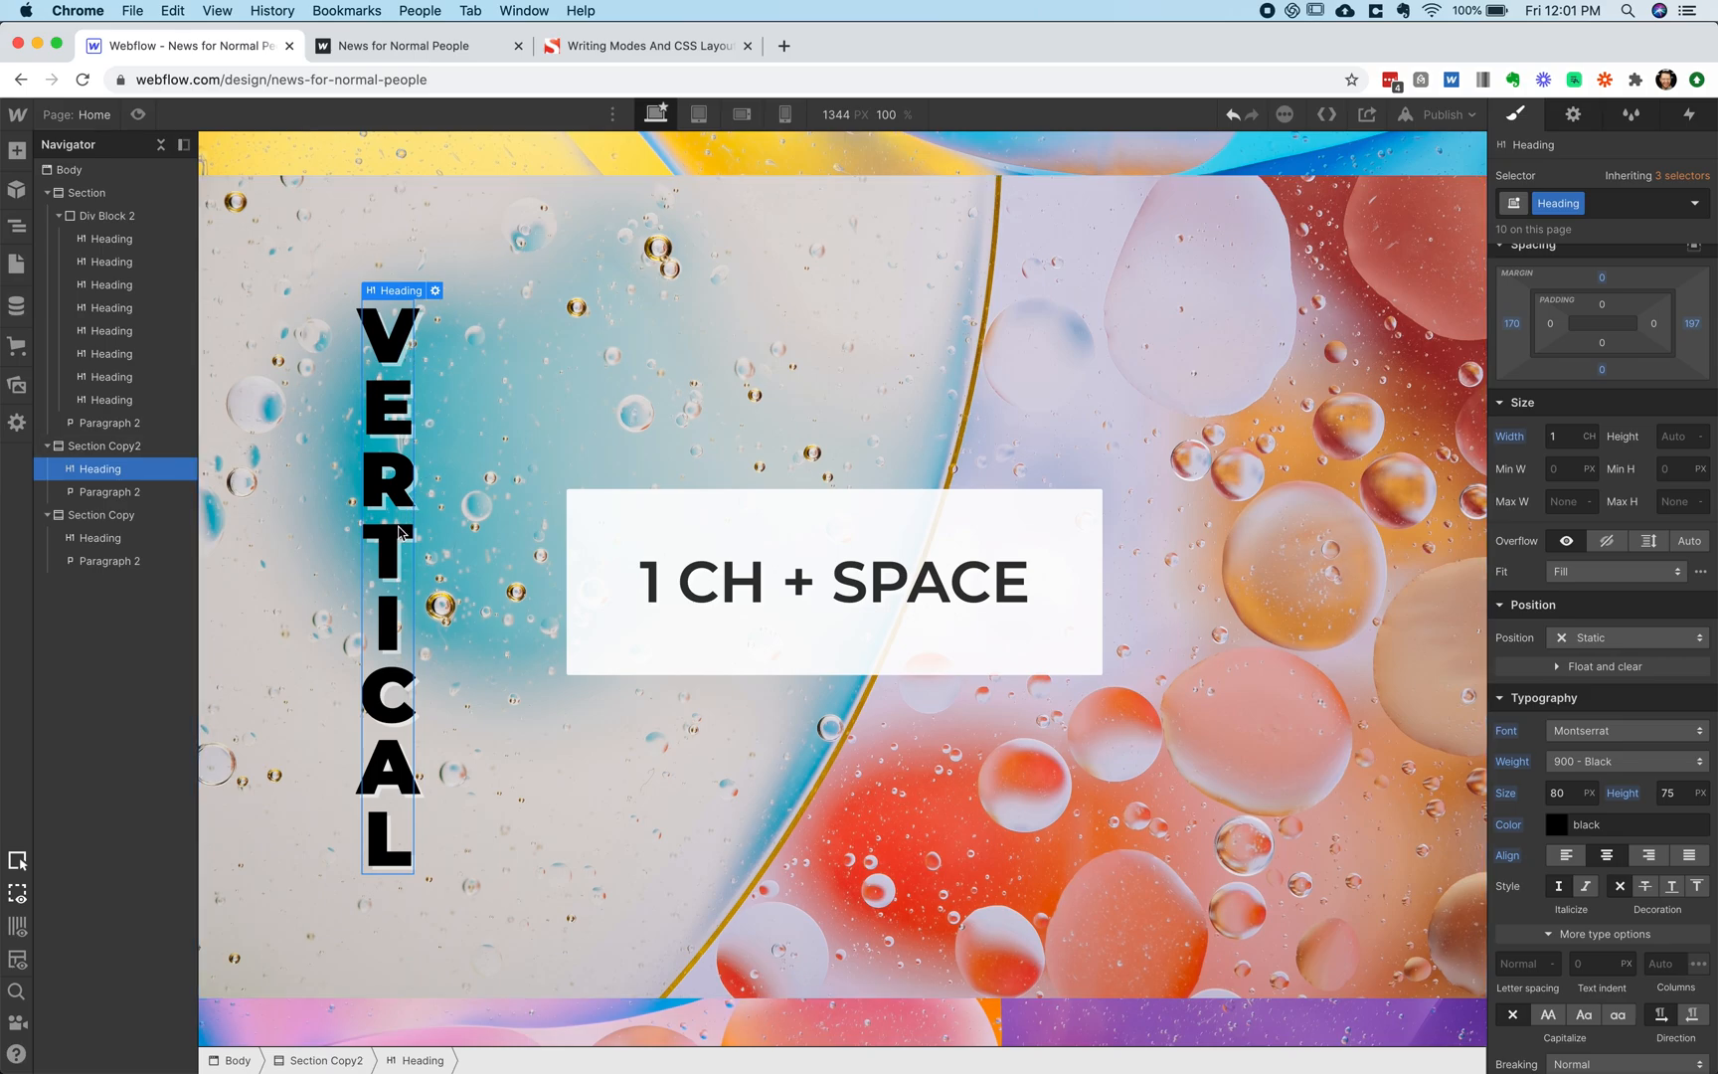
{"action": "mouse_move", "coordinate": [394, 646]}
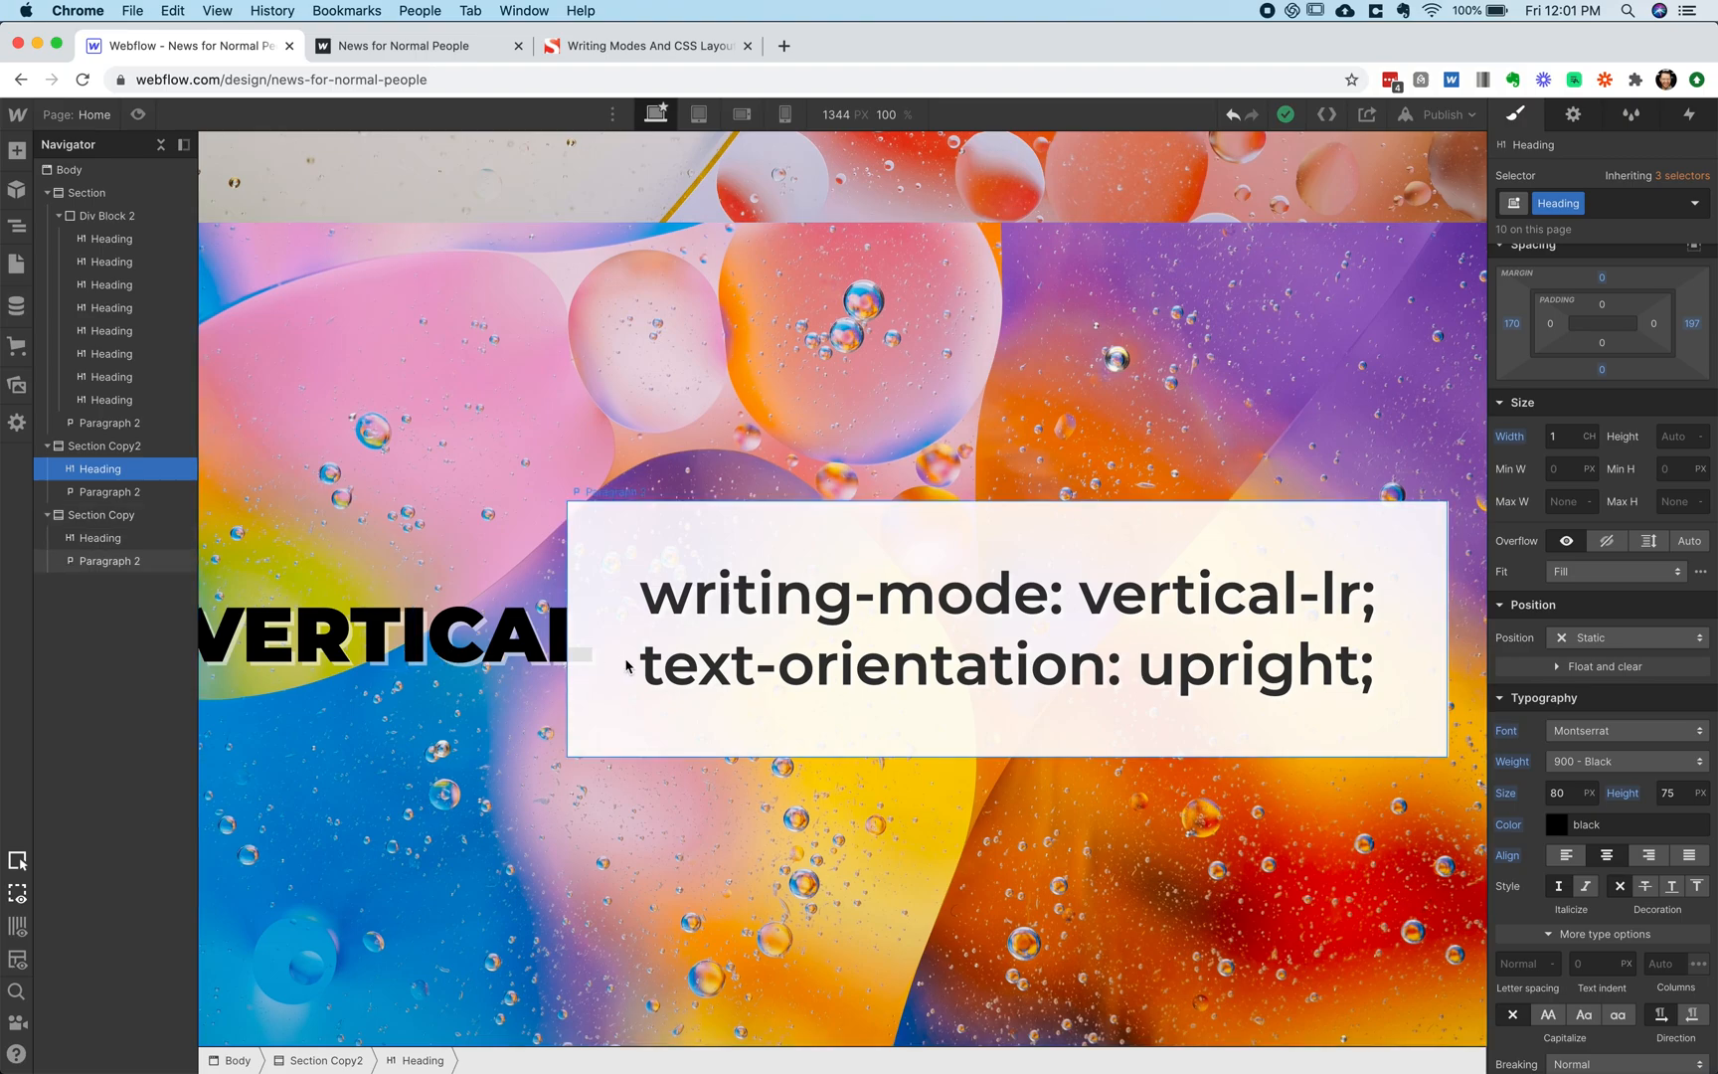
{"action": "mouse_move", "coordinate": [1412, 659]}
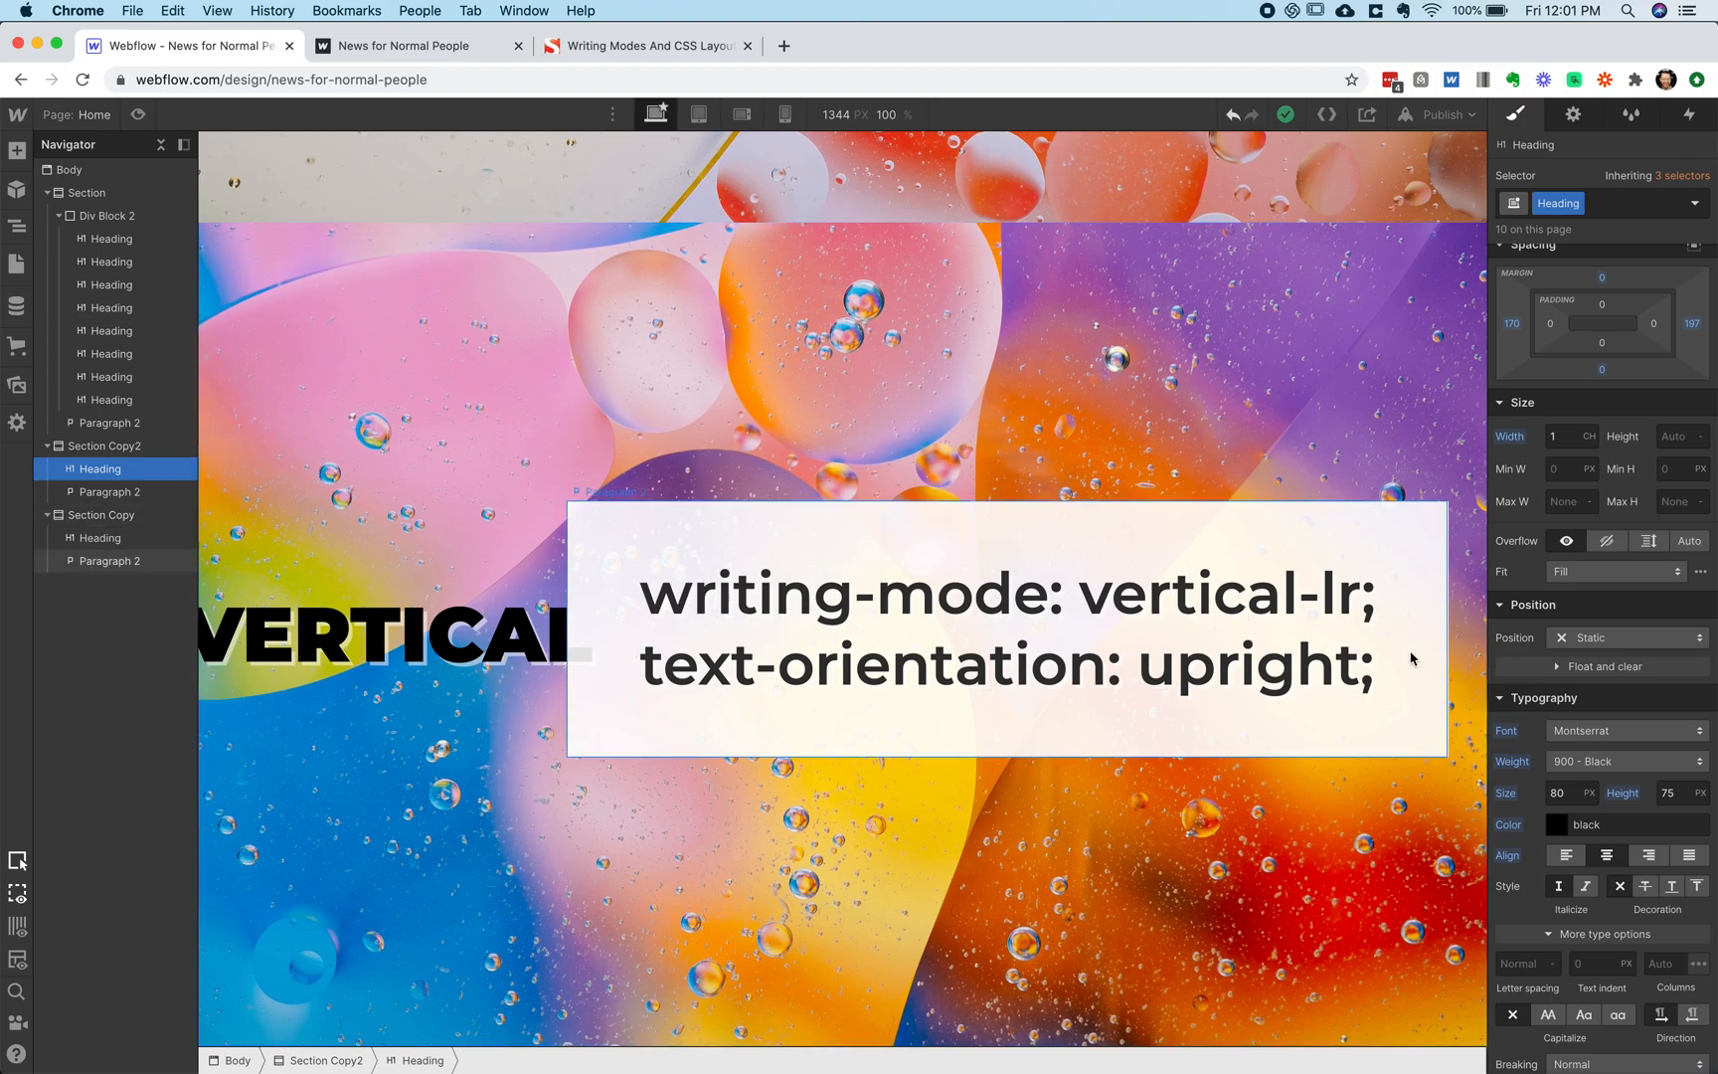
{"action": "mouse_move", "coordinate": [1359, 639]}
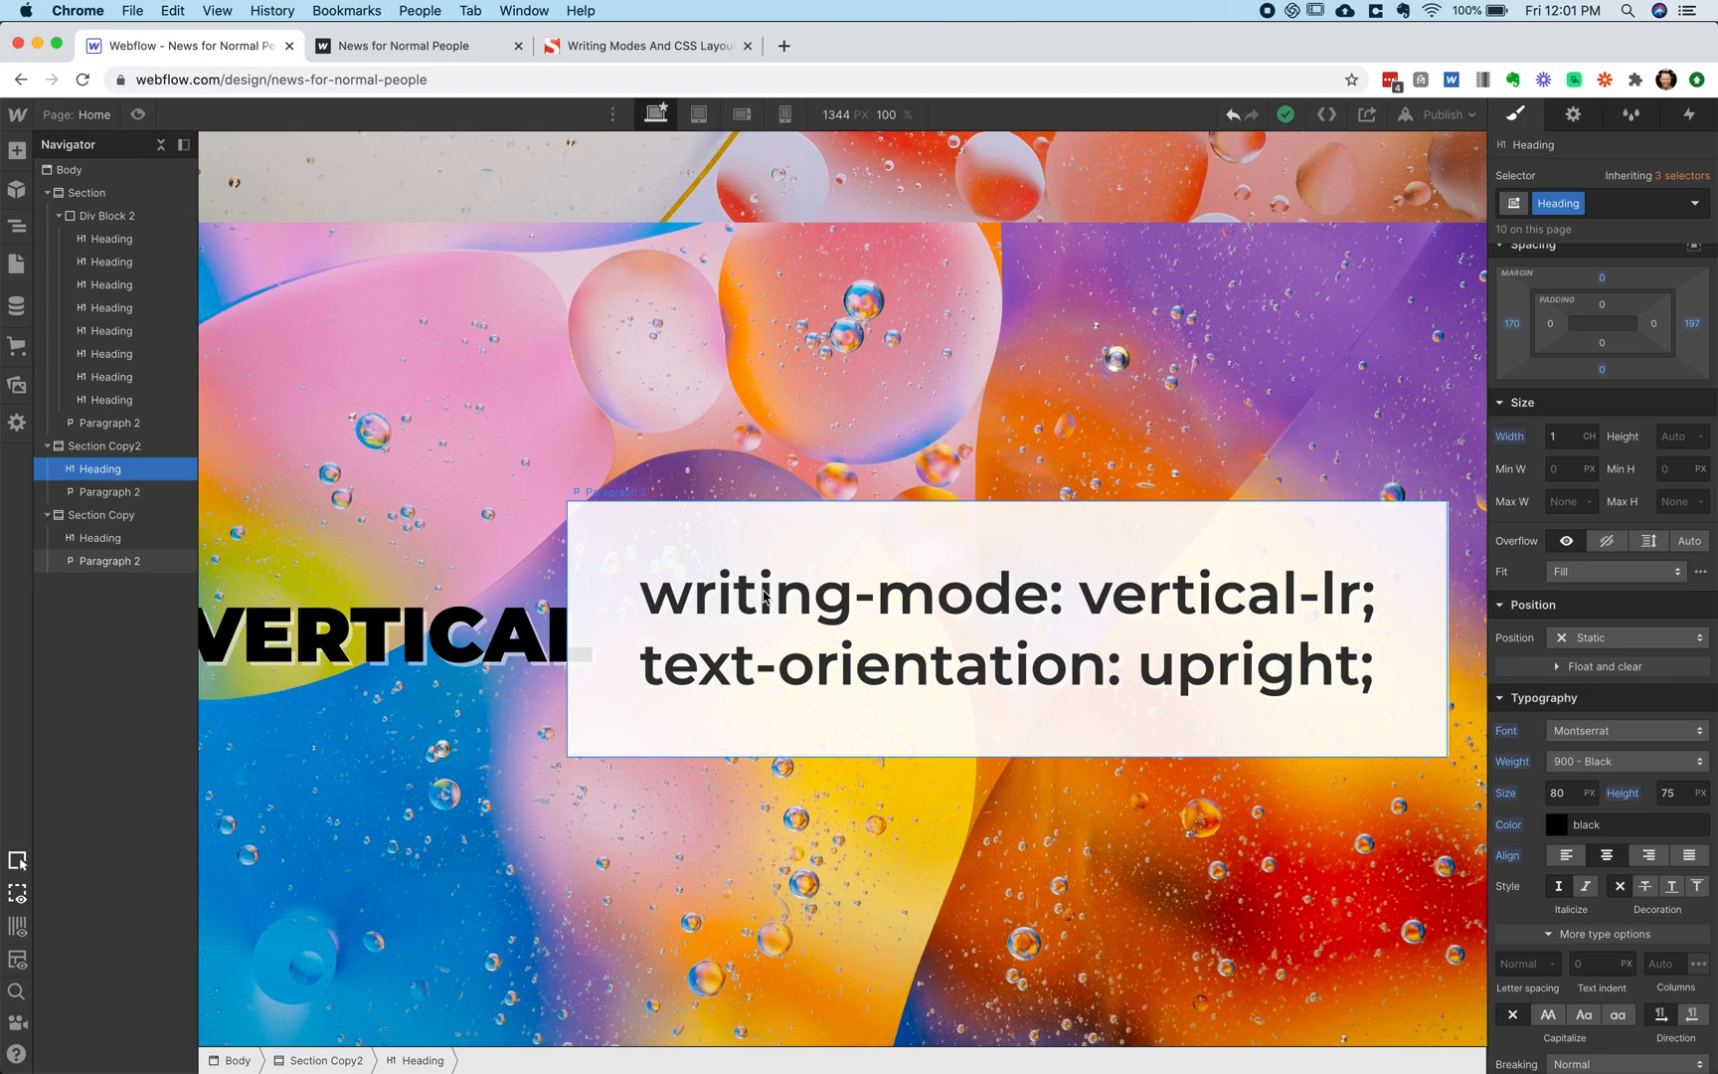
{"action": "mouse_move", "coordinate": [1027, 615]}
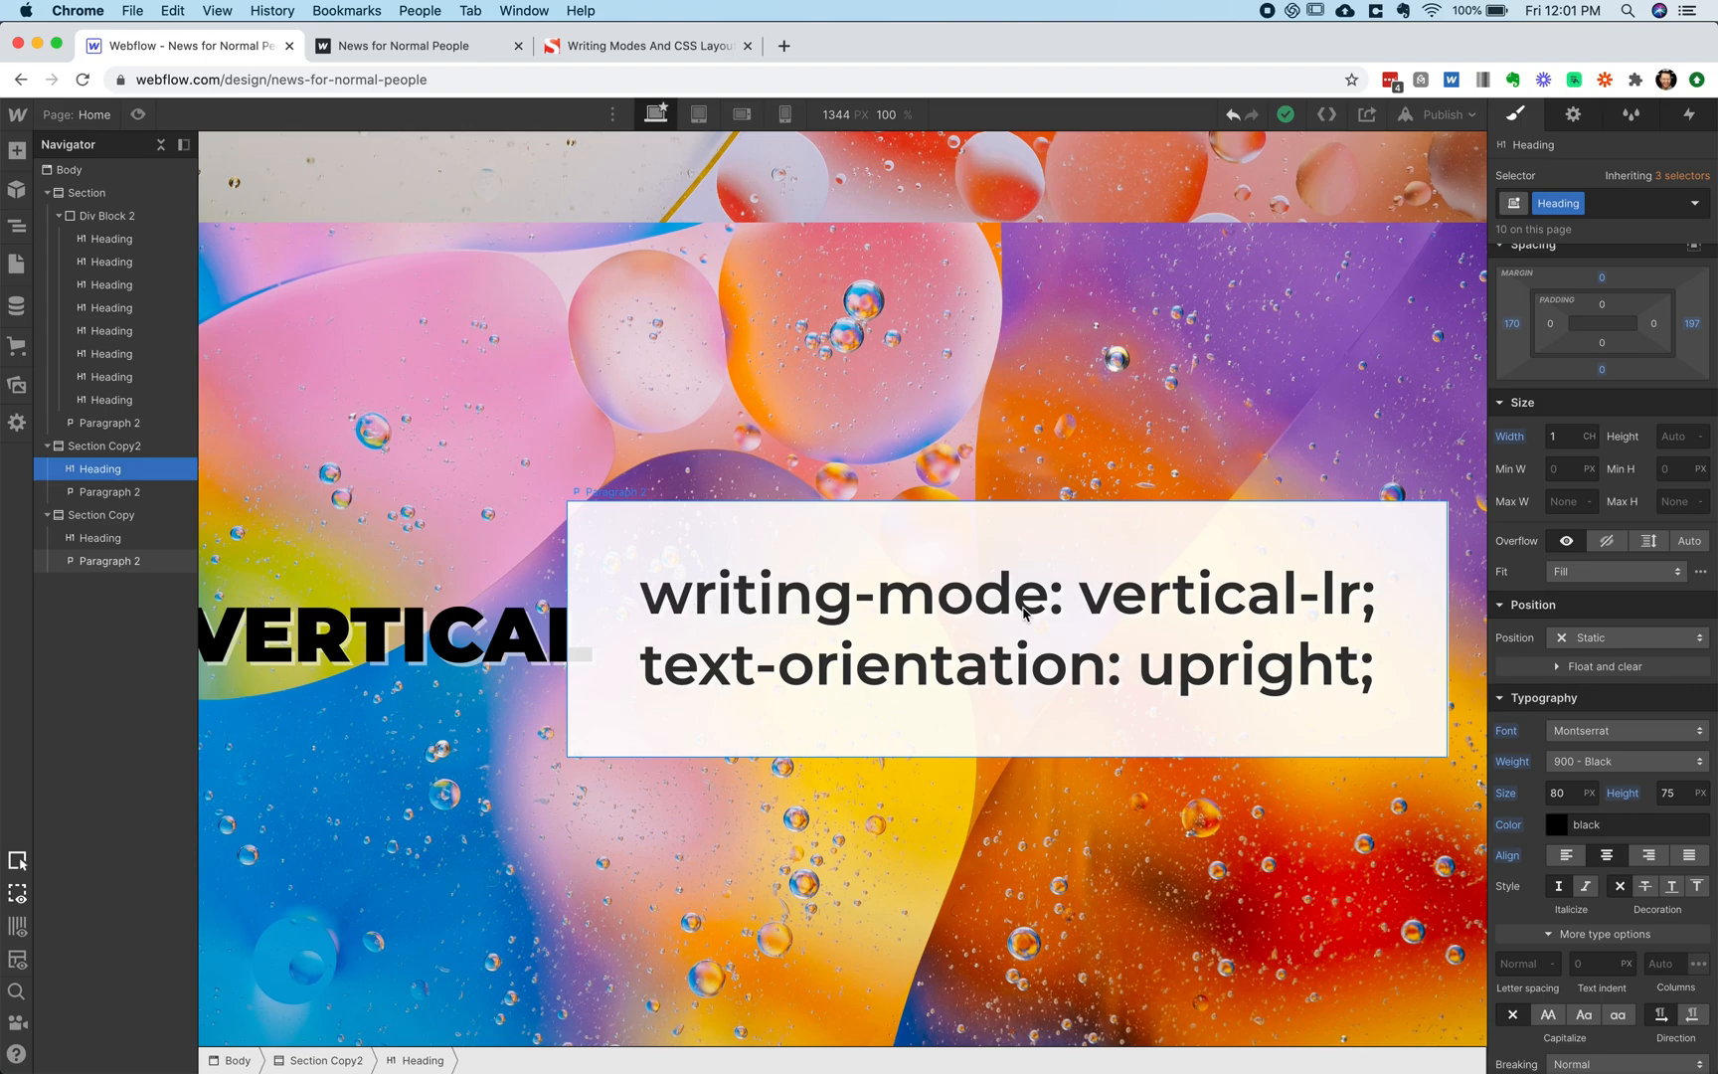
{"action": "mouse_move", "coordinate": [1125, 707]}
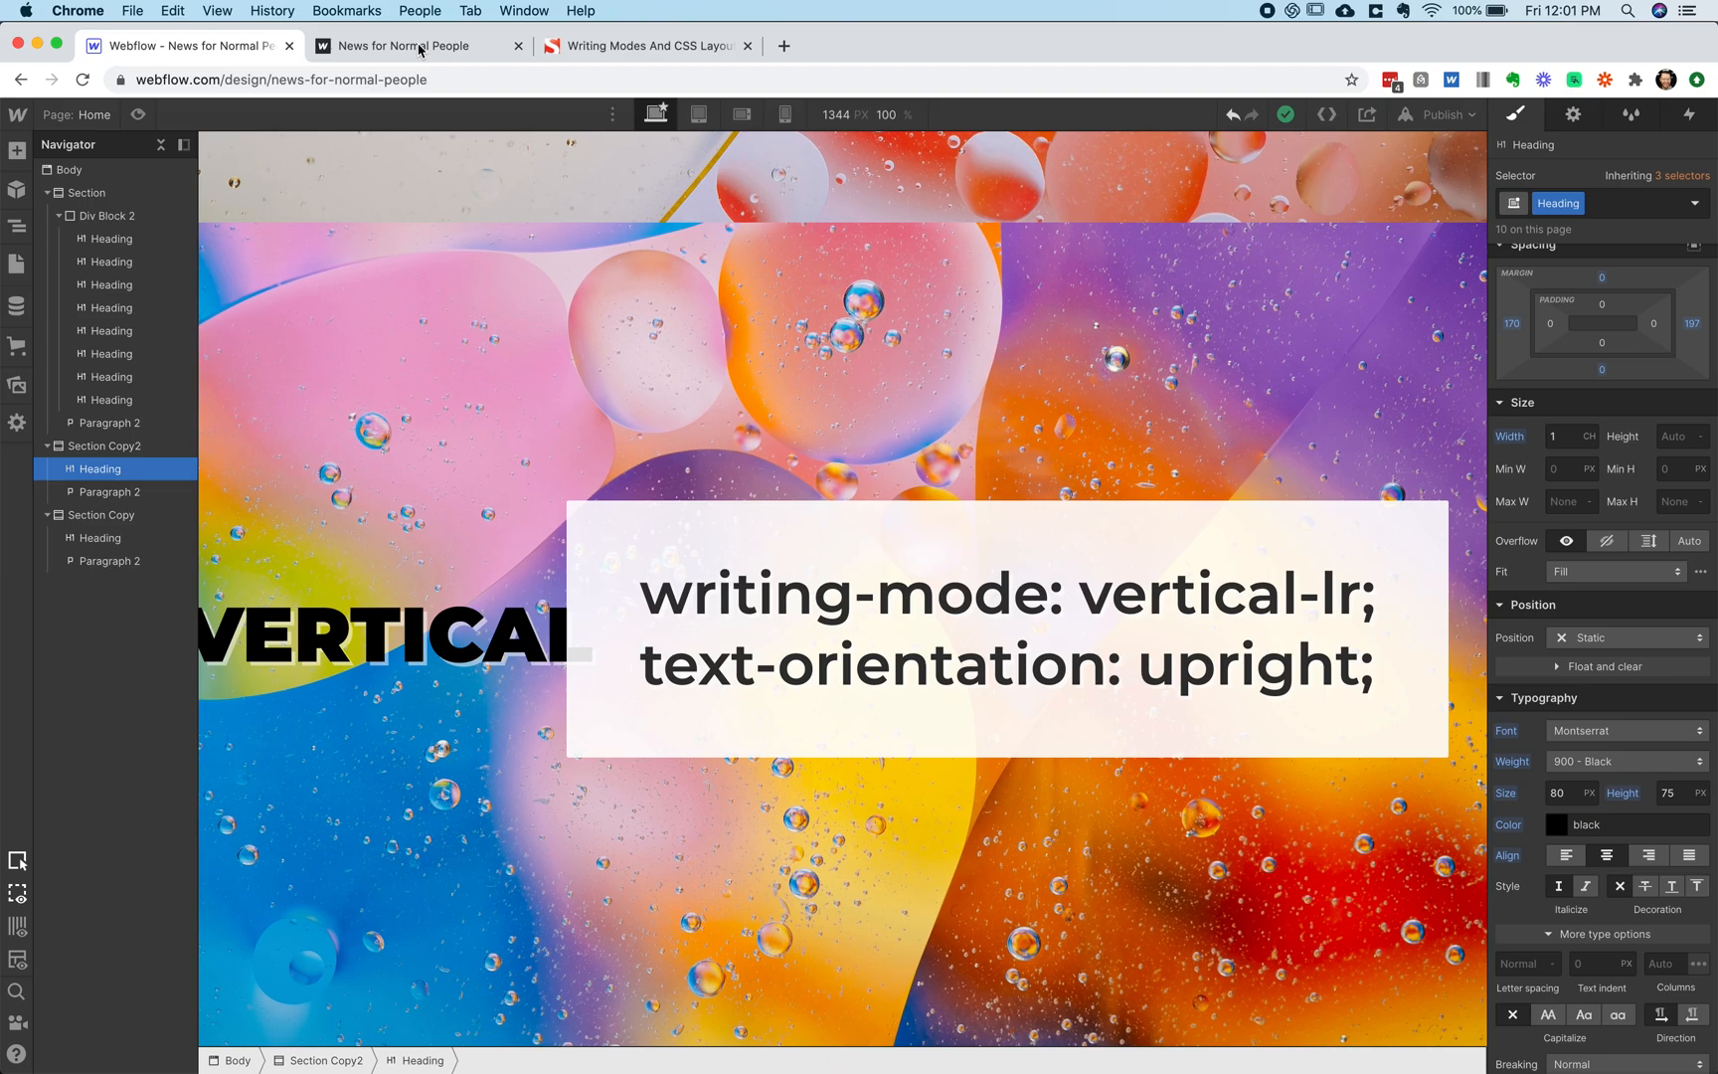
Switch to the published News for Normal People site showing the vertical-lr slide
{"action": "left_click", "coordinate": [395, 45]}
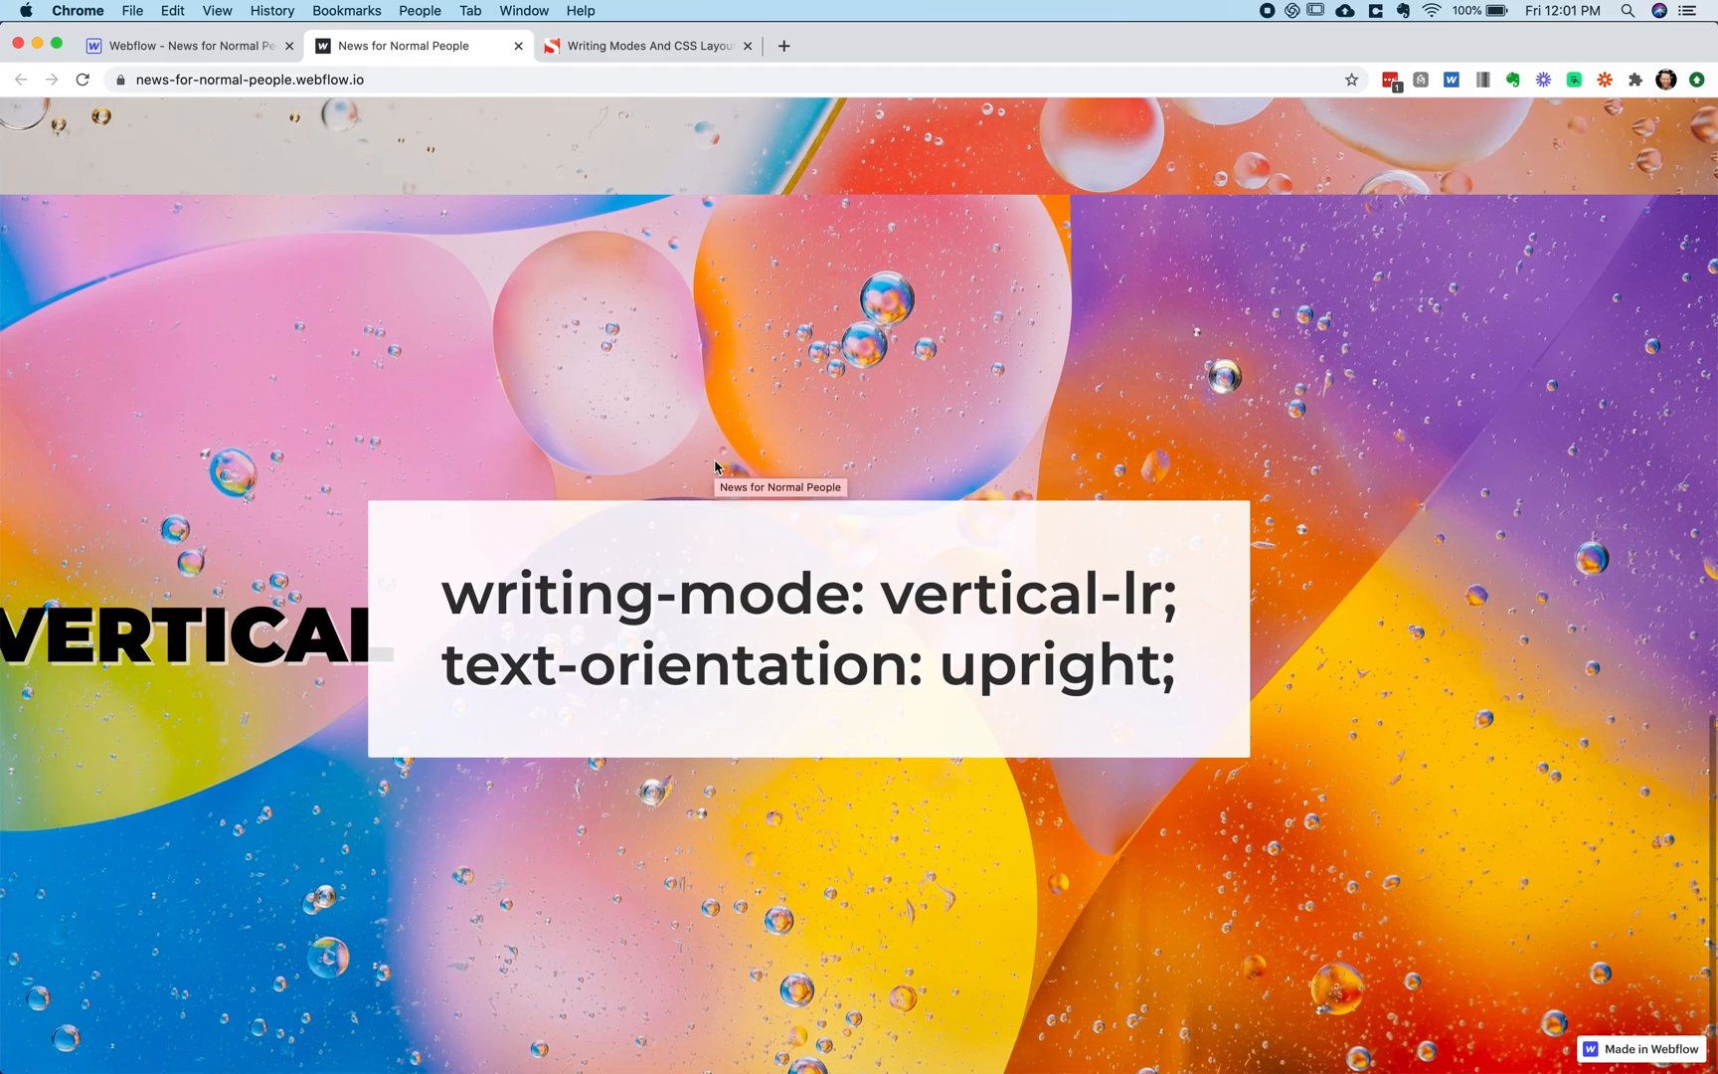
In DevTools, re-enable writing-mode and text-orientation on the h1's element.style
{"action": "key", "text": "F12"}
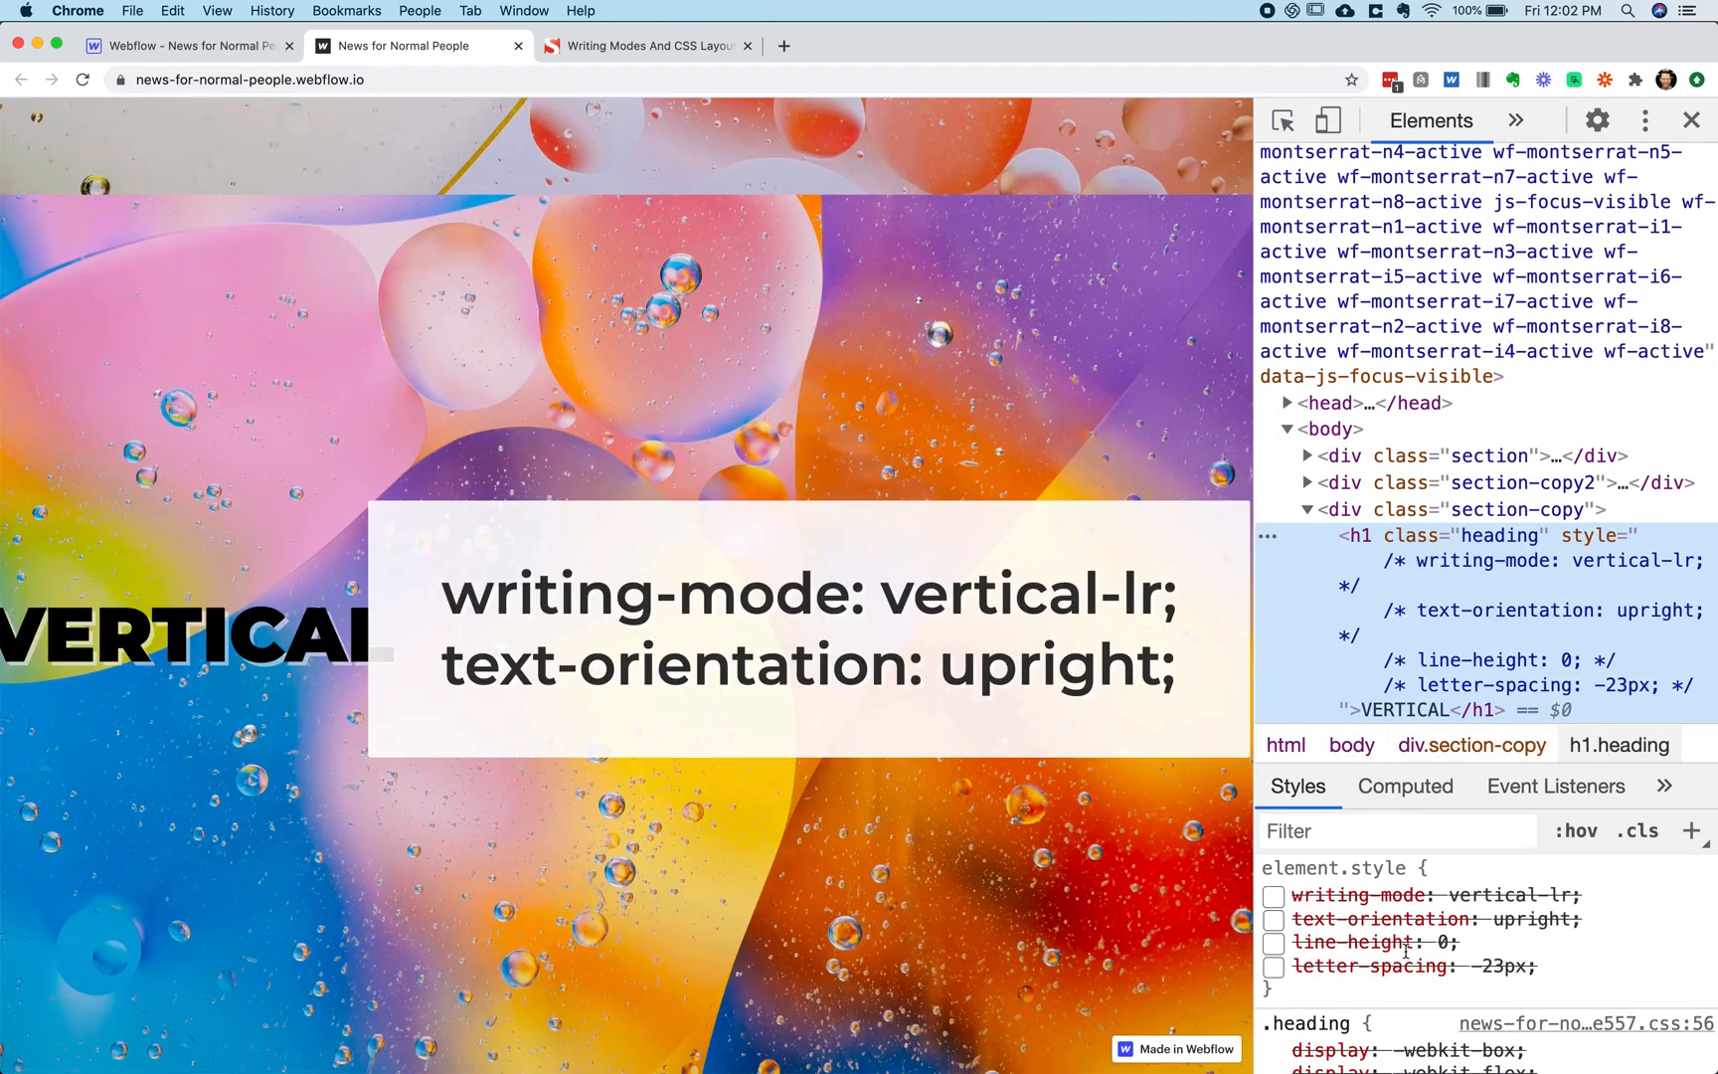
{"action": "left_click", "coordinate": [1275, 894]}
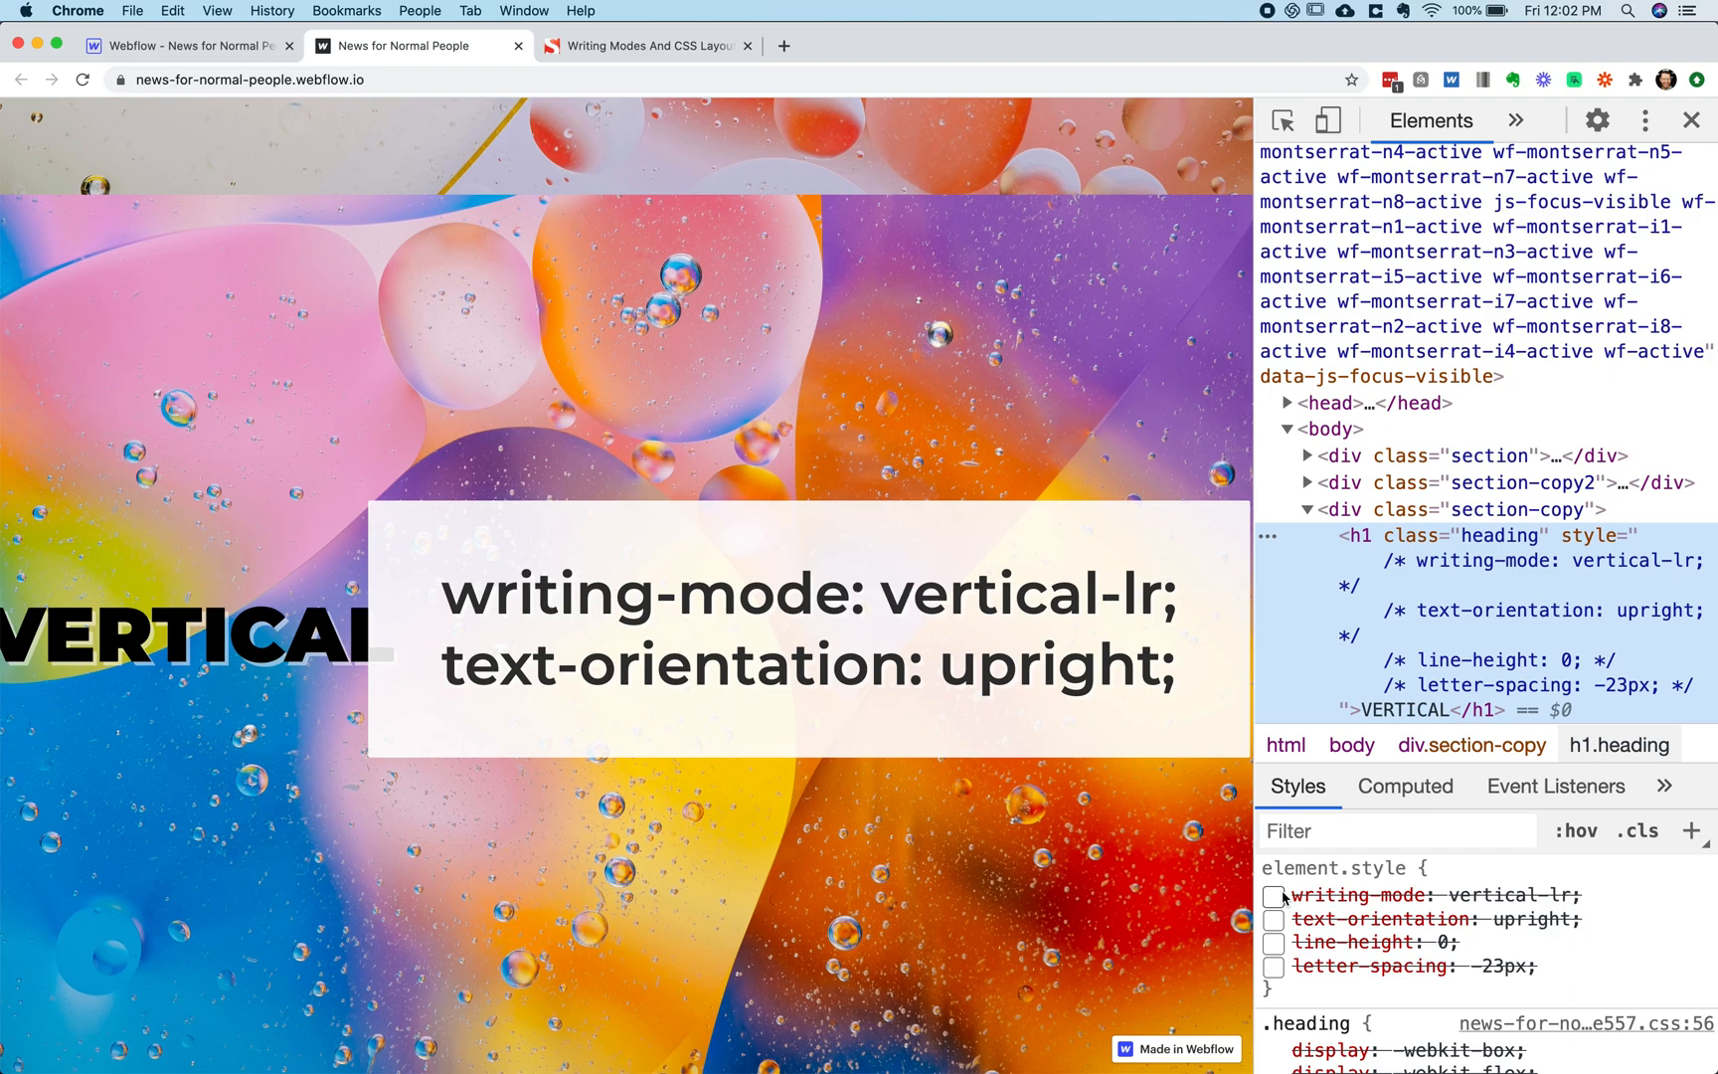
{"action": "left_click", "coordinate": [1275, 895]}
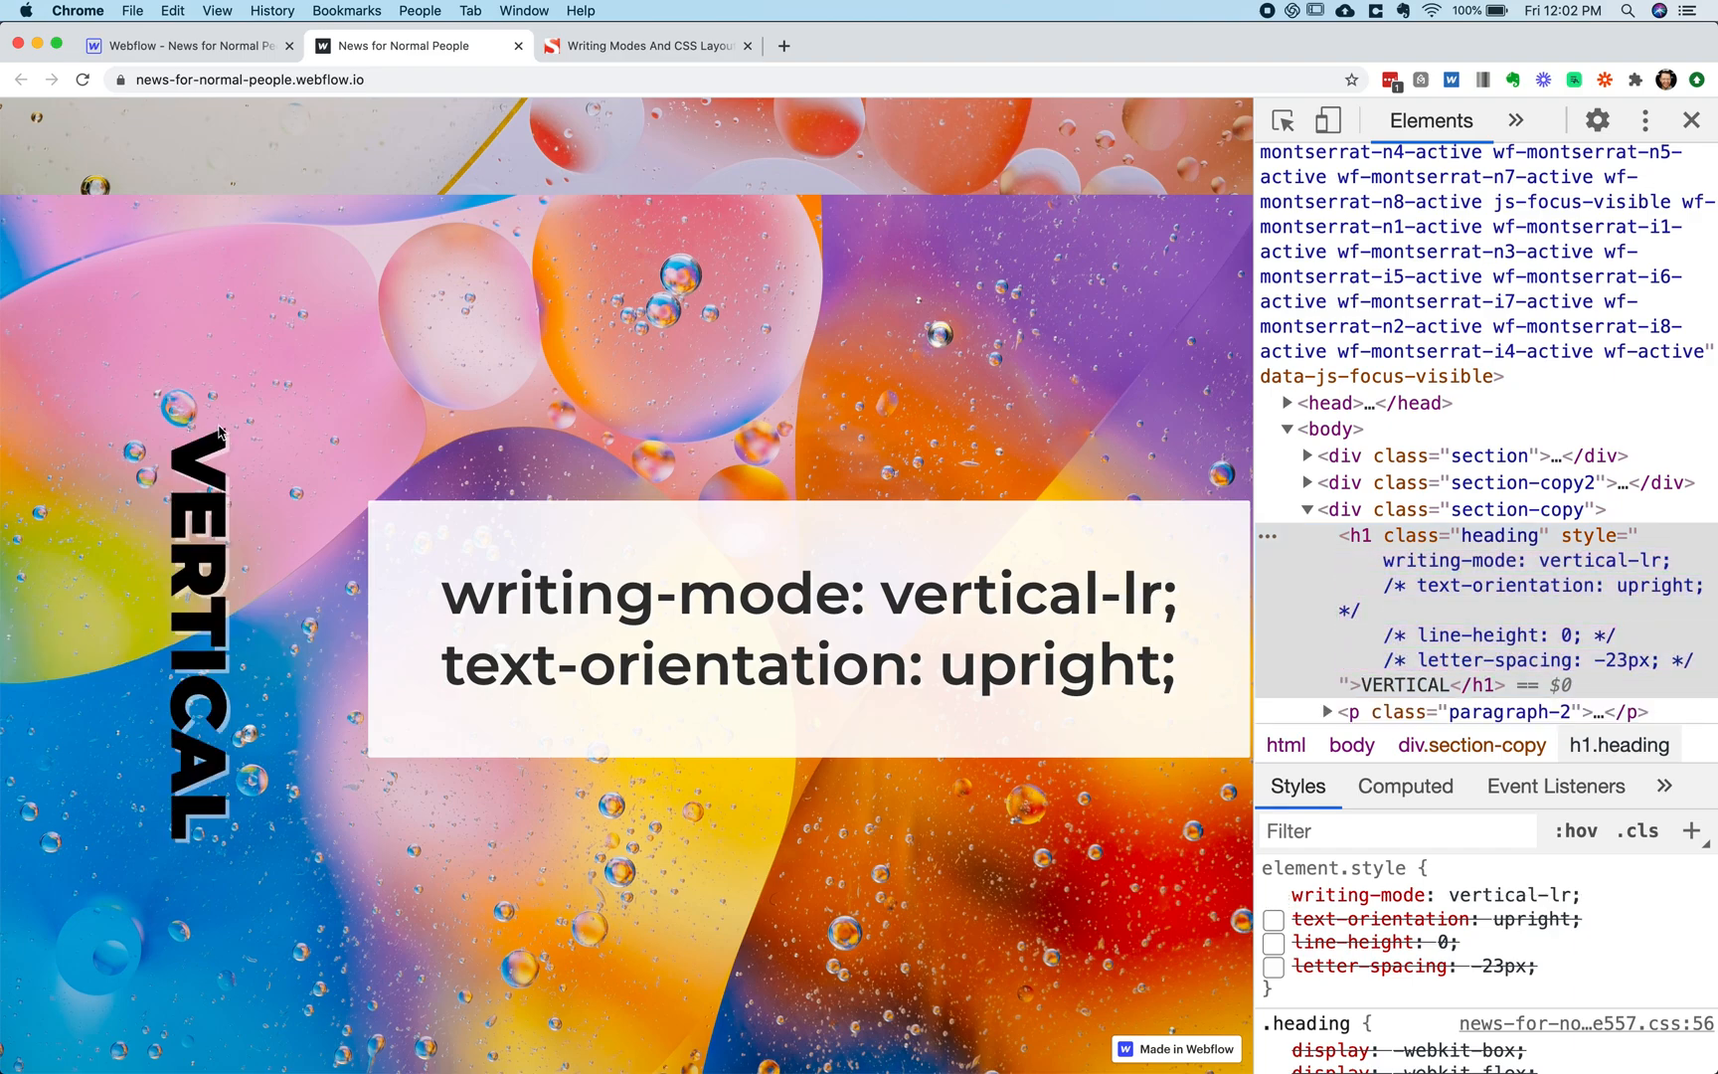
{"action": "mouse_move", "coordinate": [1047, 969]}
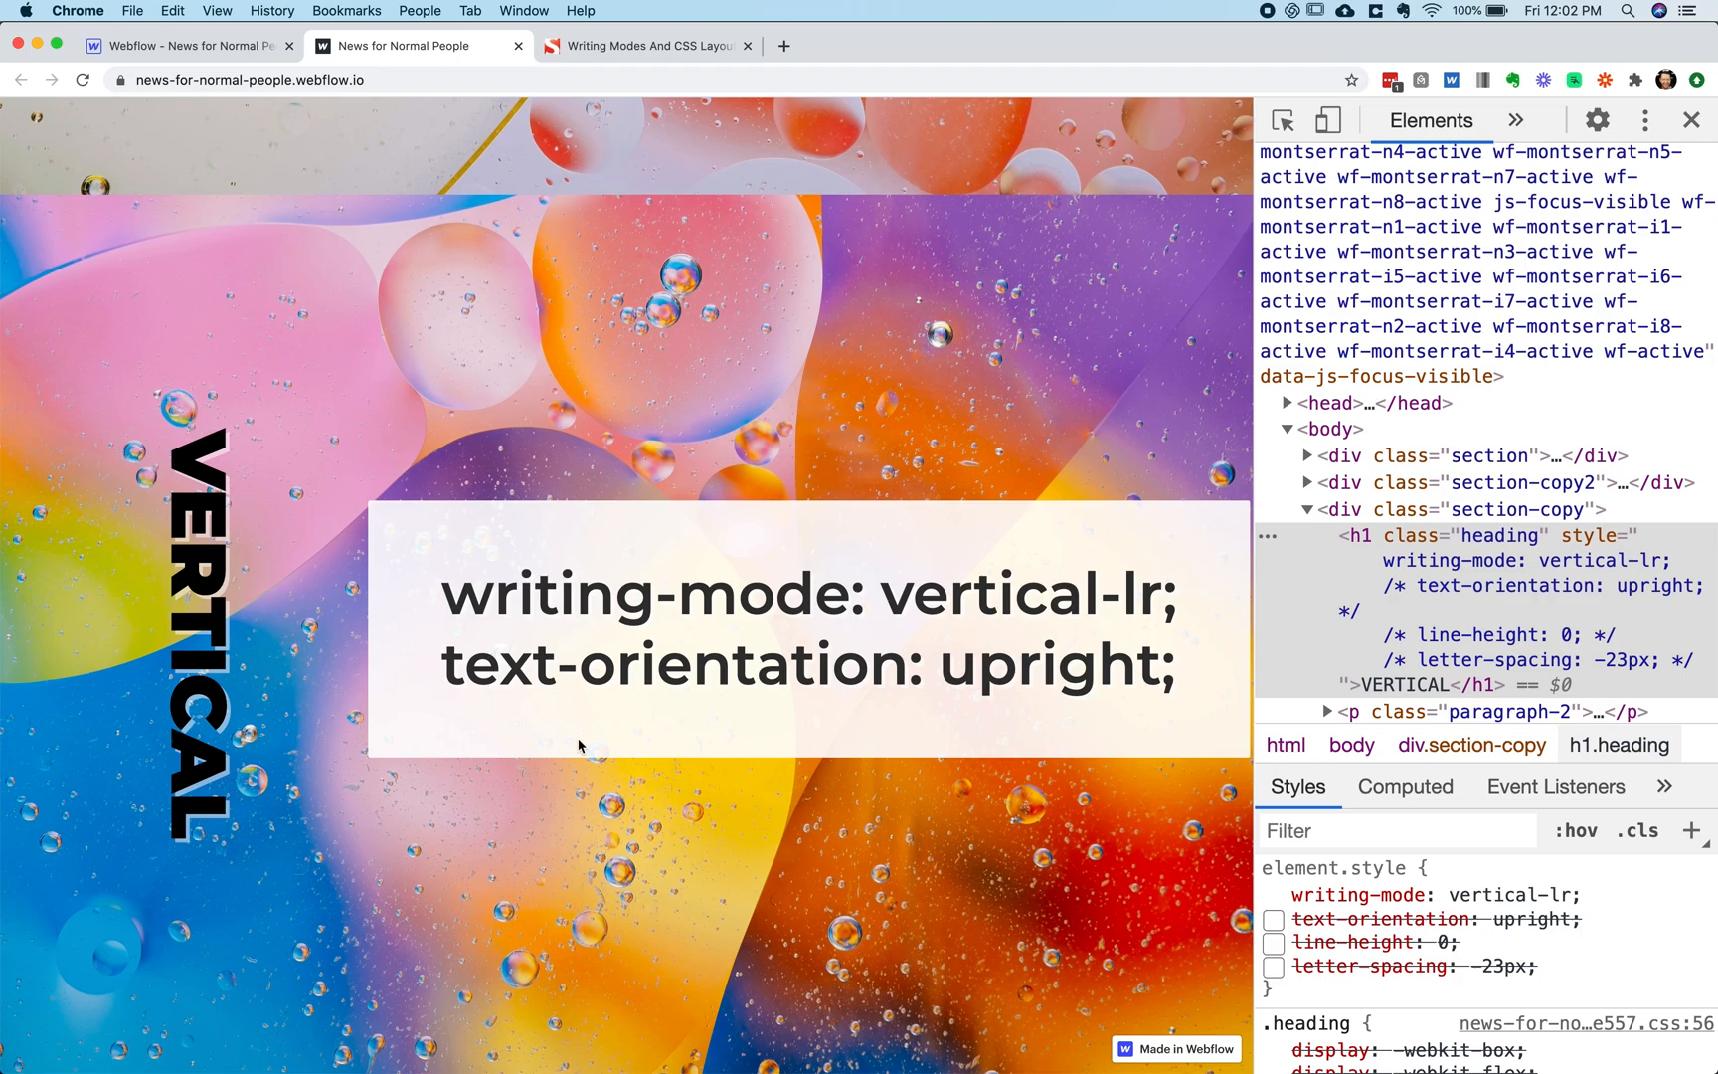
{"action": "left_click", "coordinate": [1274, 895]}
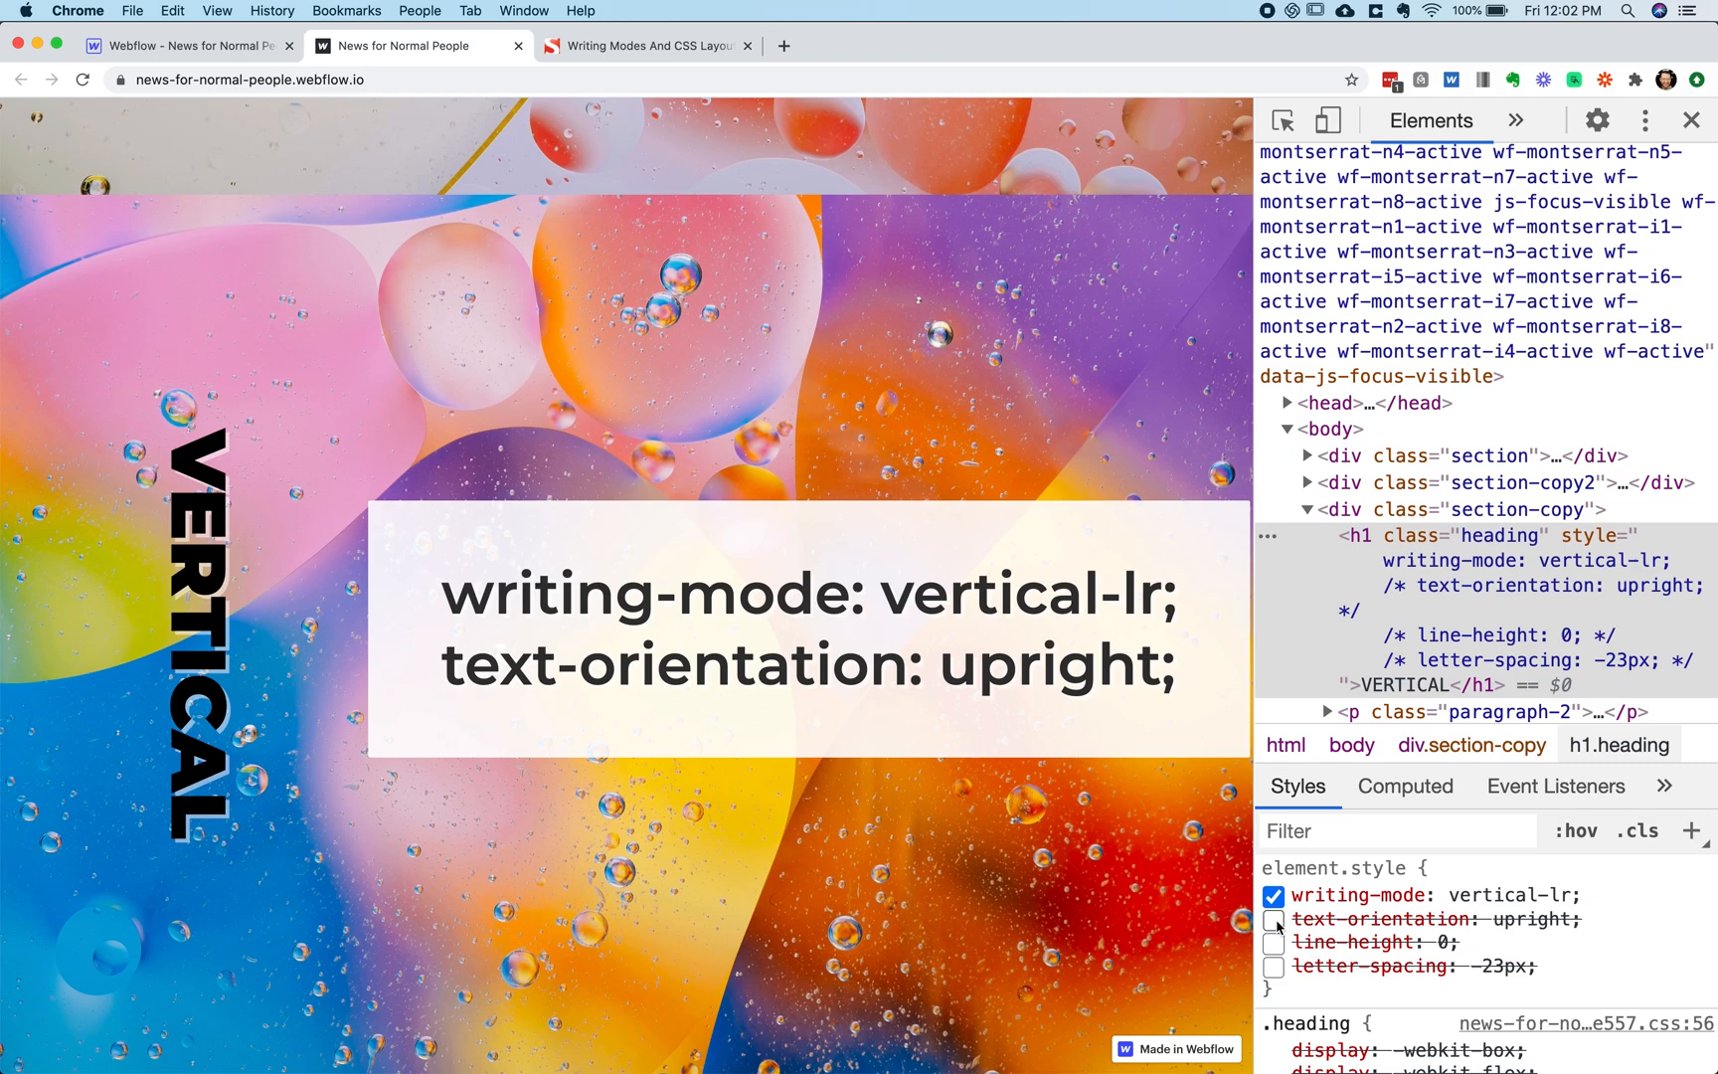
{"action": "left_click", "coordinate": [1273, 920]}
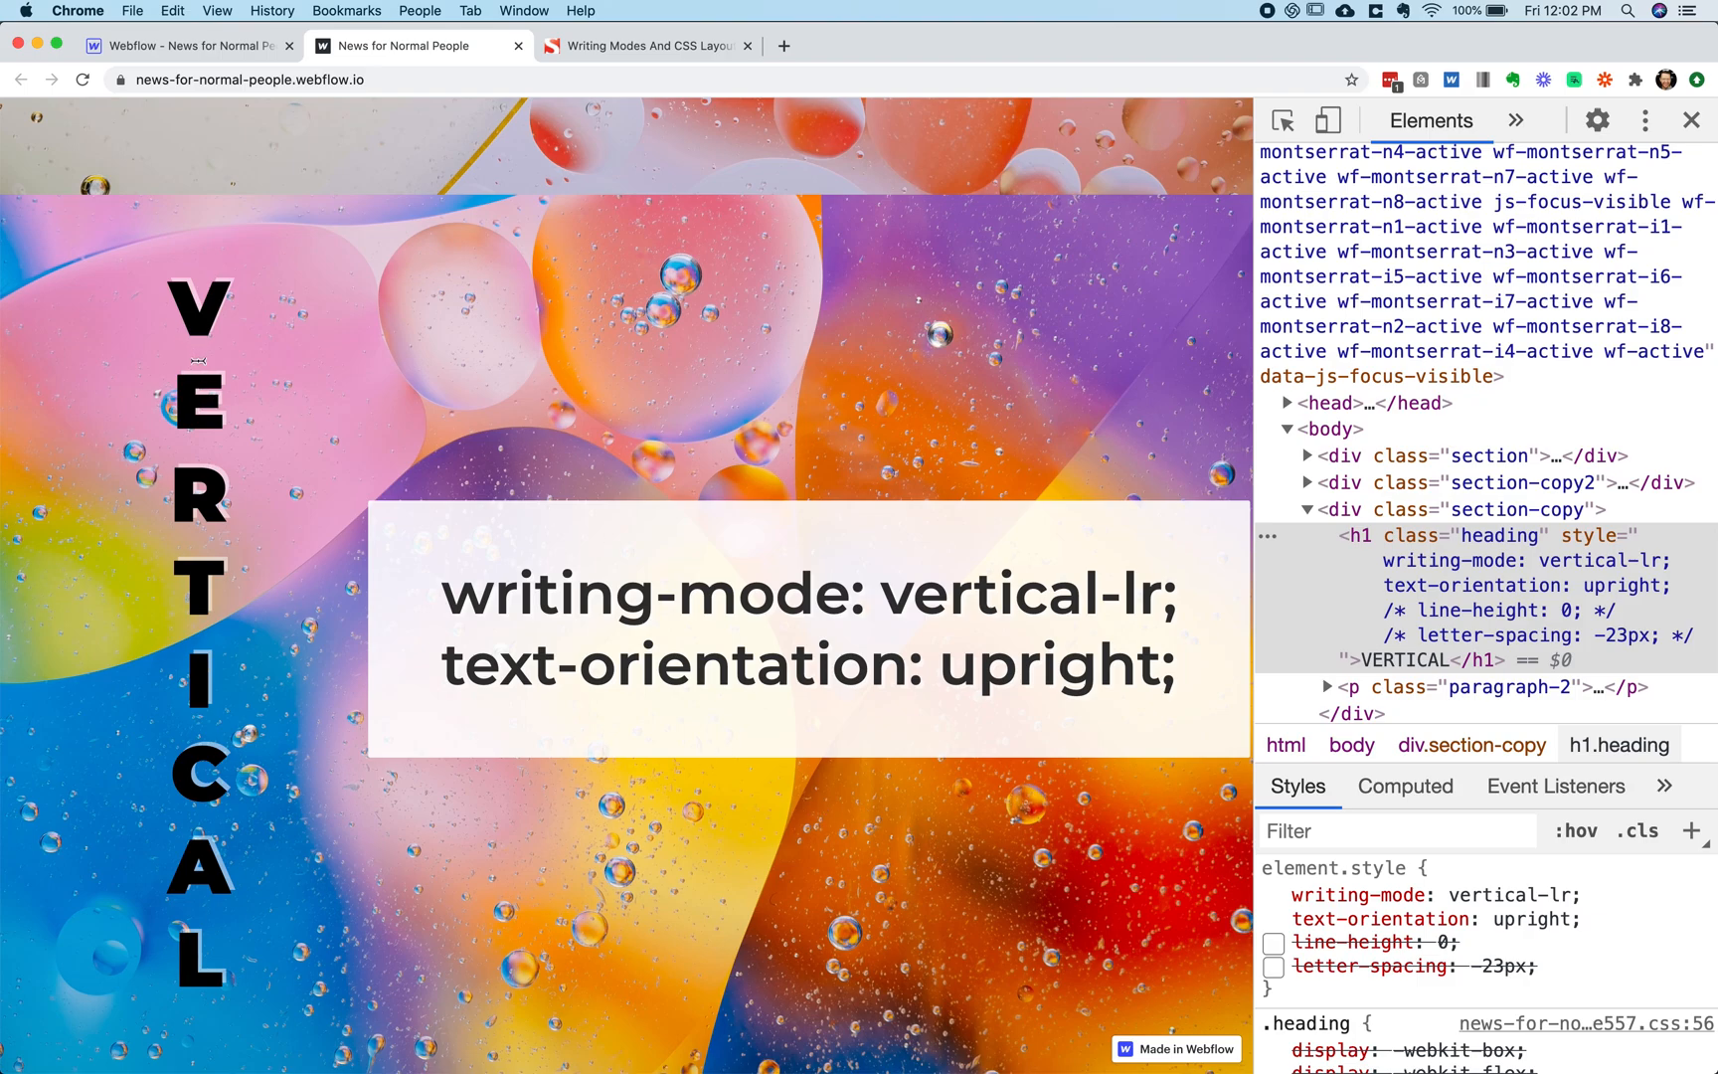
{"action": "mouse_move", "coordinate": [731, 697]}
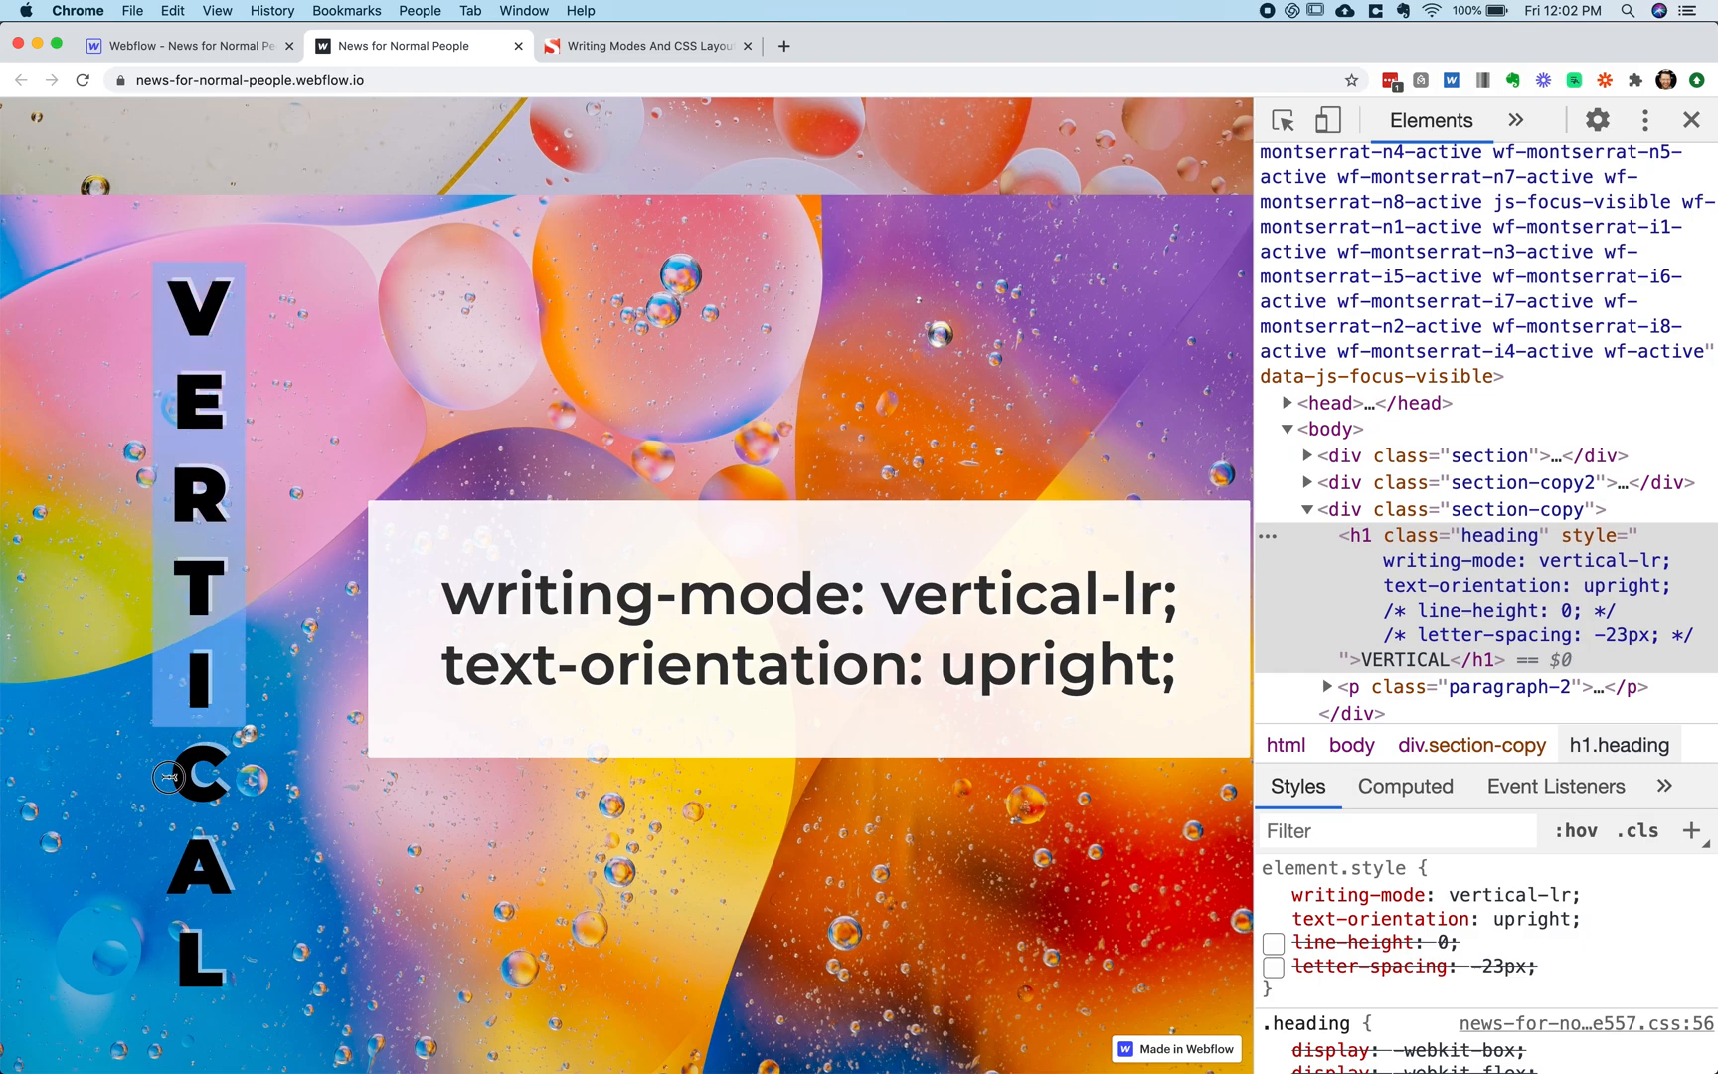
{"action": "mouse_move", "coordinate": [181, 822]}
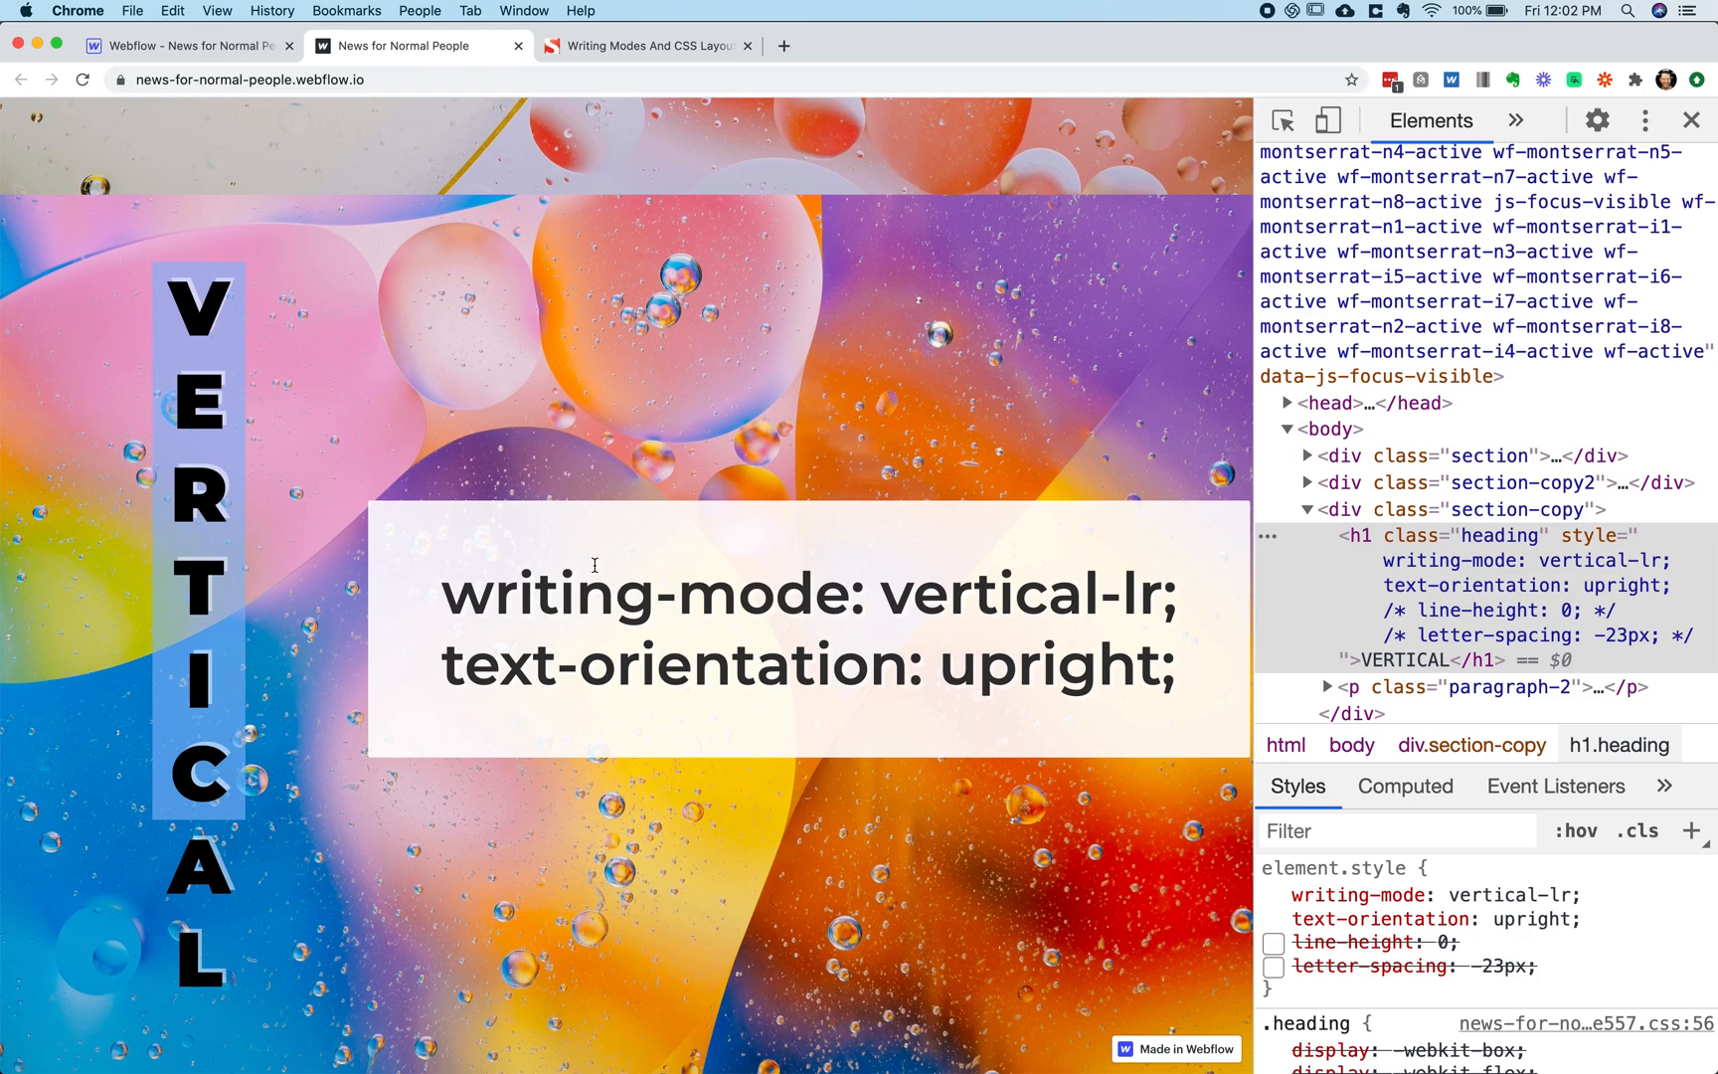
Delete the invalid line-height declaration from the heading's element.style
{"action": "left_click", "coordinate": [1273, 894]}
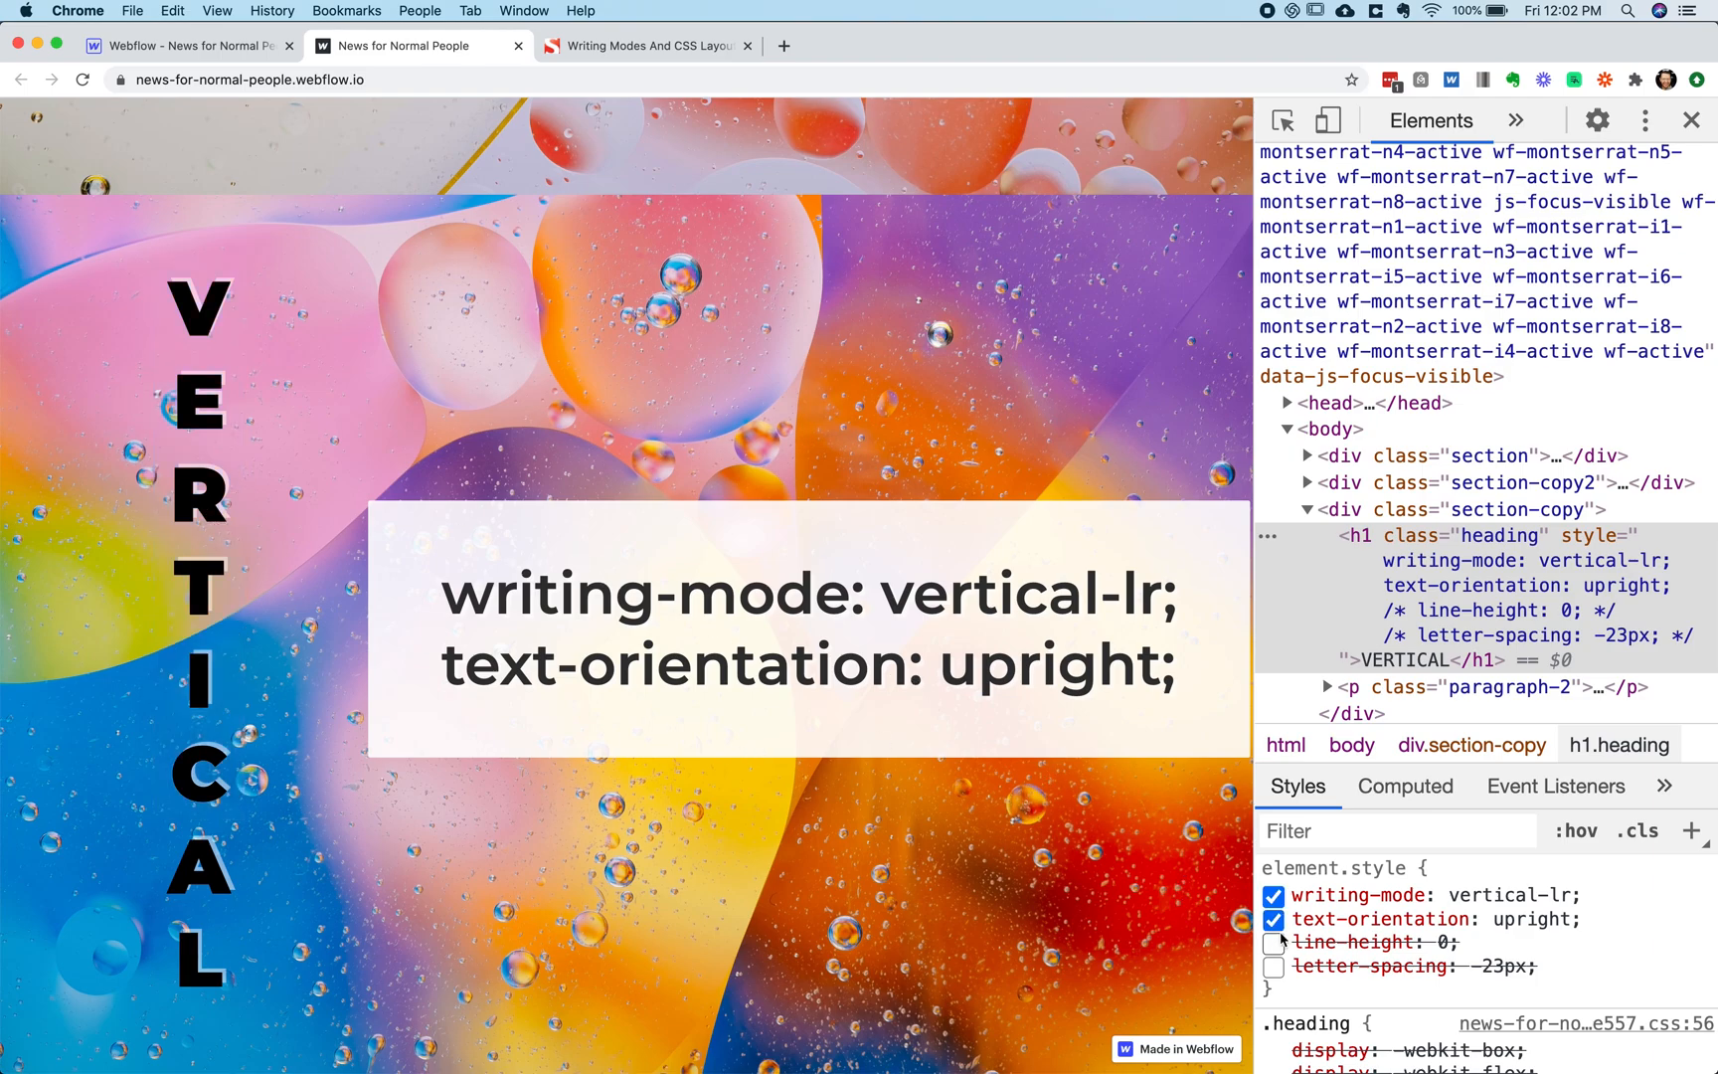
{"action": "left_click", "coordinate": [1272, 941]}
{"action": "type", "text": "-9"}
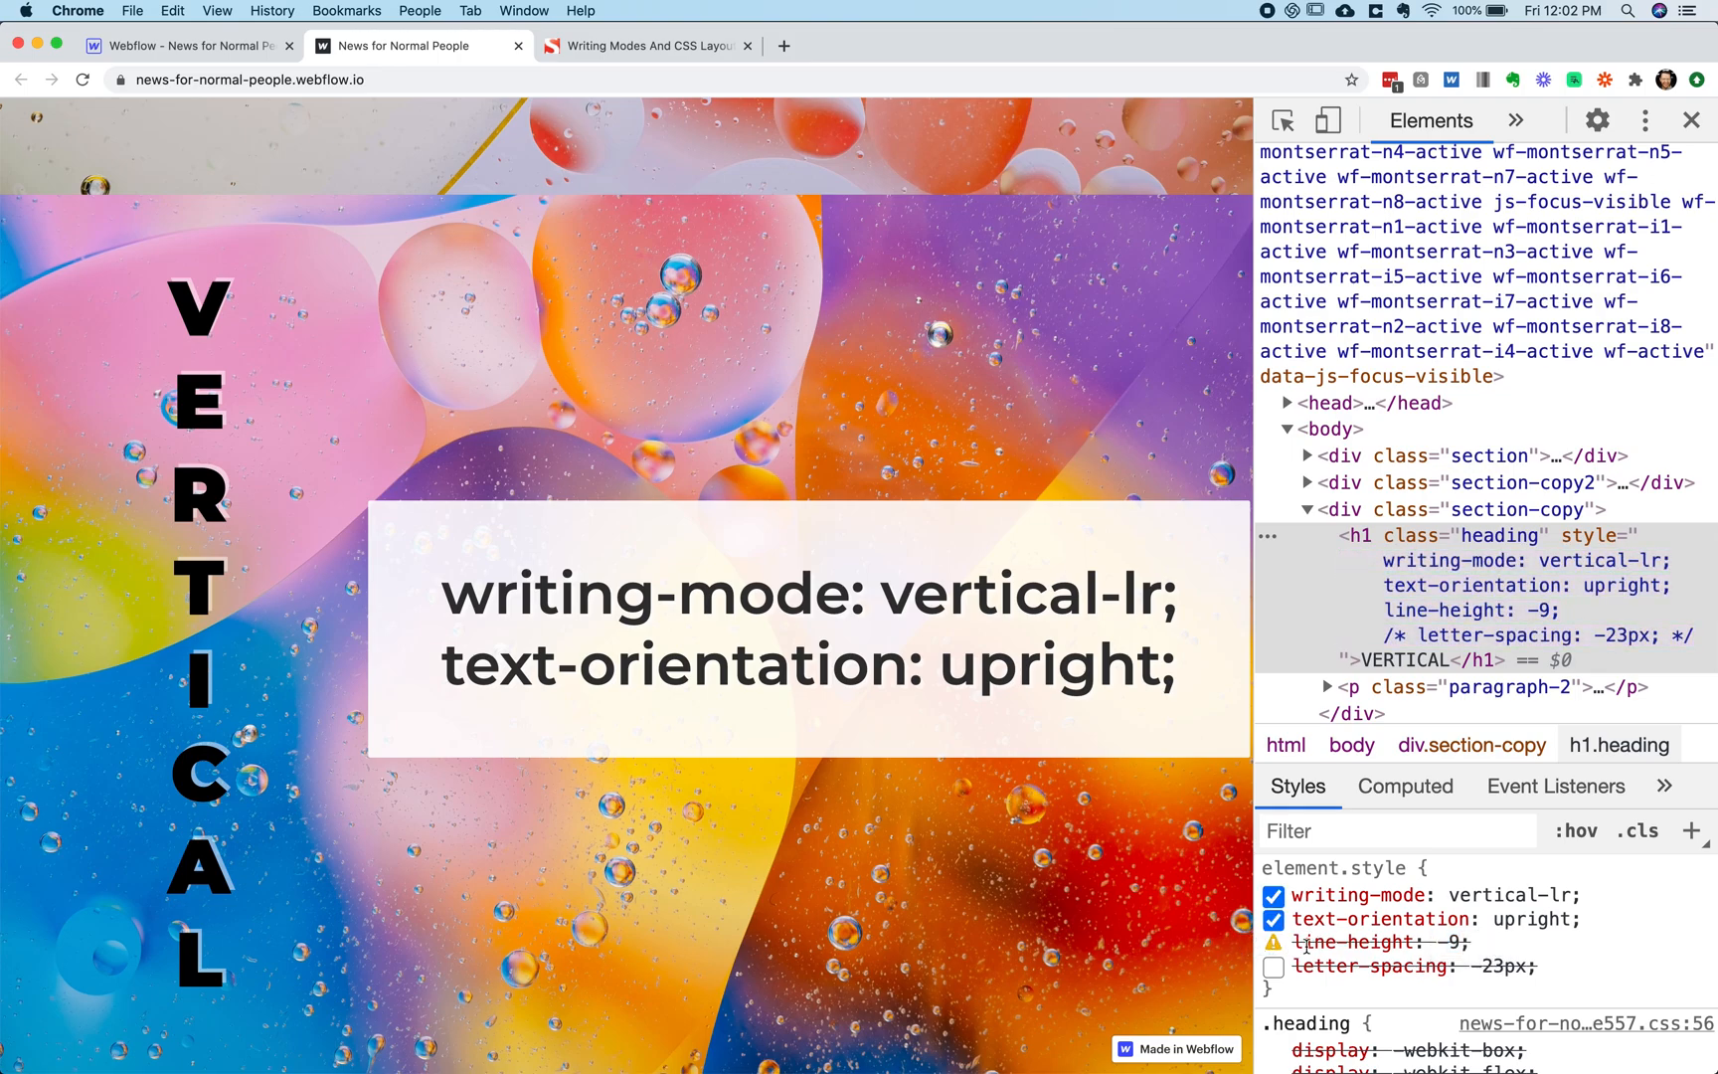
{"action": "left_click", "coordinate": [1447, 940]}
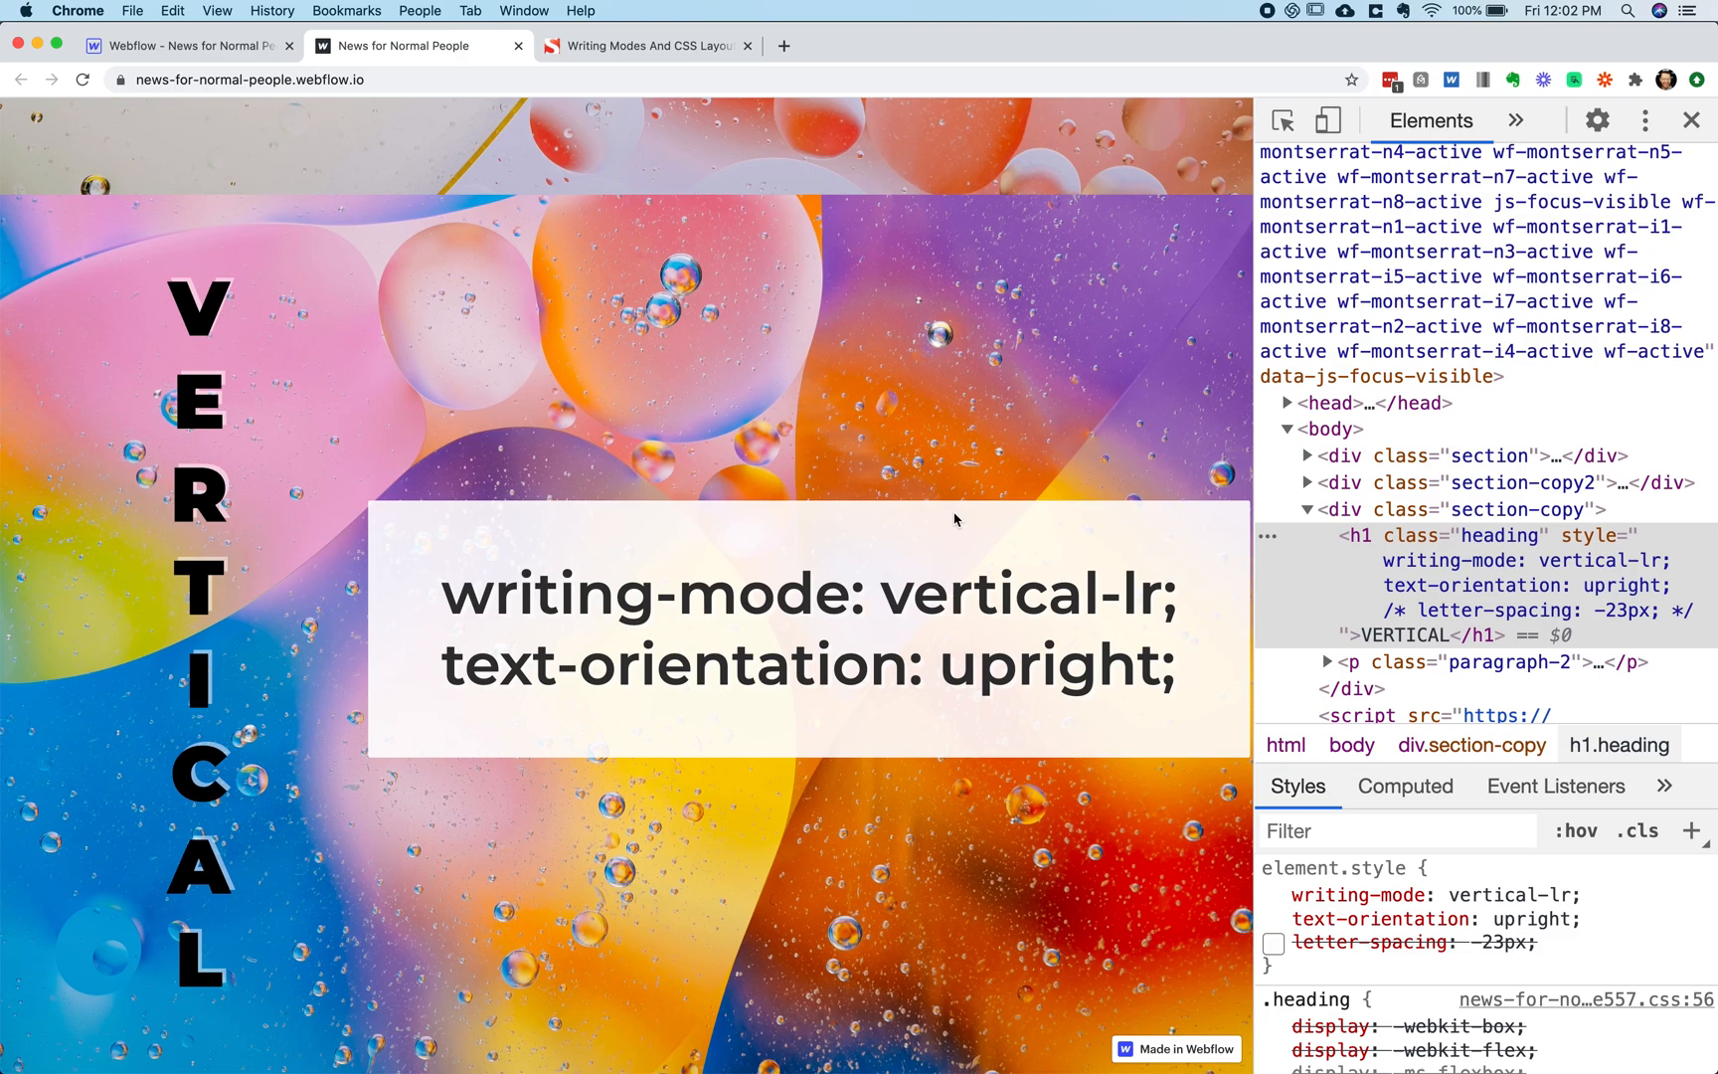
{"action": "mouse_move", "coordinate": [933, 836]}
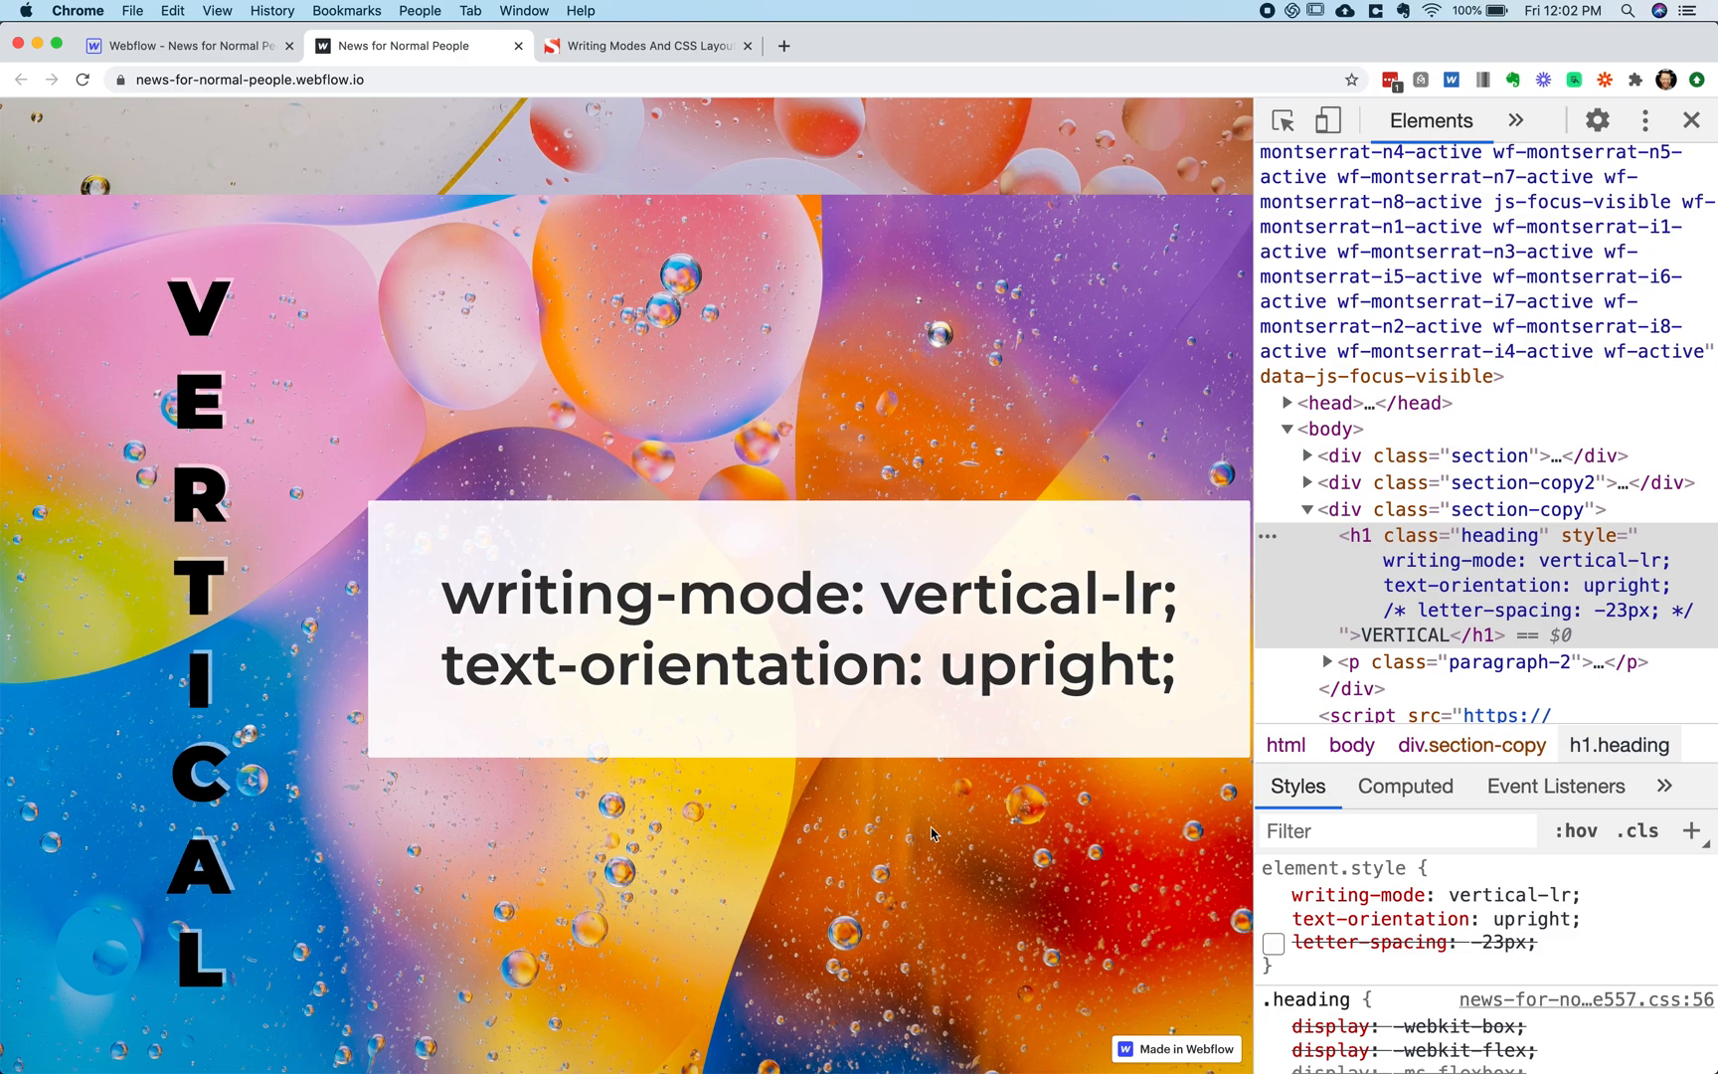
Re-enable the heading's letter-spacing at -20px and close DevTools
{"action": "left_click", "coordinate": [1273, 894]}
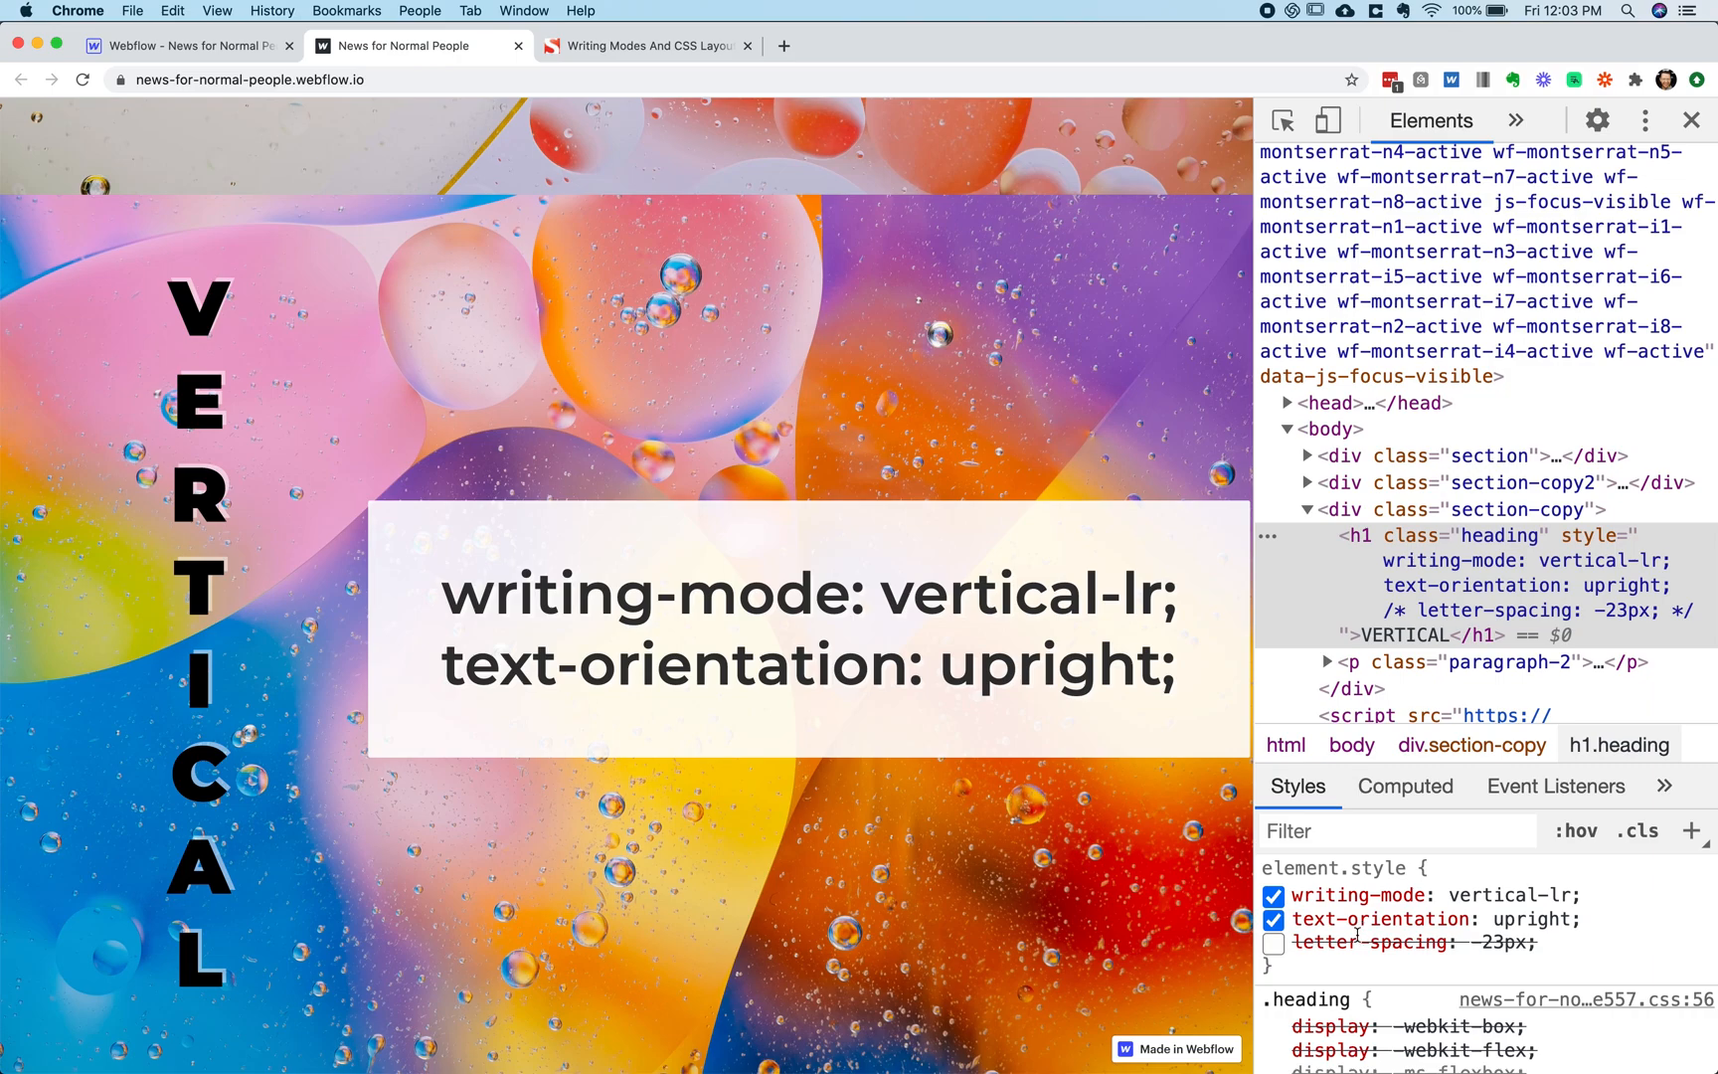
{"action": "mouse_move", "coordinate": [1353, 937]}
{"action": "type", "text": "0"}
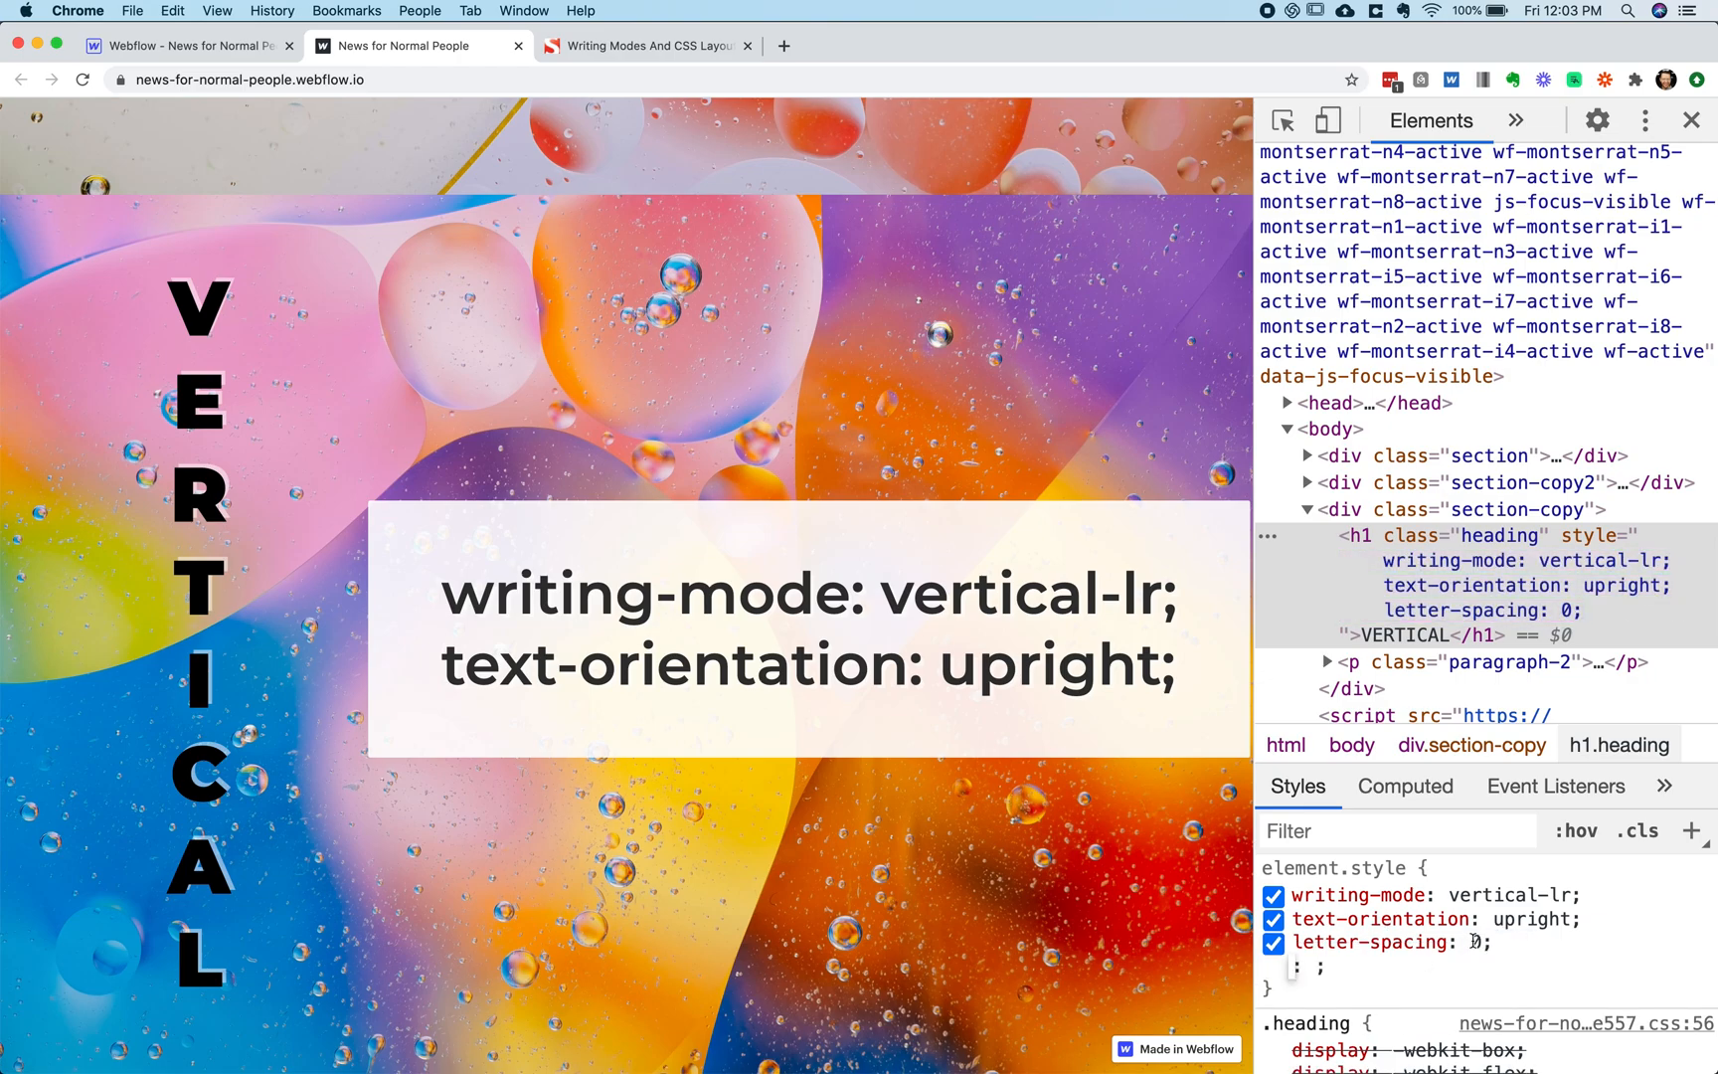
{"action": "type", "text": "-20px"}
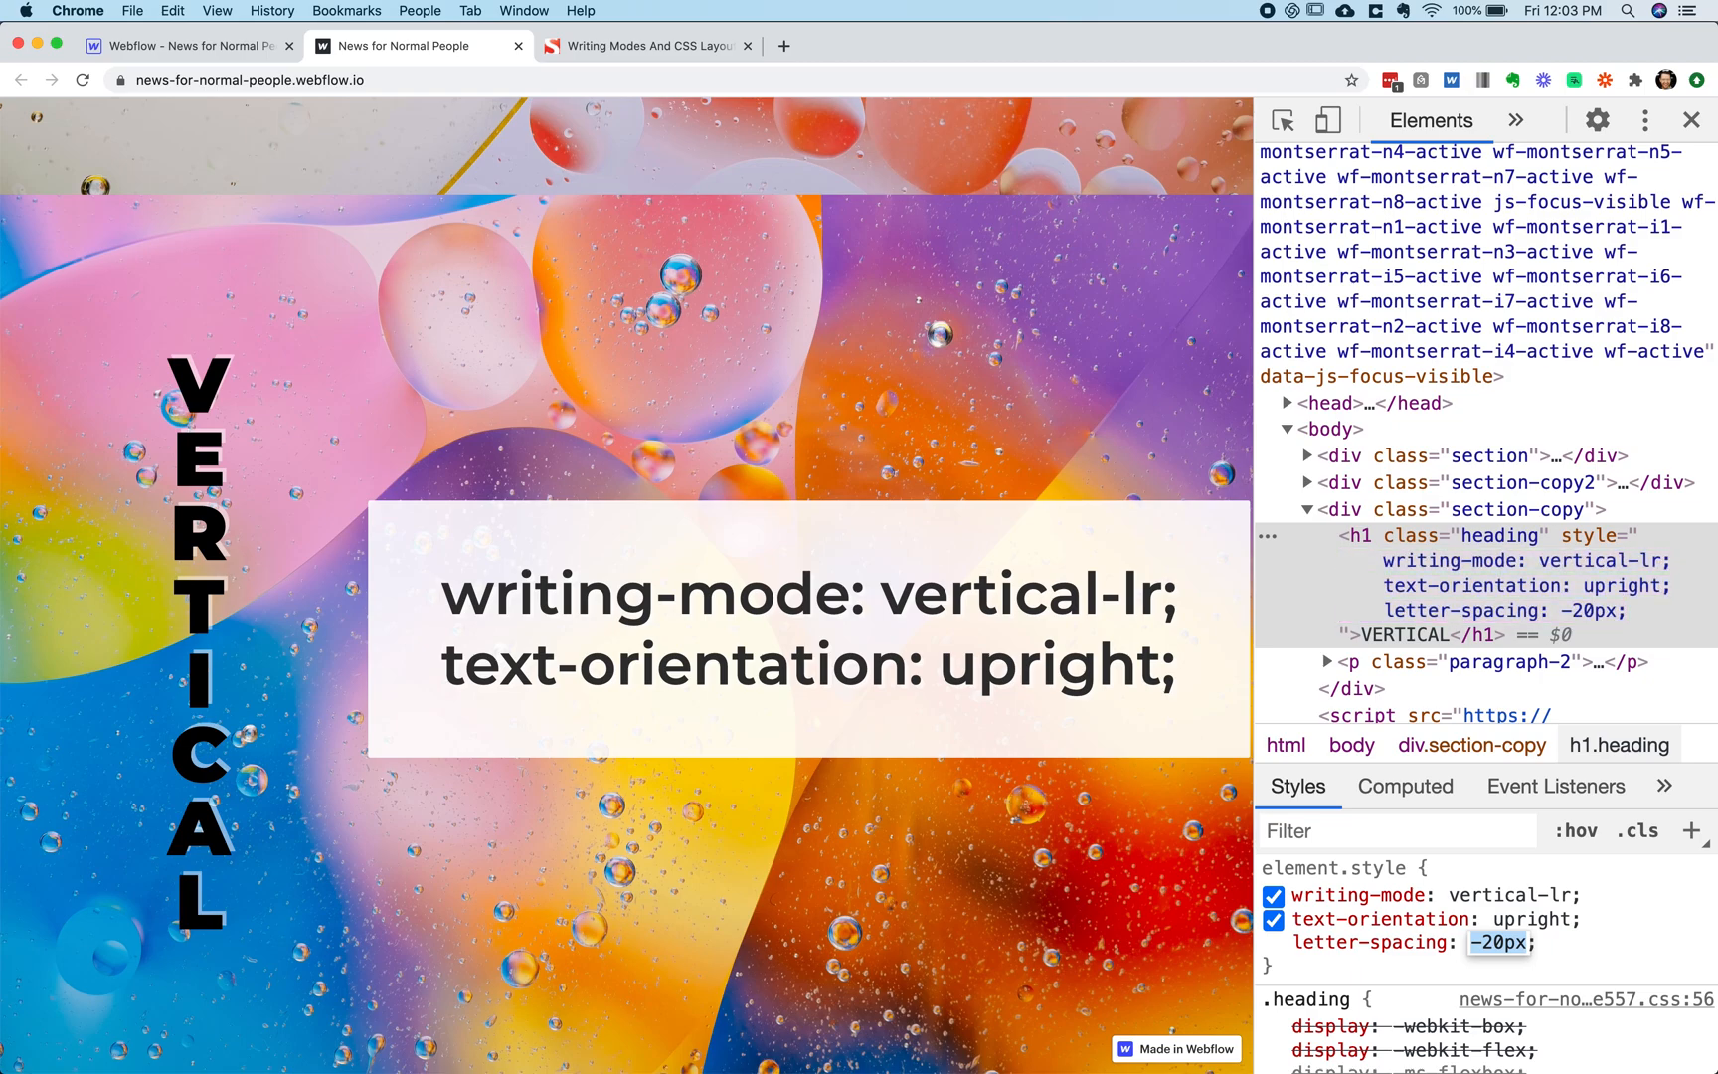
{"action": "left_click", "coordinate": [1272, 943]}
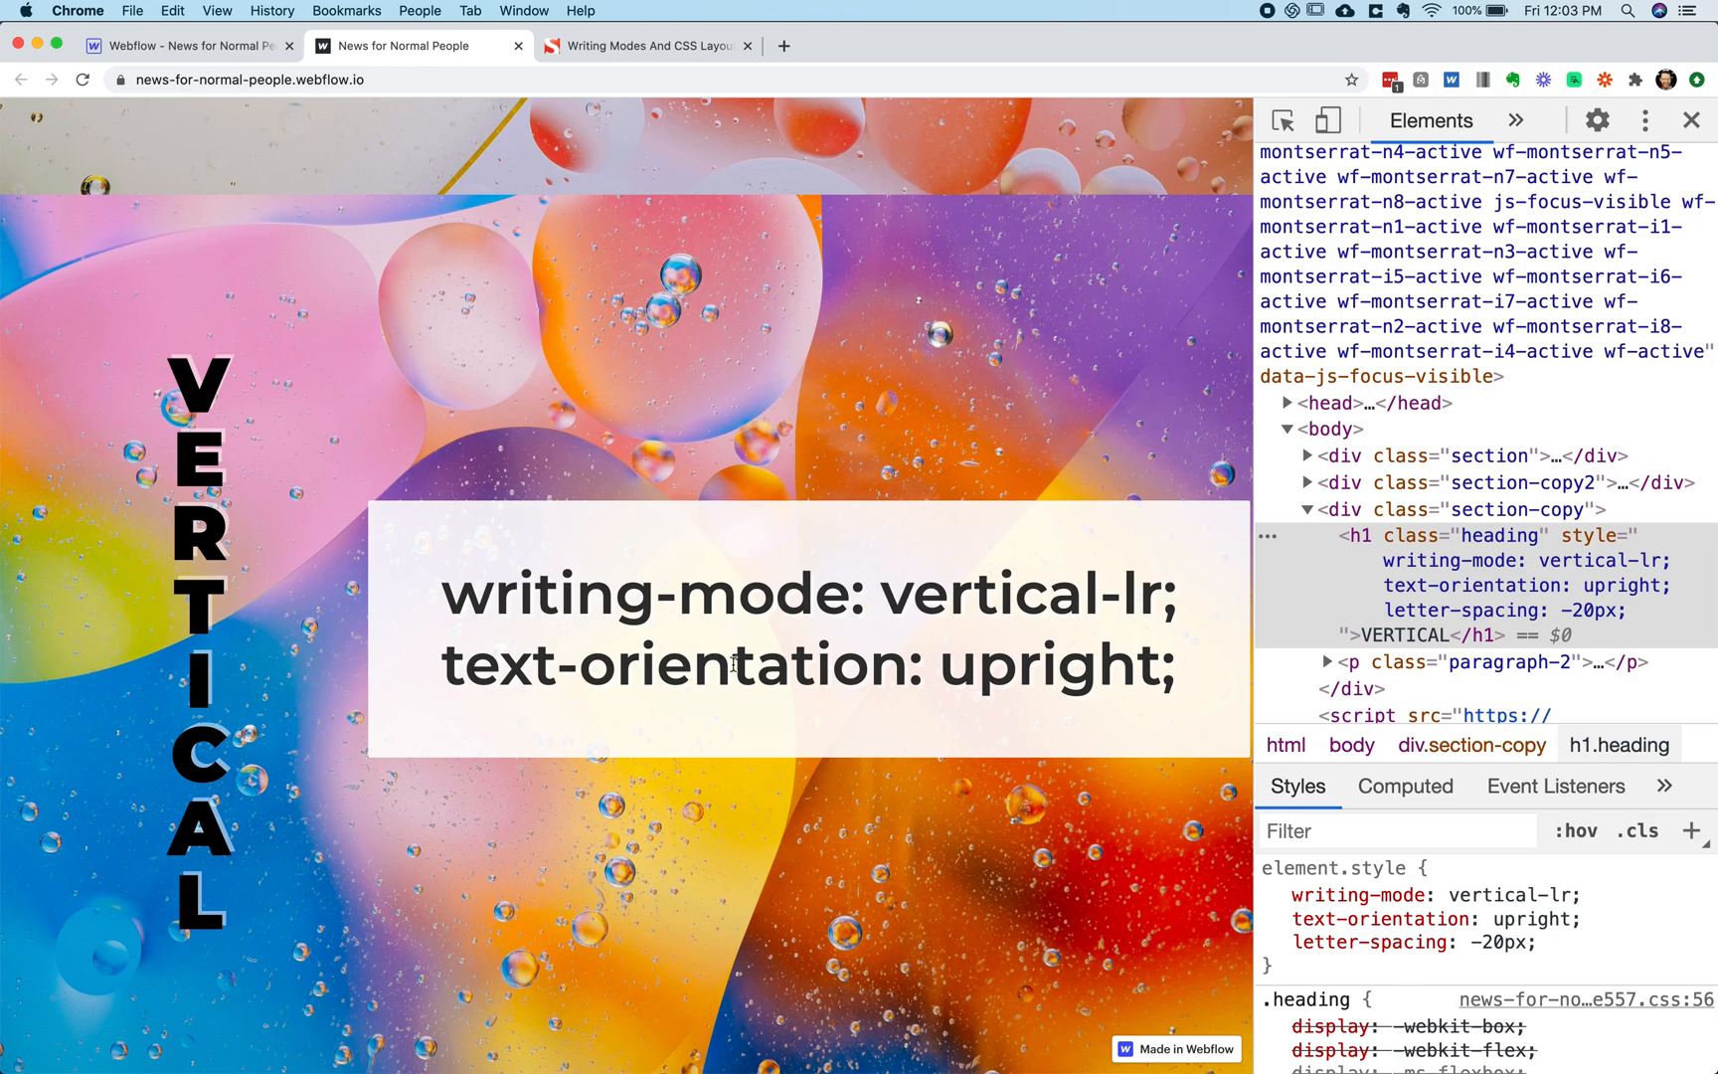
{"action": "left_click", "coordinate": [1690, 119]}
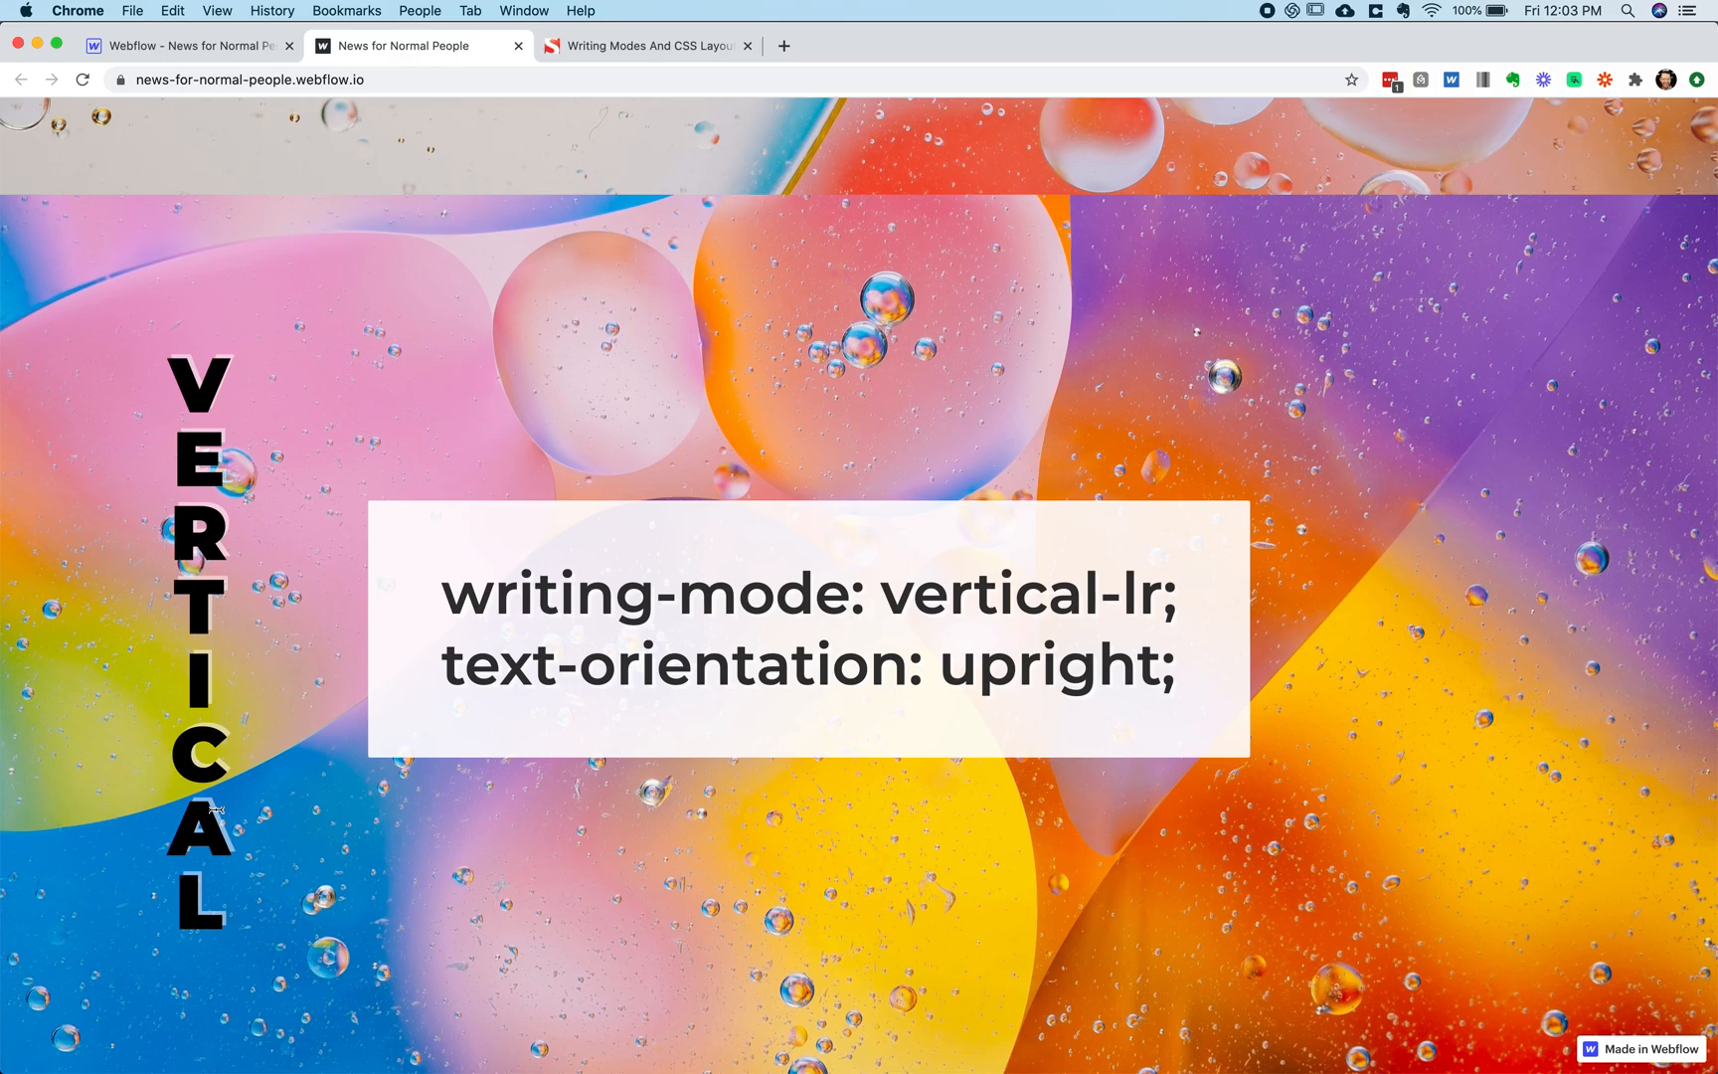
{"action": "mouse_move", "coordinate": [364, 744]}
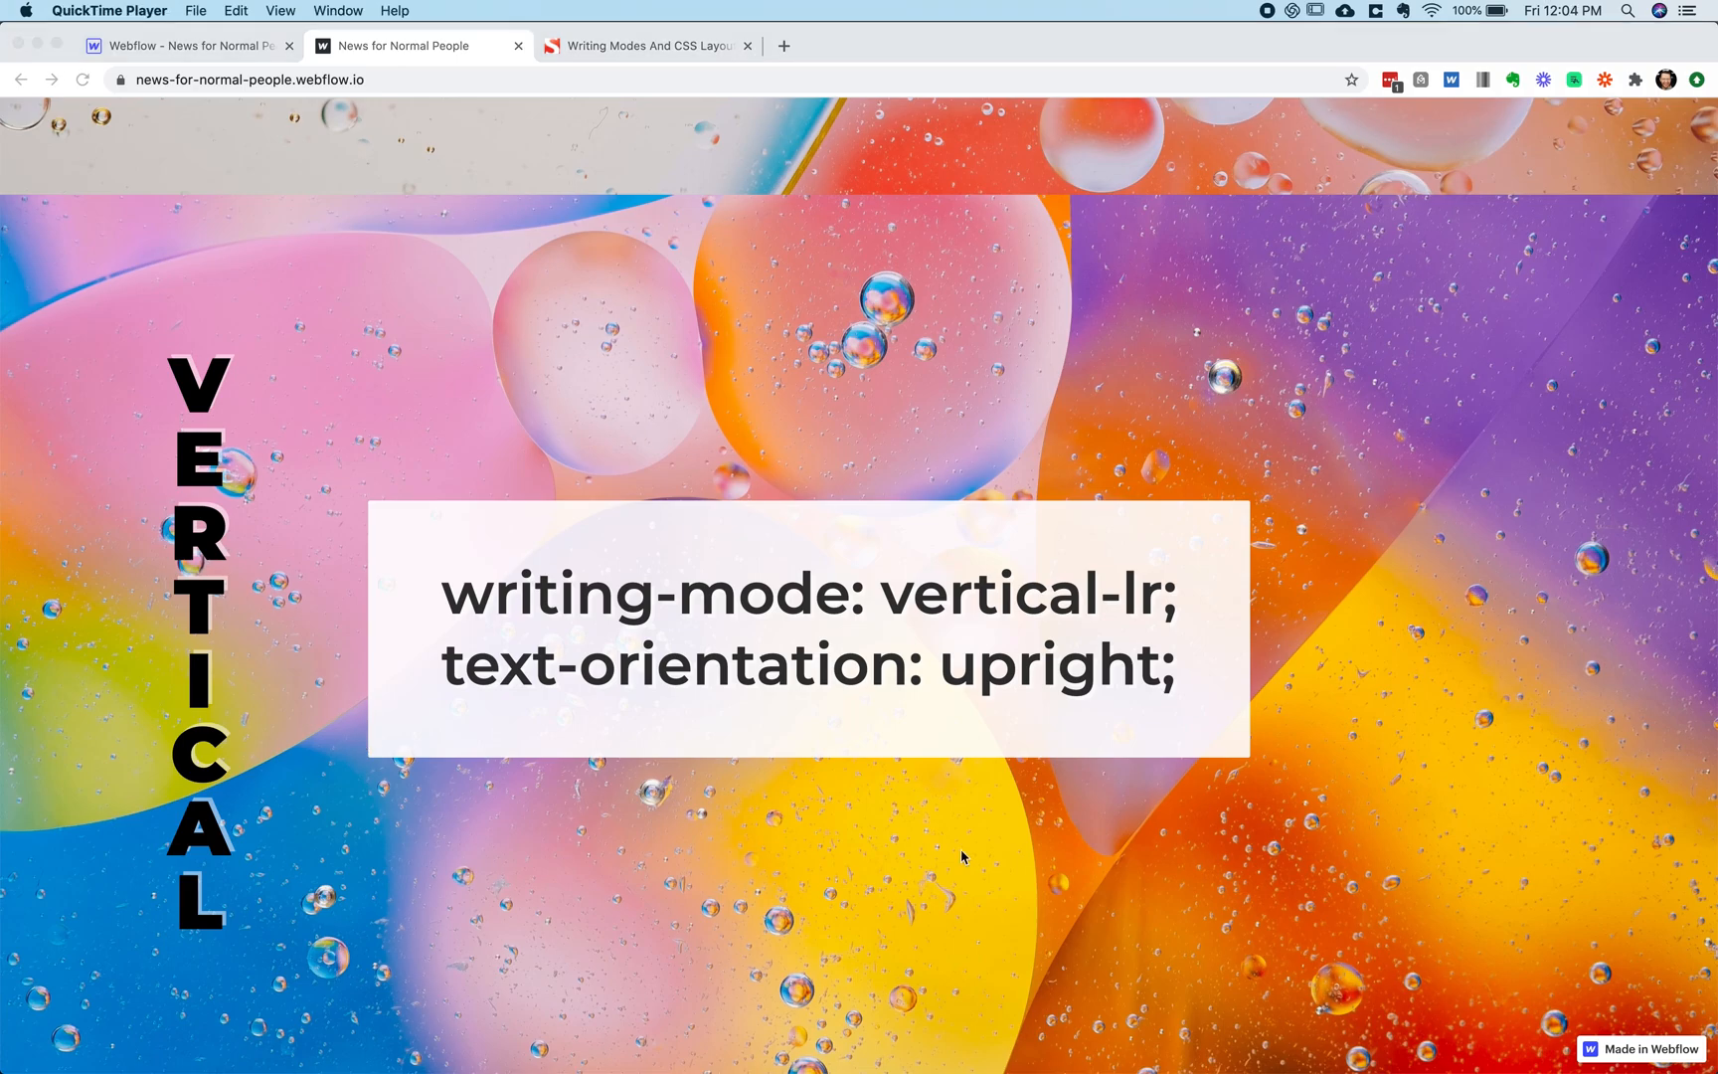
{"action": "mouse_move", "coordinate": [638, 216]}
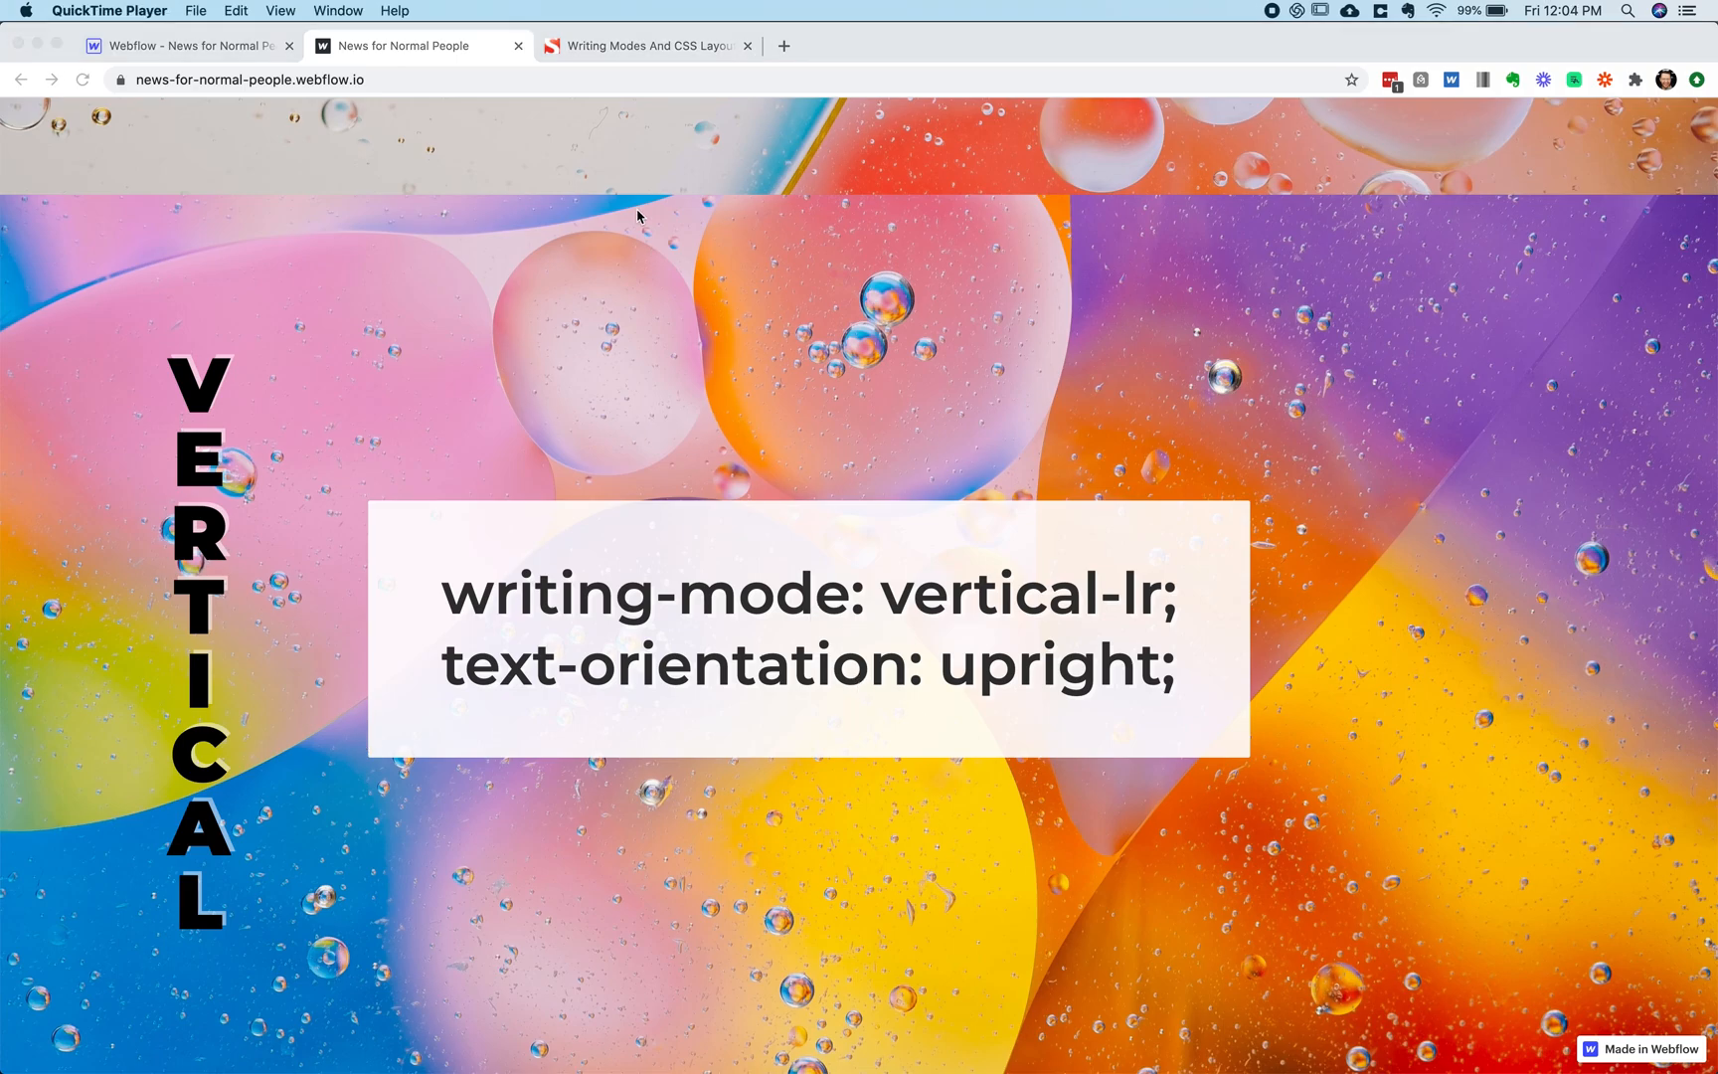
Switch to the Smashing Magazine 'Writing Modes And CSS Layout' article tab
{"action": "left_click", "coordinate": [646, 45]}
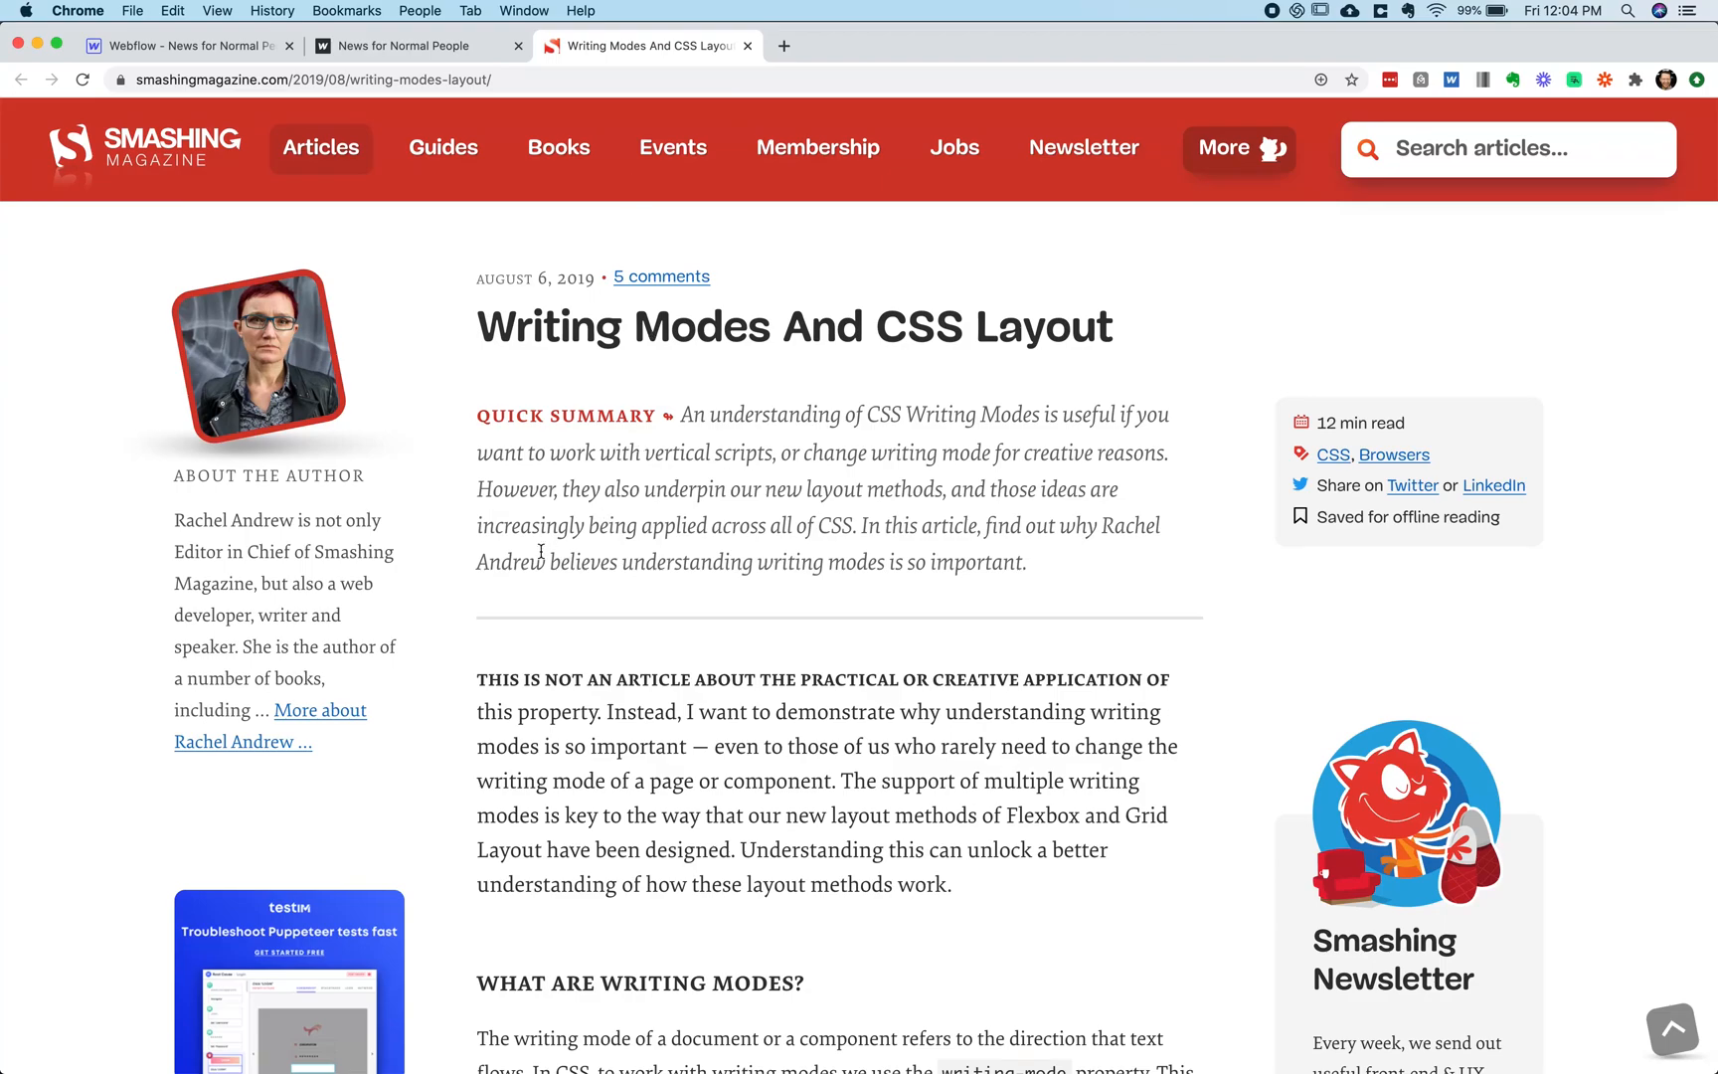
{"action": "mouse_move", "coordinate": [567, 498]}
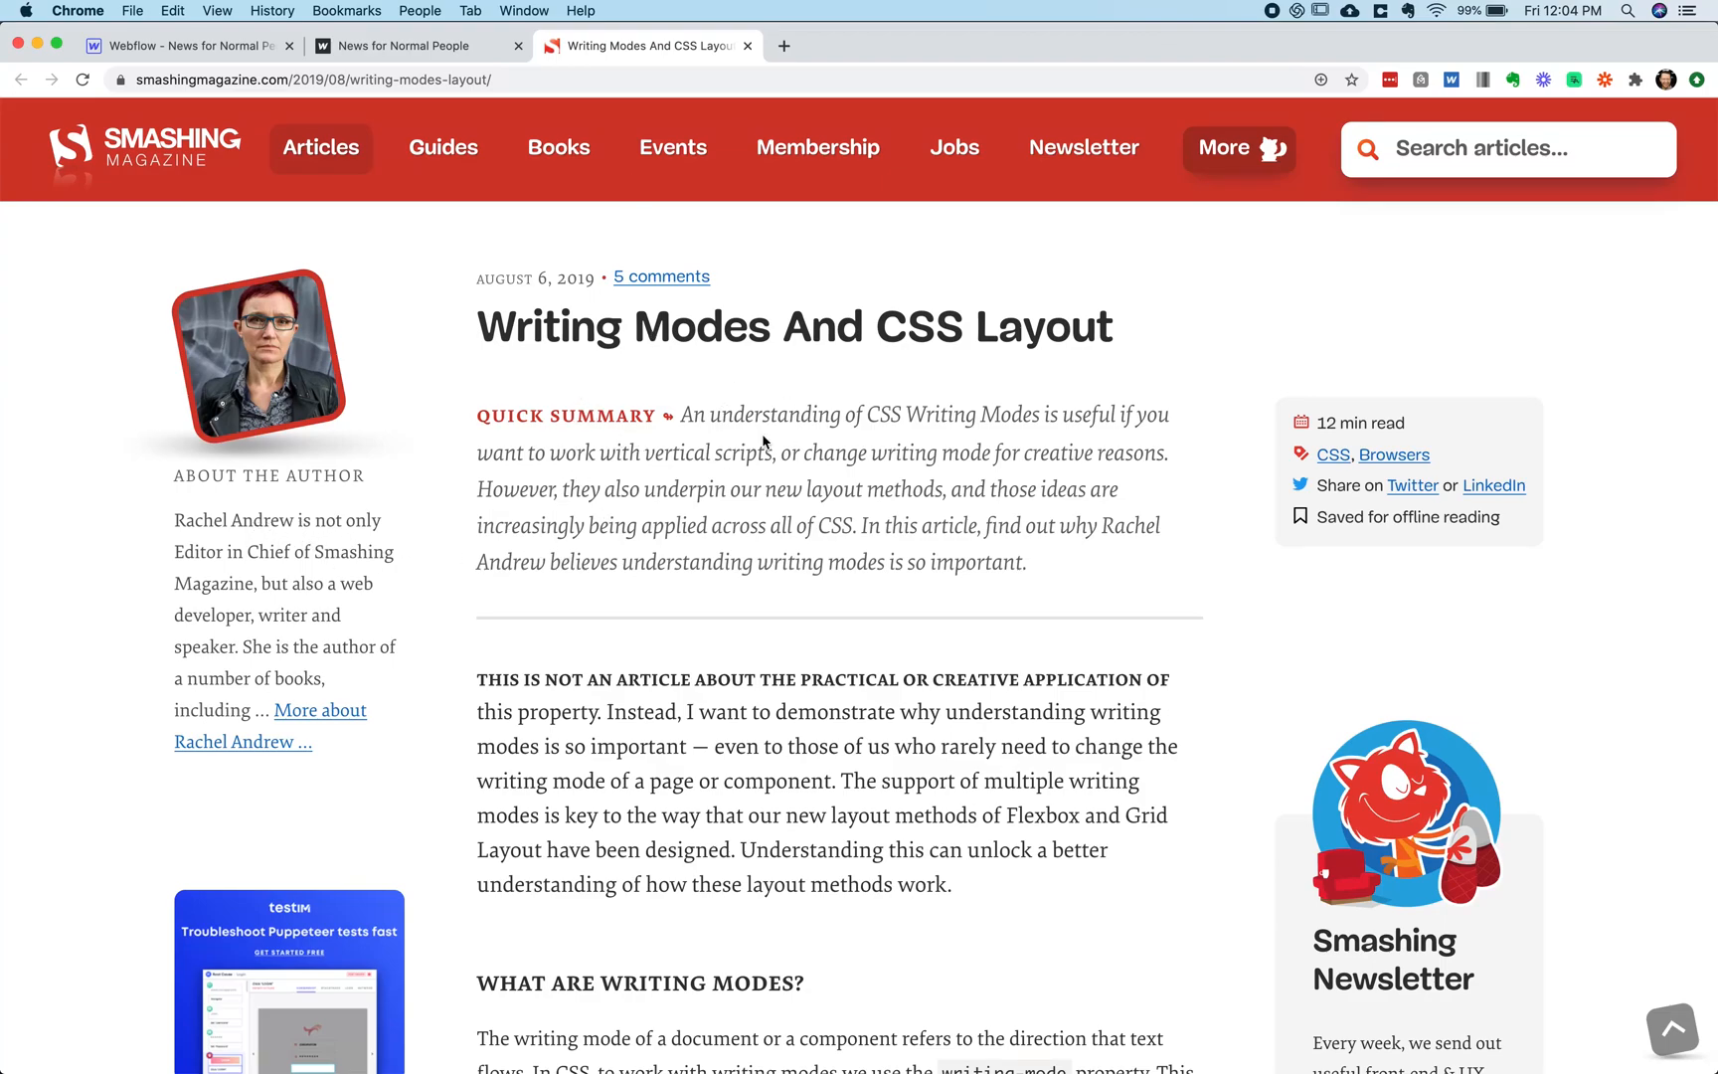
{"action": "mouse_move", "coordinate": [581, 189]}
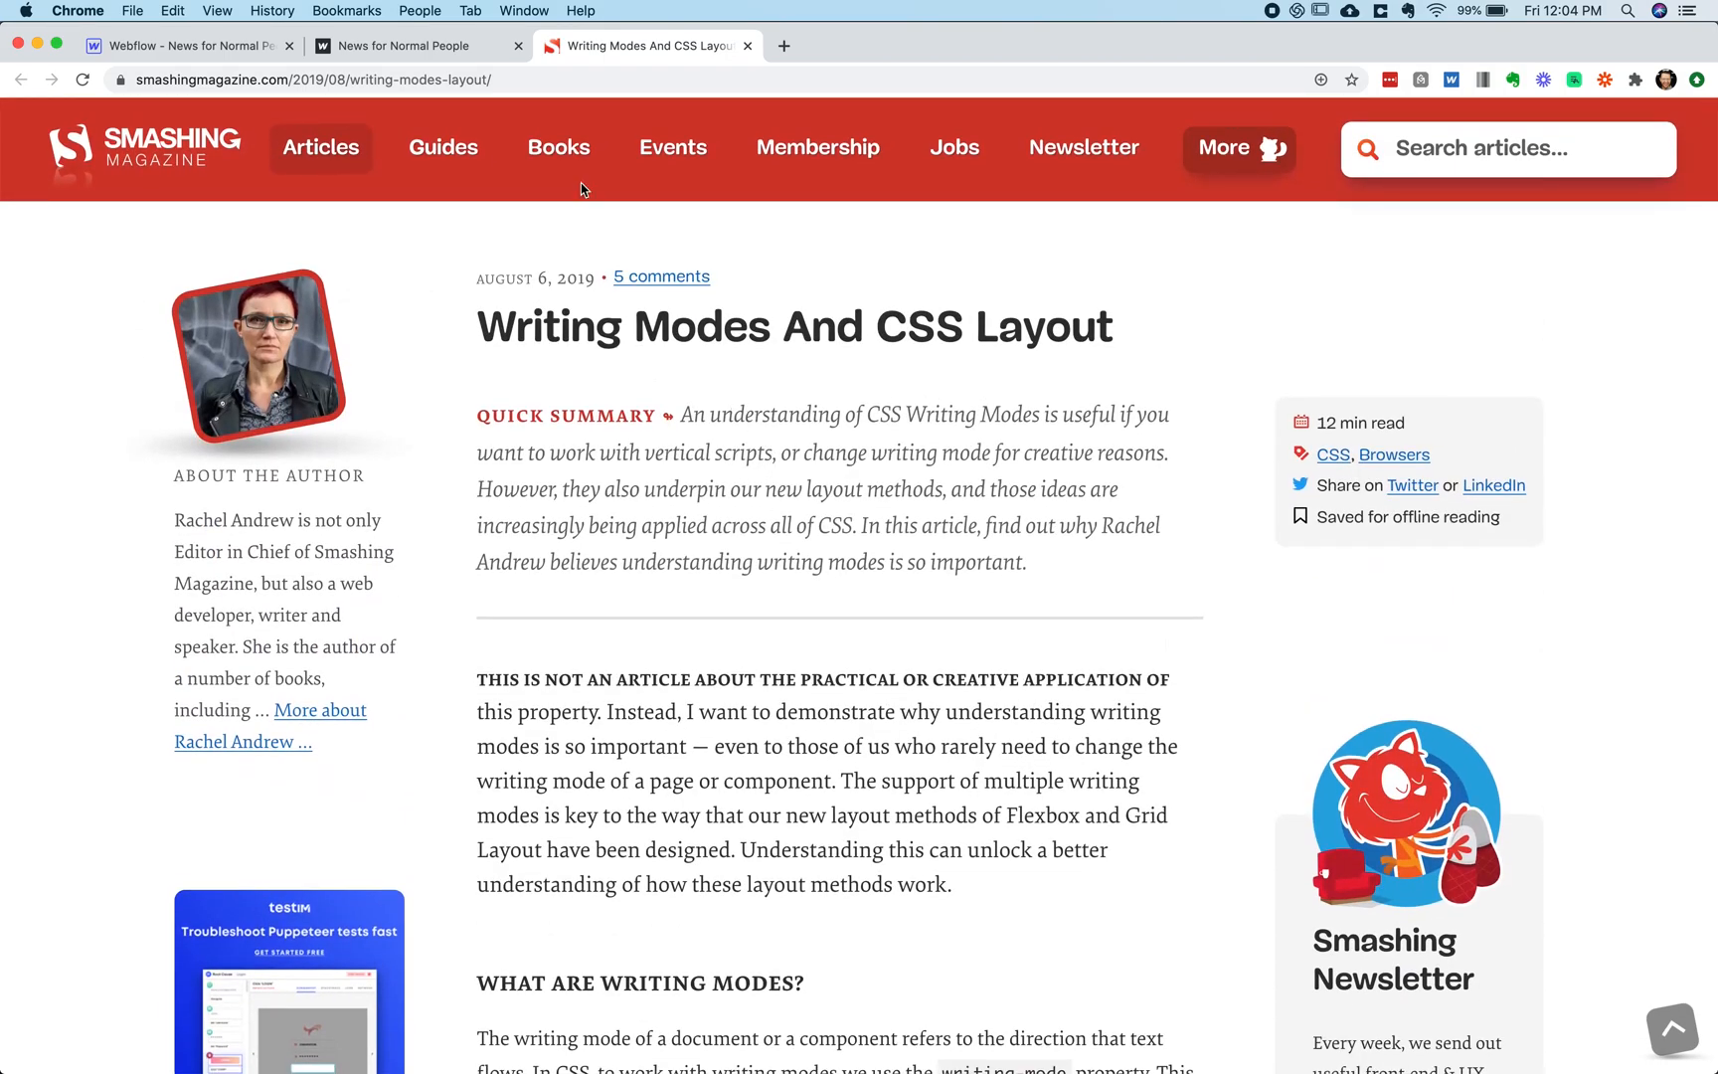
{"action": "mouse_move", "coordinate": [772, 420]}
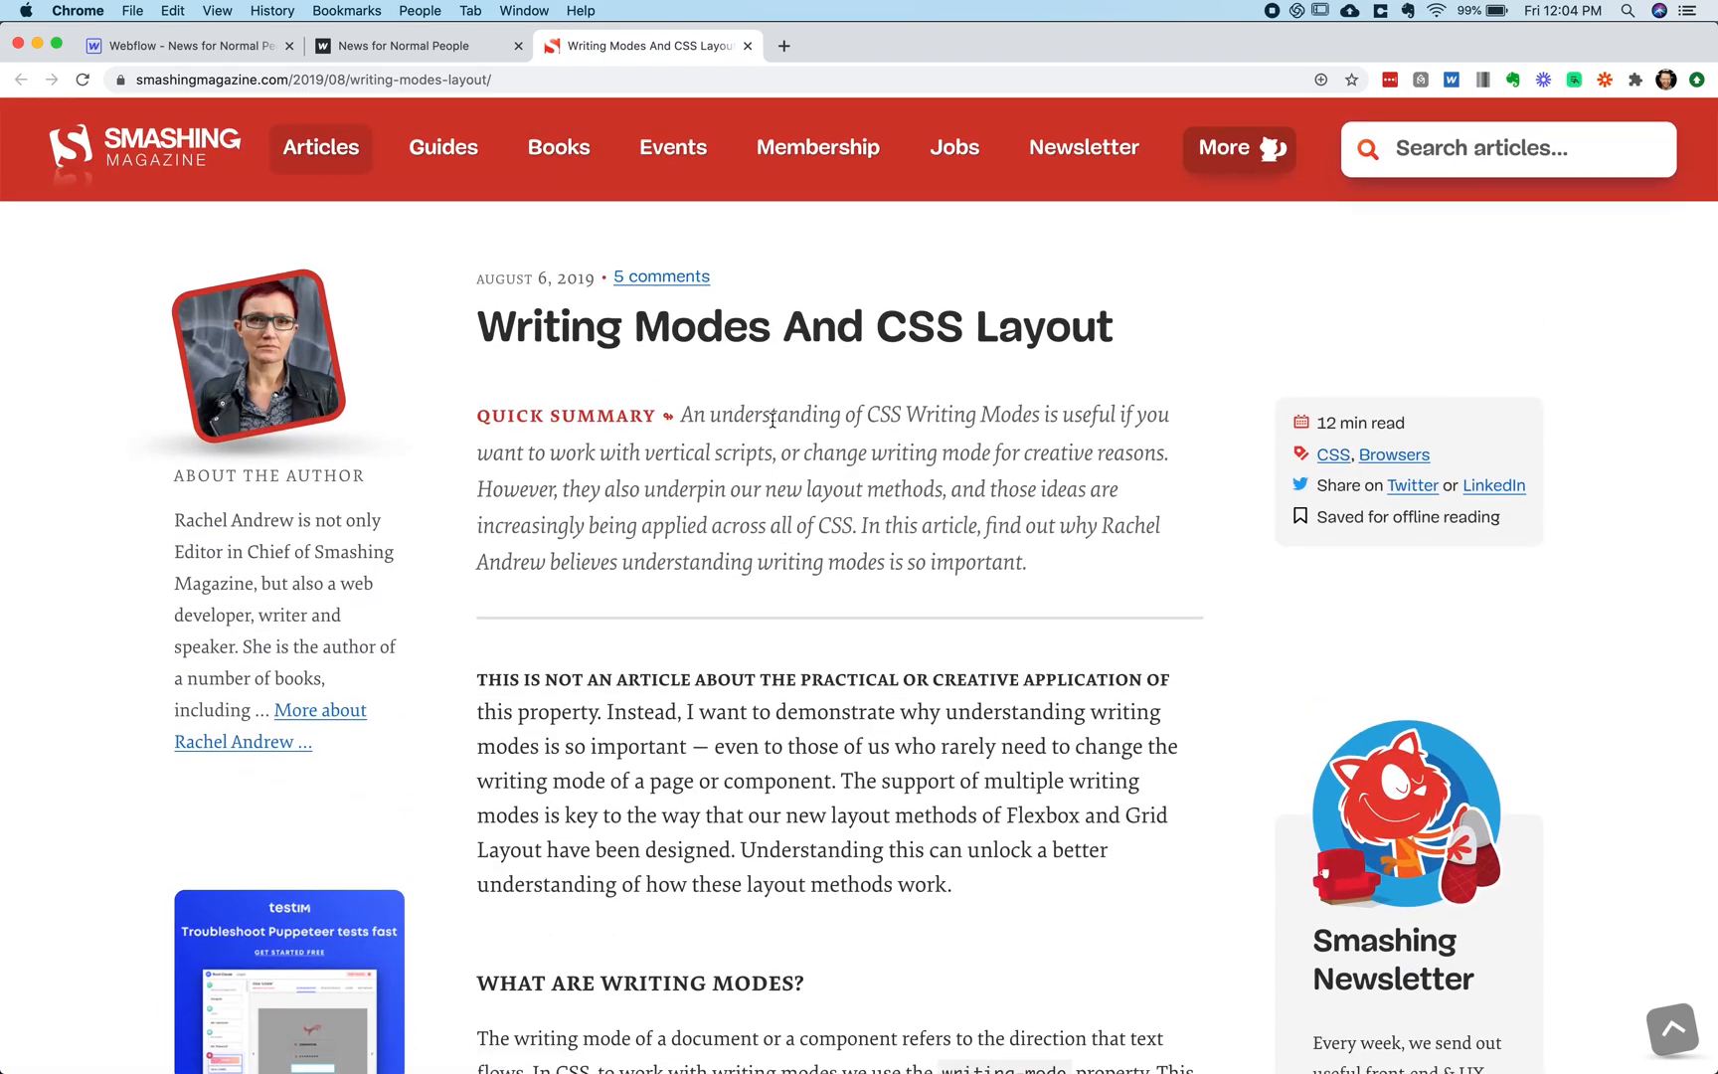